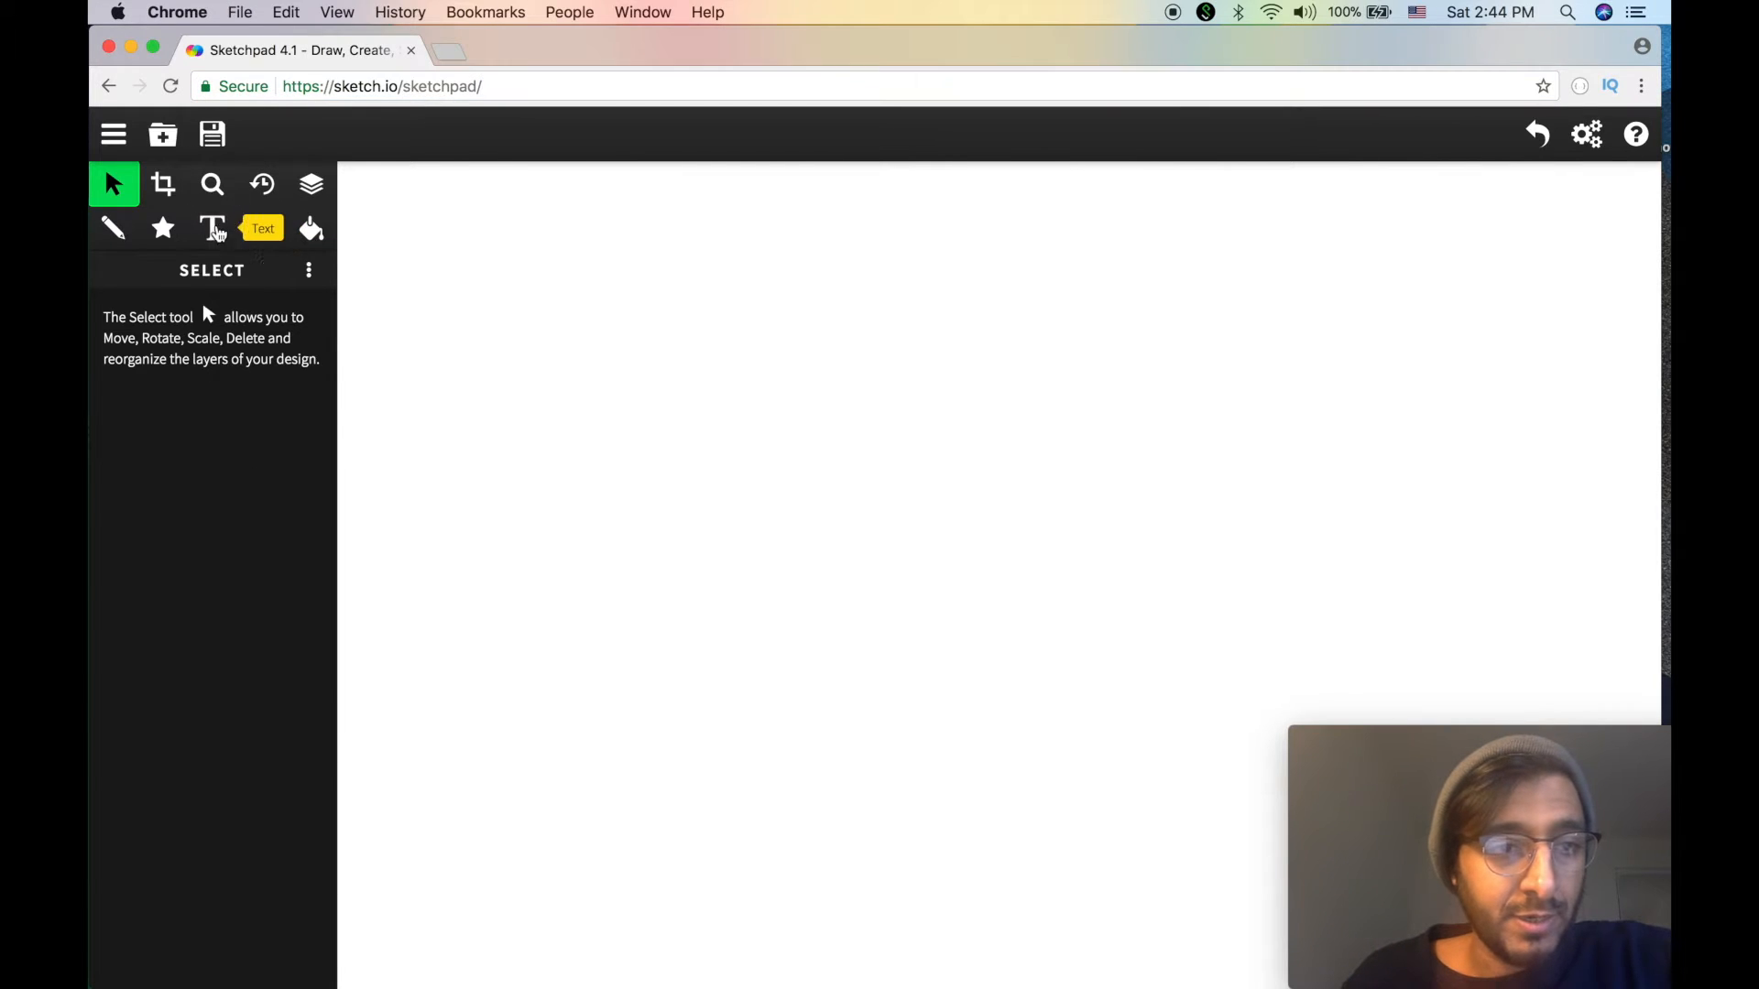
# - Place the text labels "Pictures" and, to its left, "Likes" near the top of the canvas
pyautogui.click(212, 227)
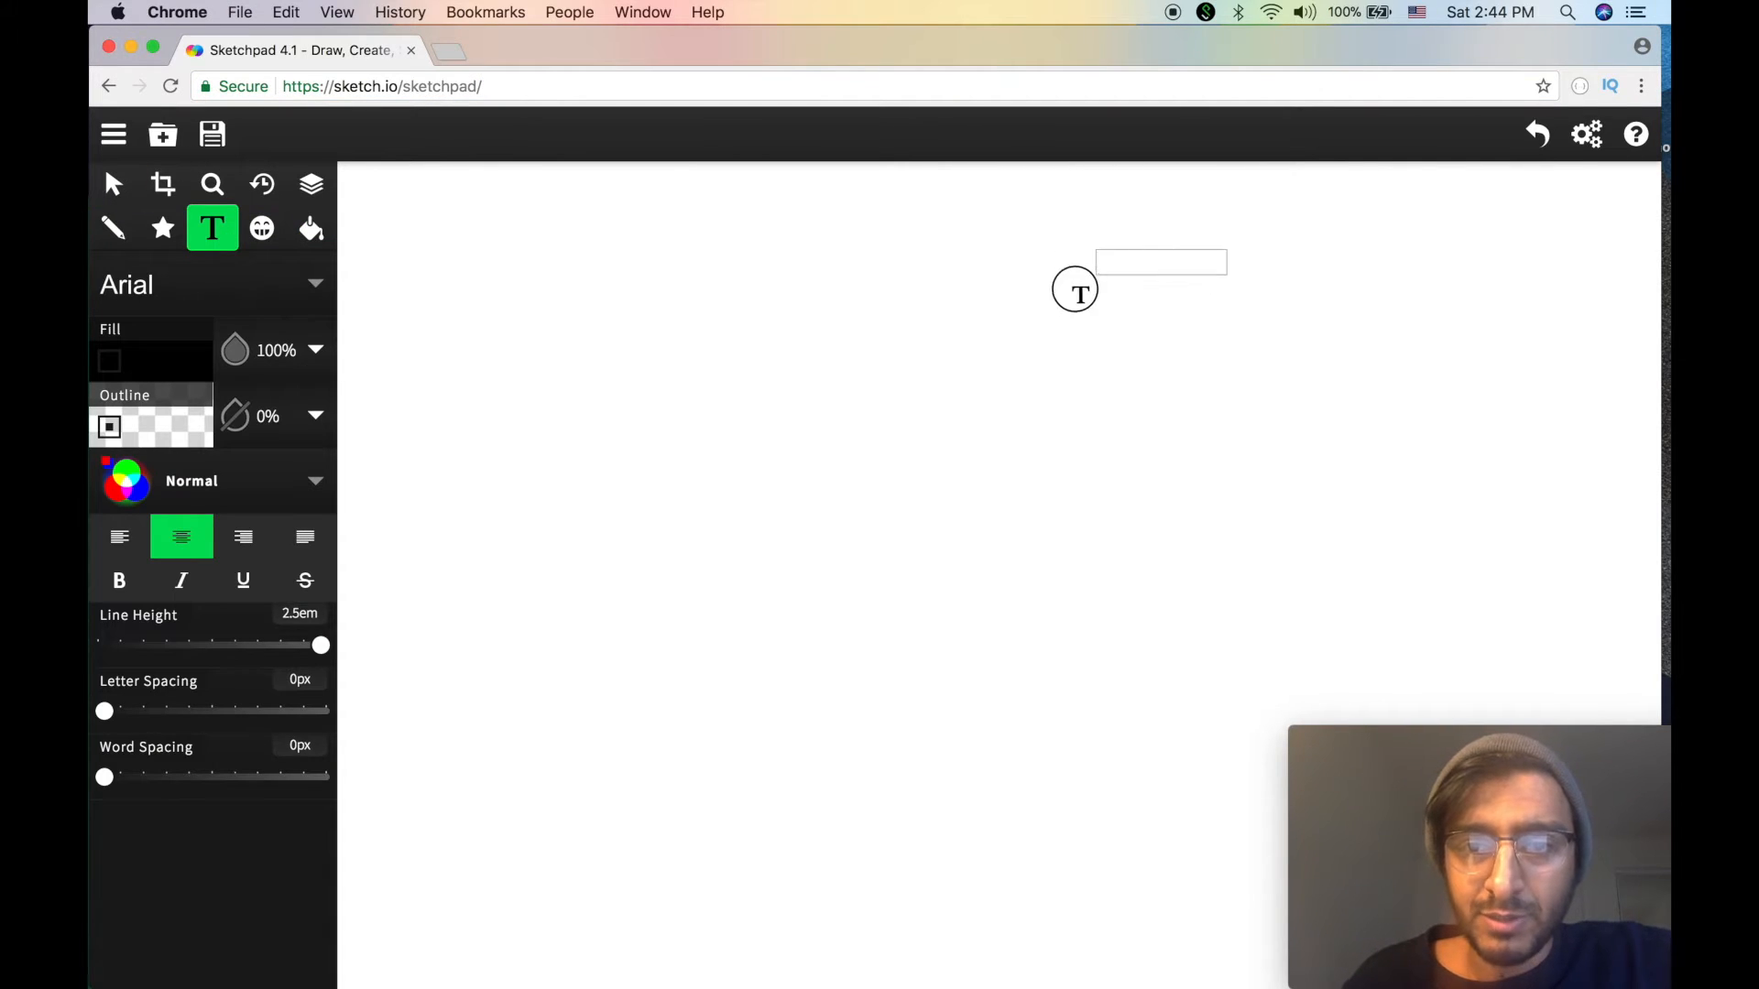
pyautogui.click(1160, 262)
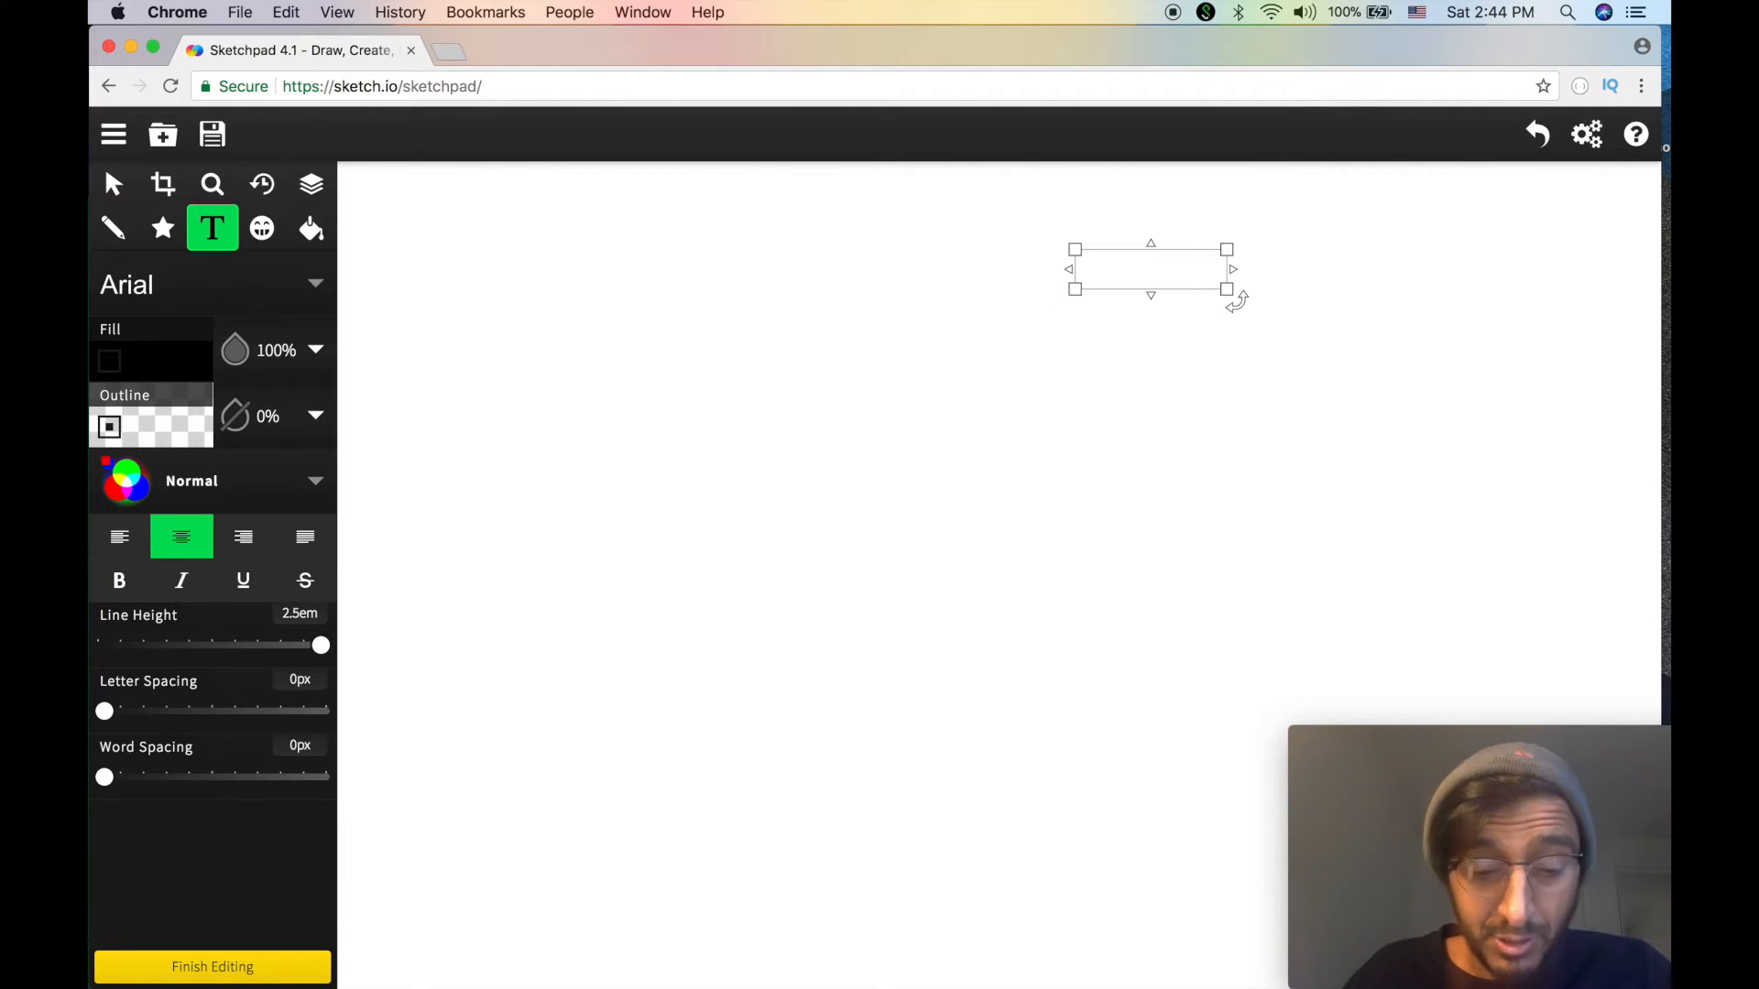
pyautogui.write('Lik')
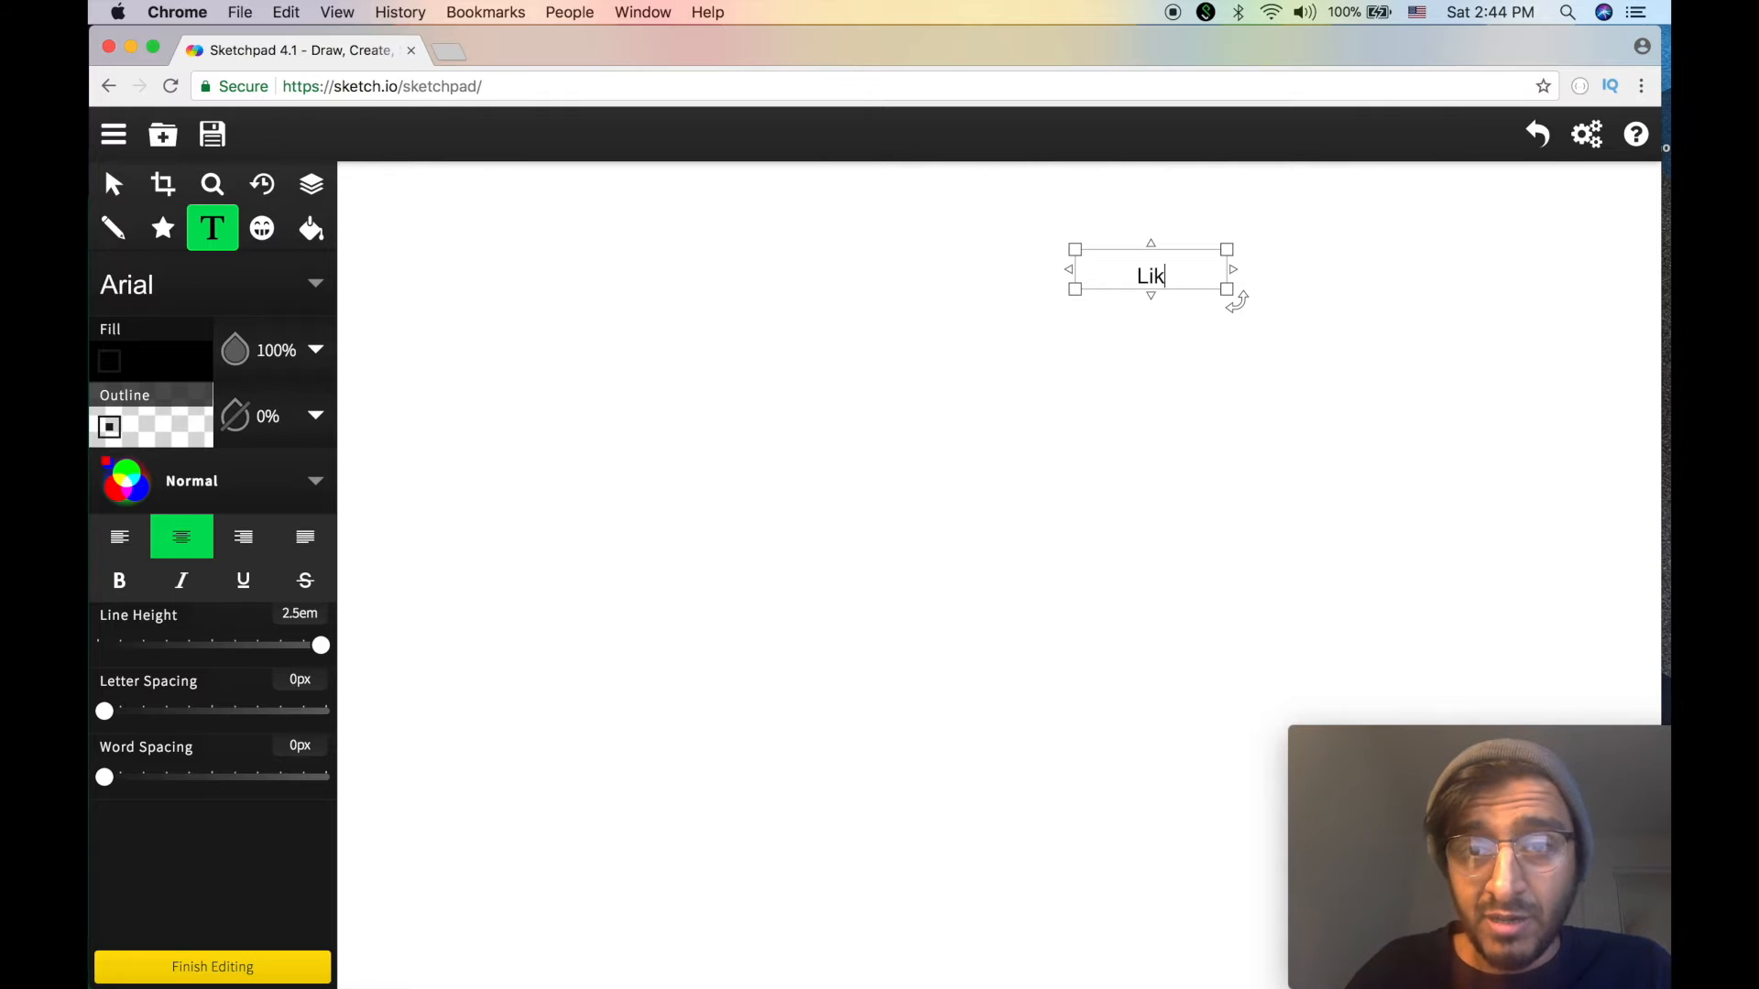
pyautogui.write('Pictures')
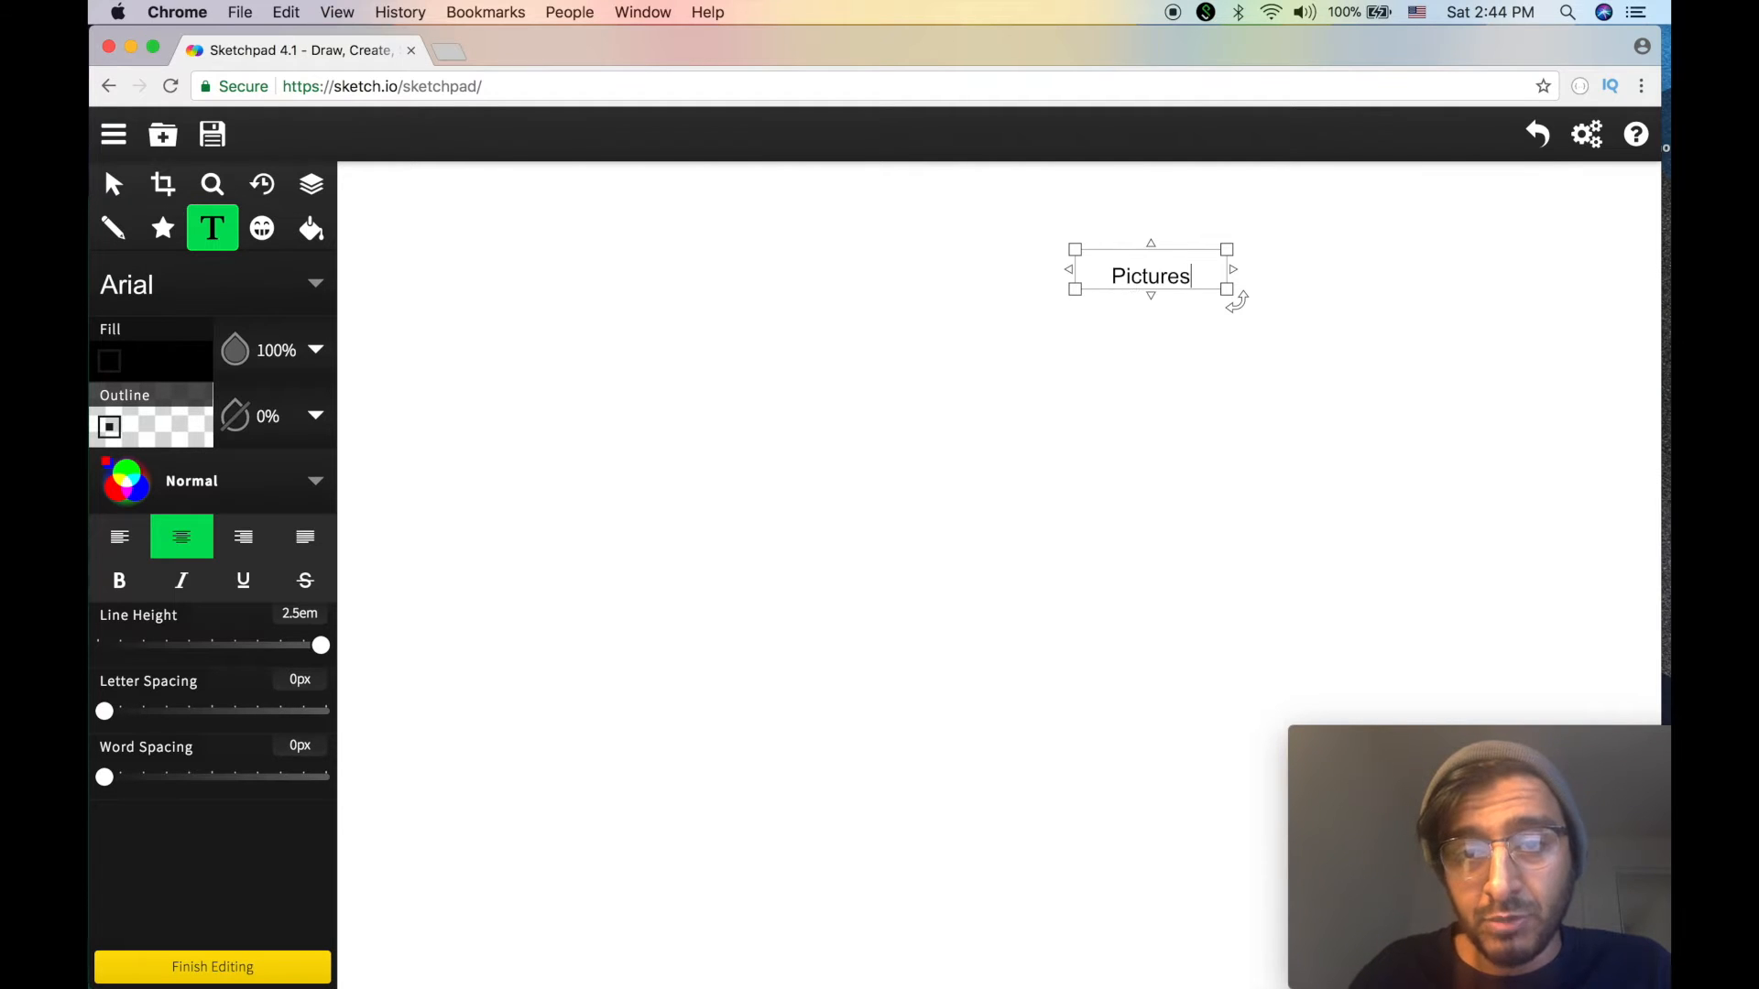
pyautogui.click(750, 282)
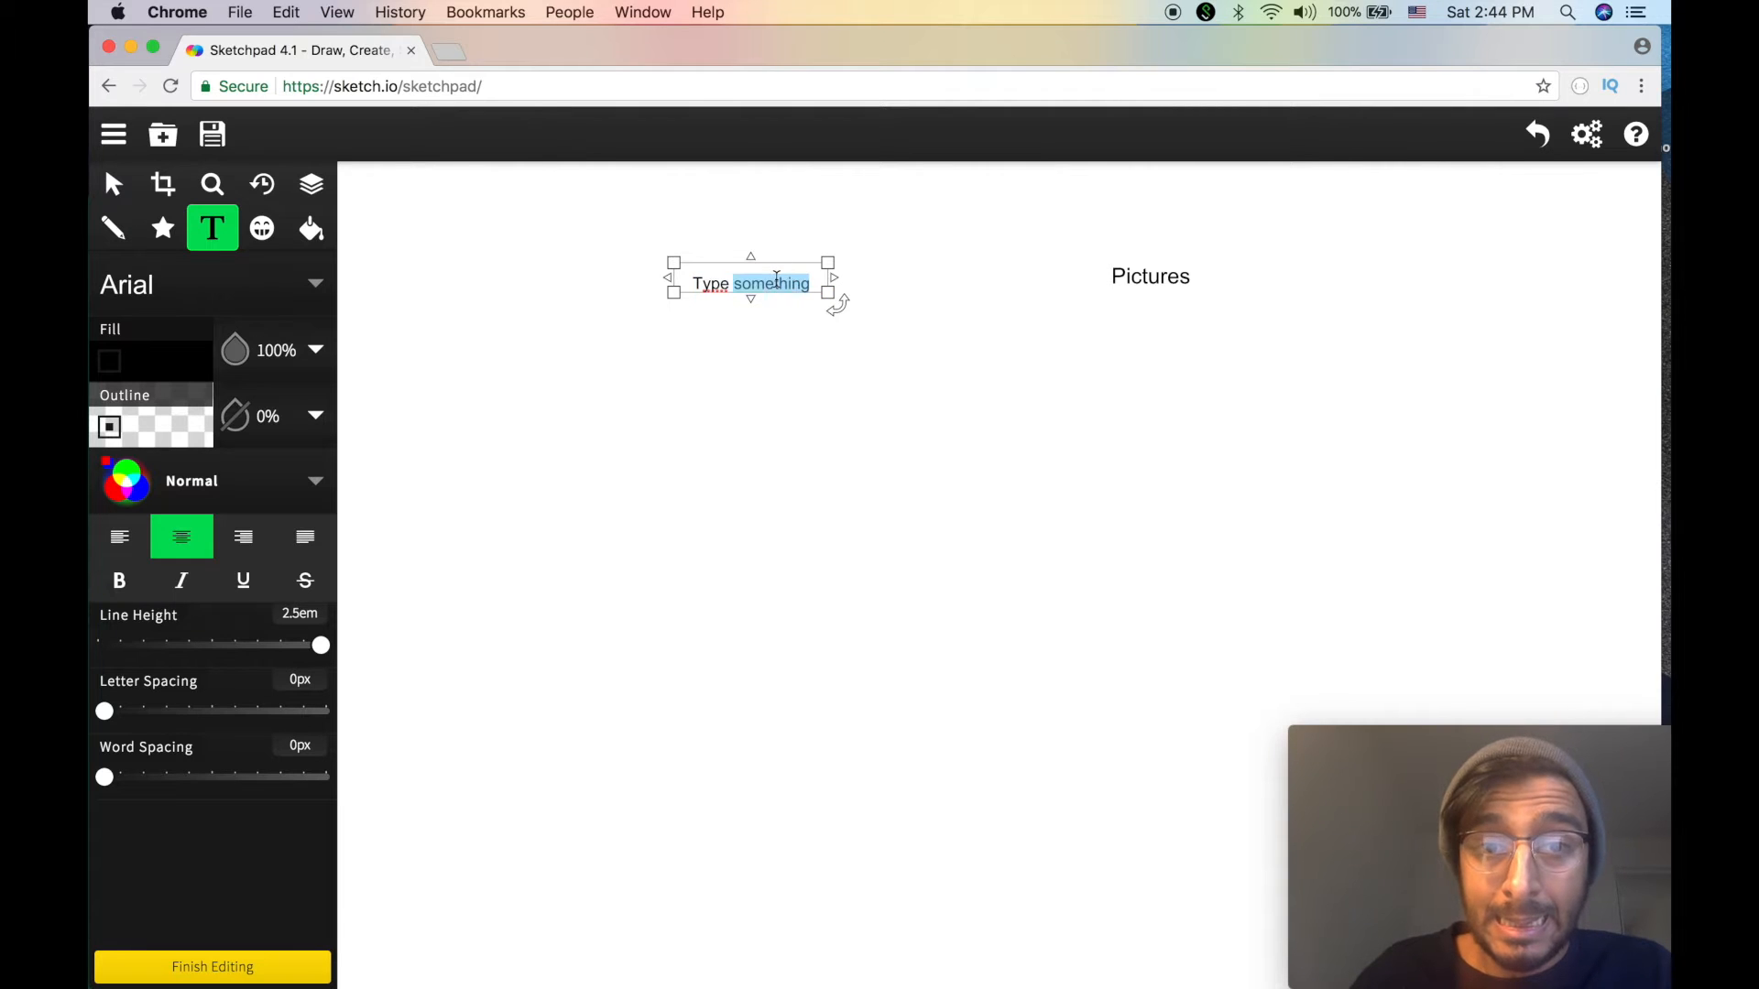
pyautogui.write('Likes')
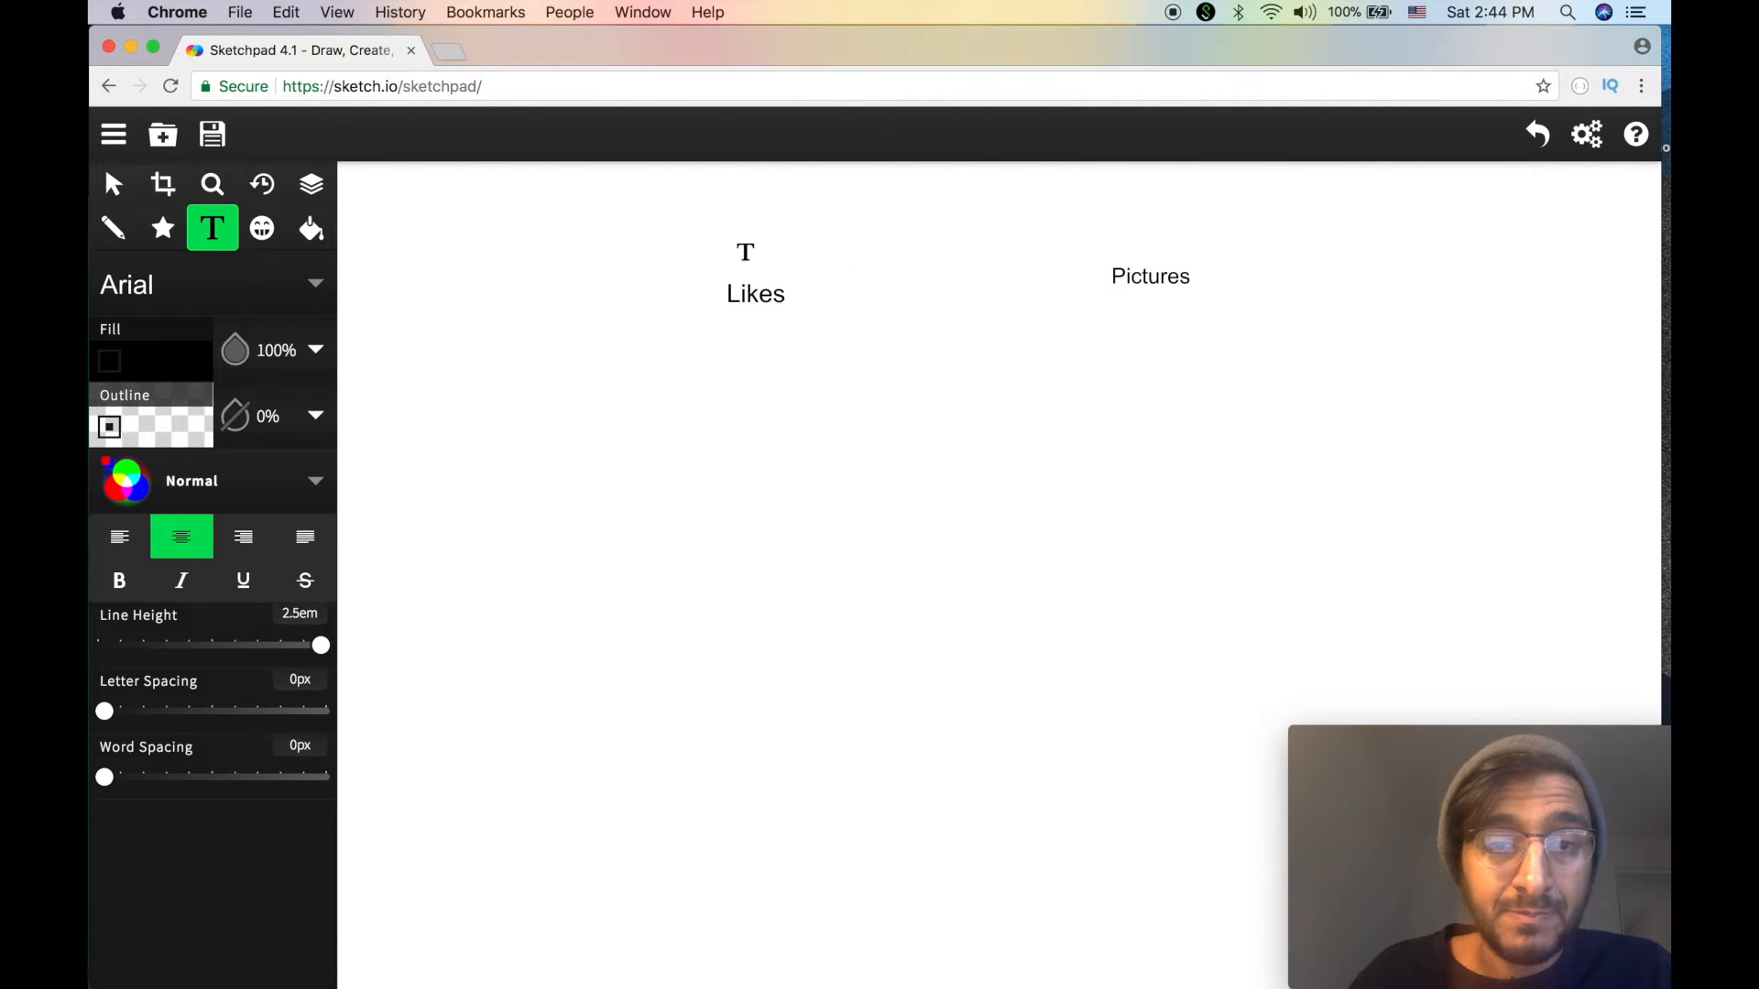
# - Add the ID and url column labels in a row below the Pictures title
pyautogui.click(1151, 313)
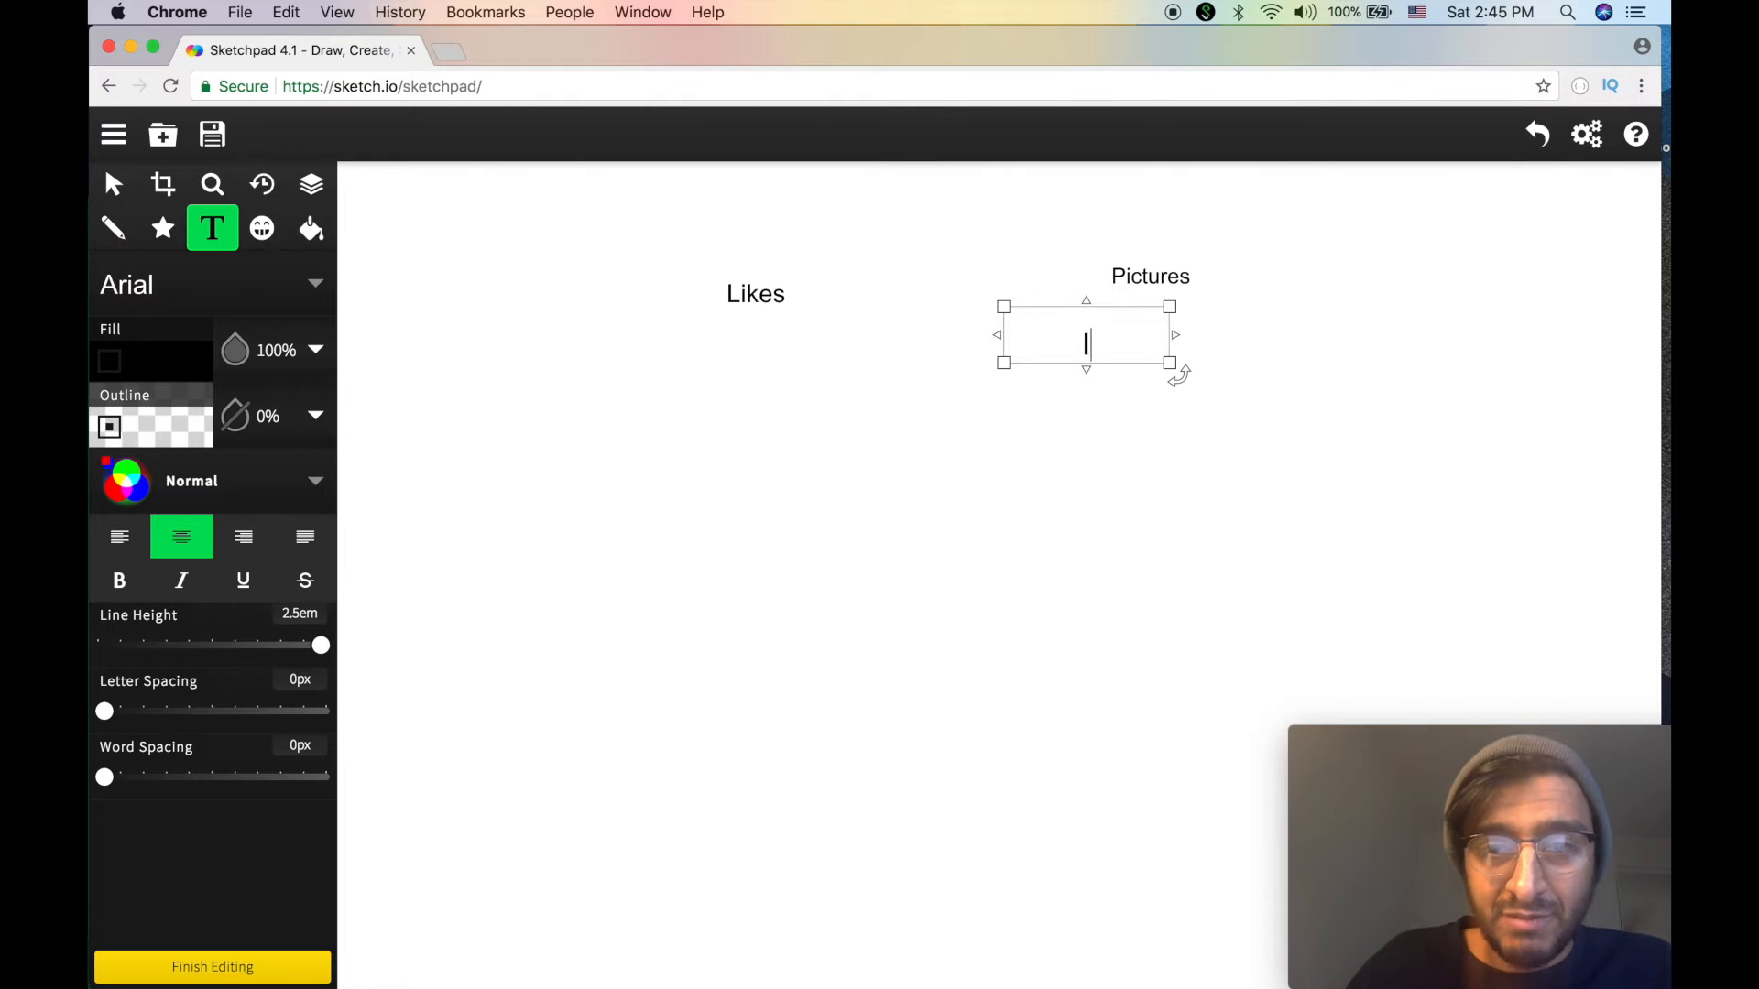
pyautogui.write('id')
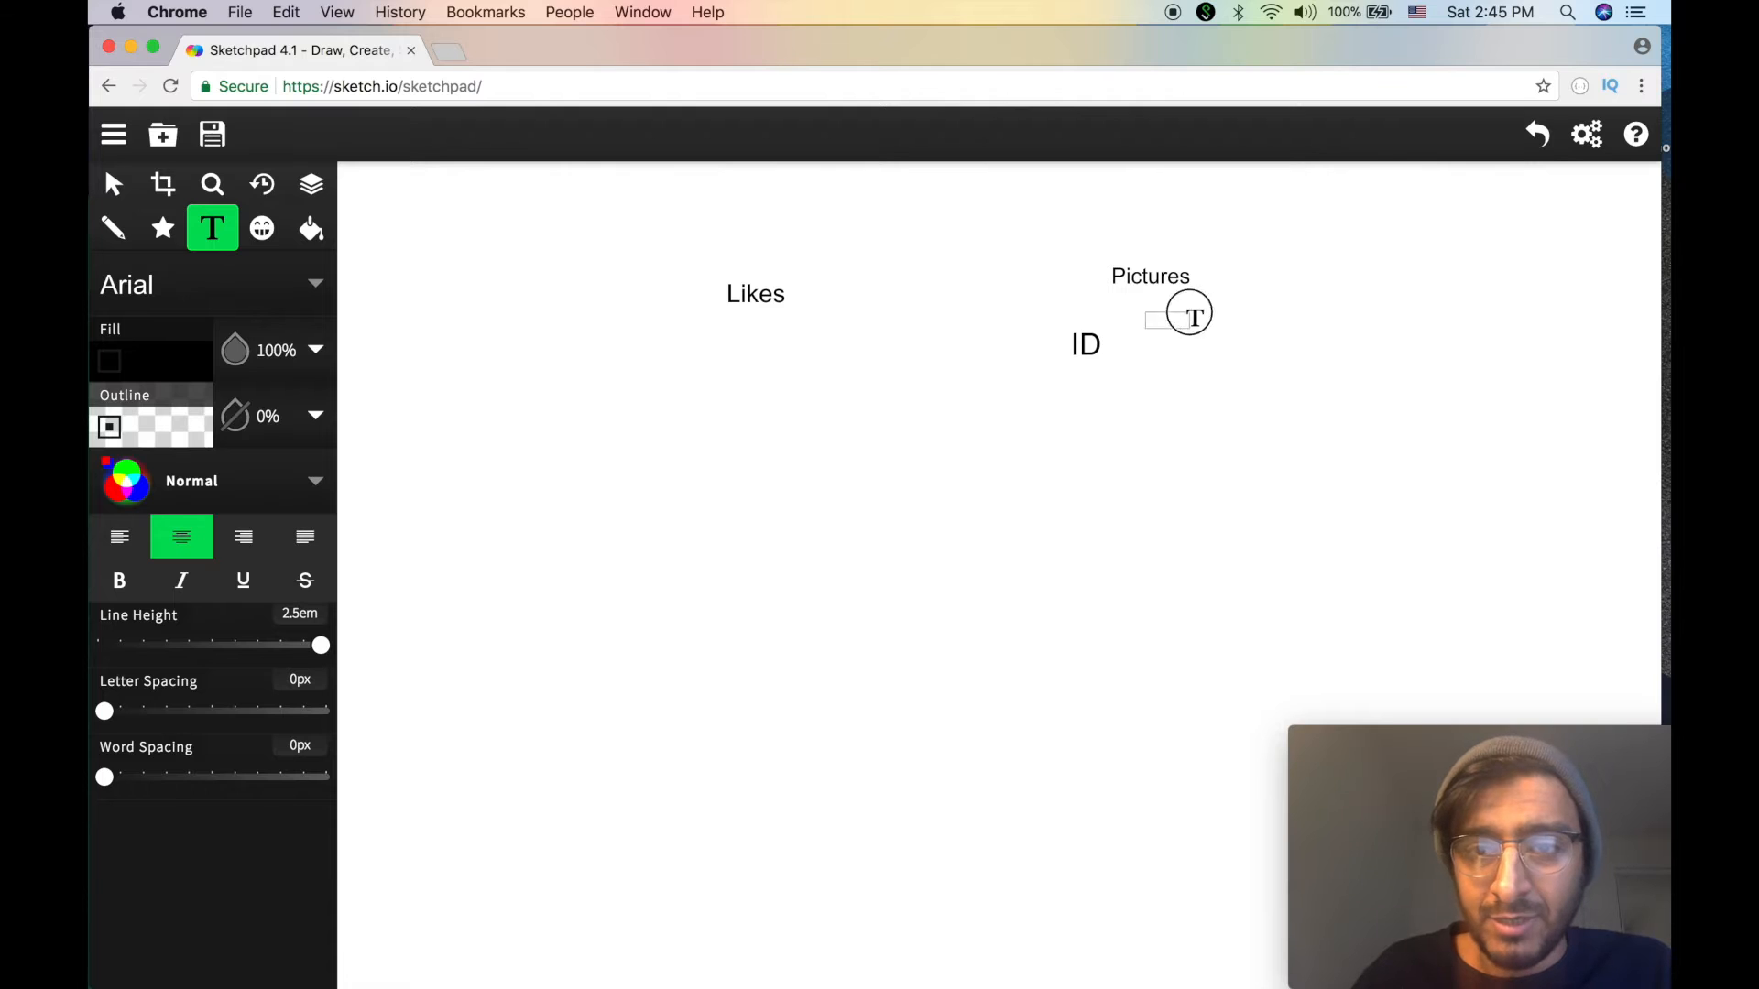
pyautogui.click(1185, 315)
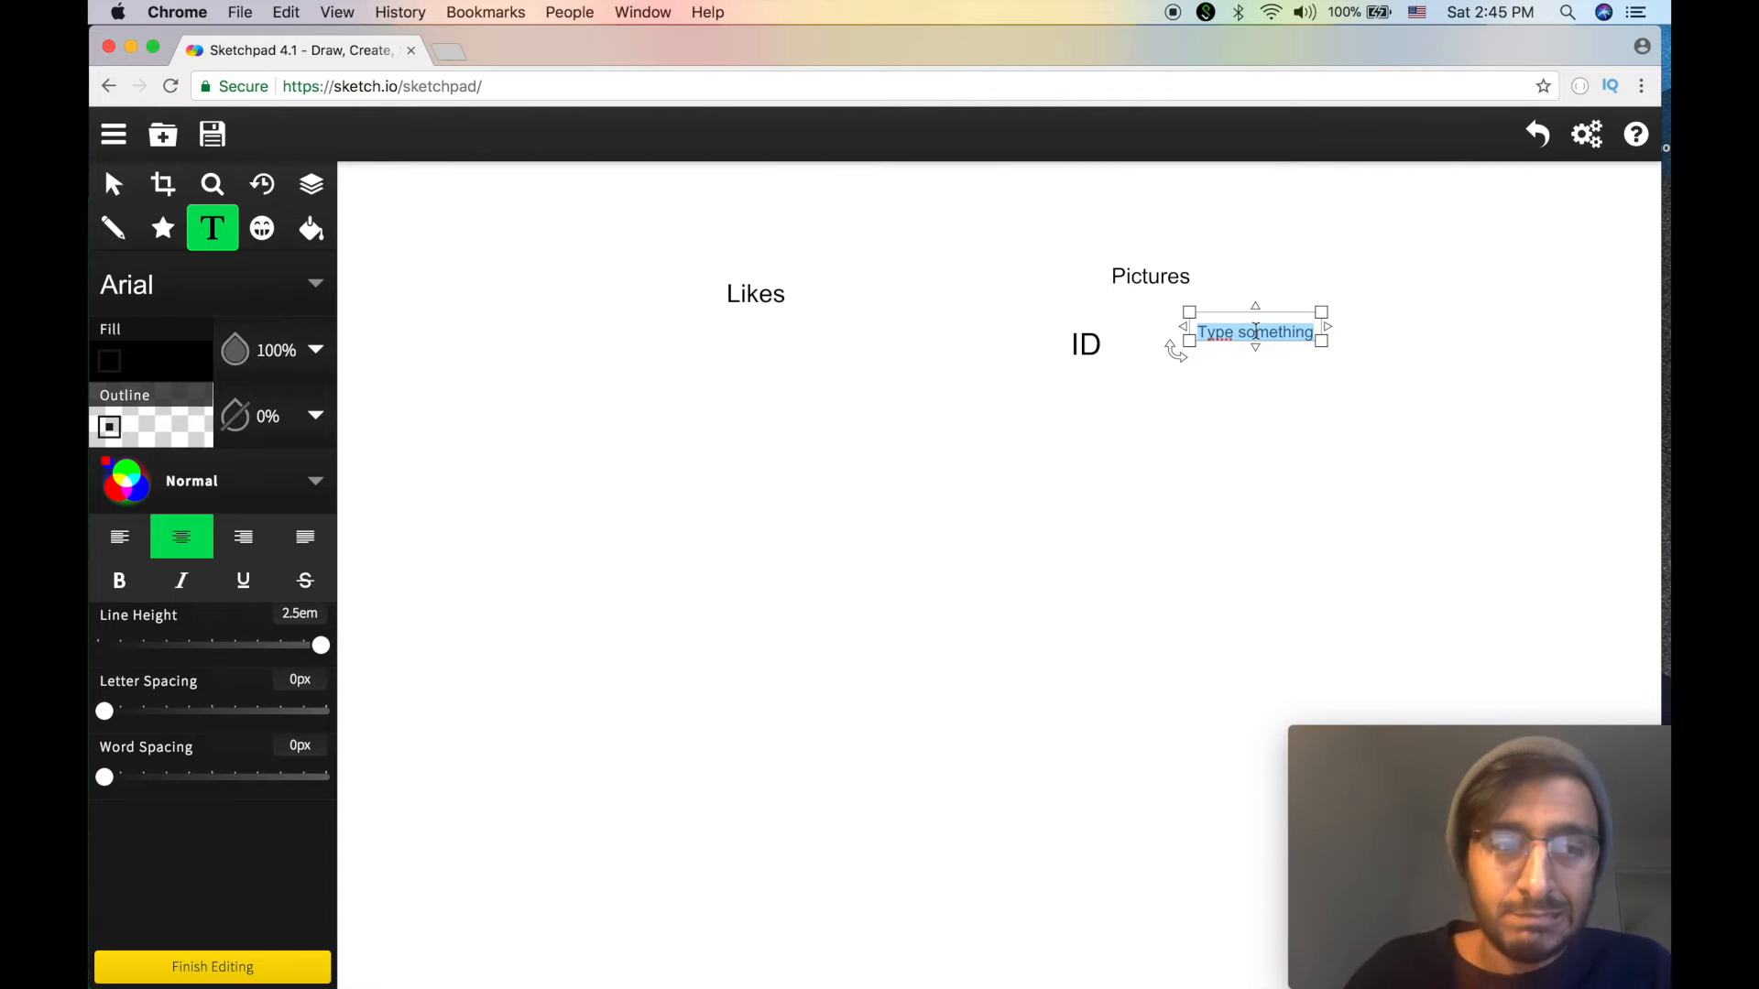
pyautogui.write('url')
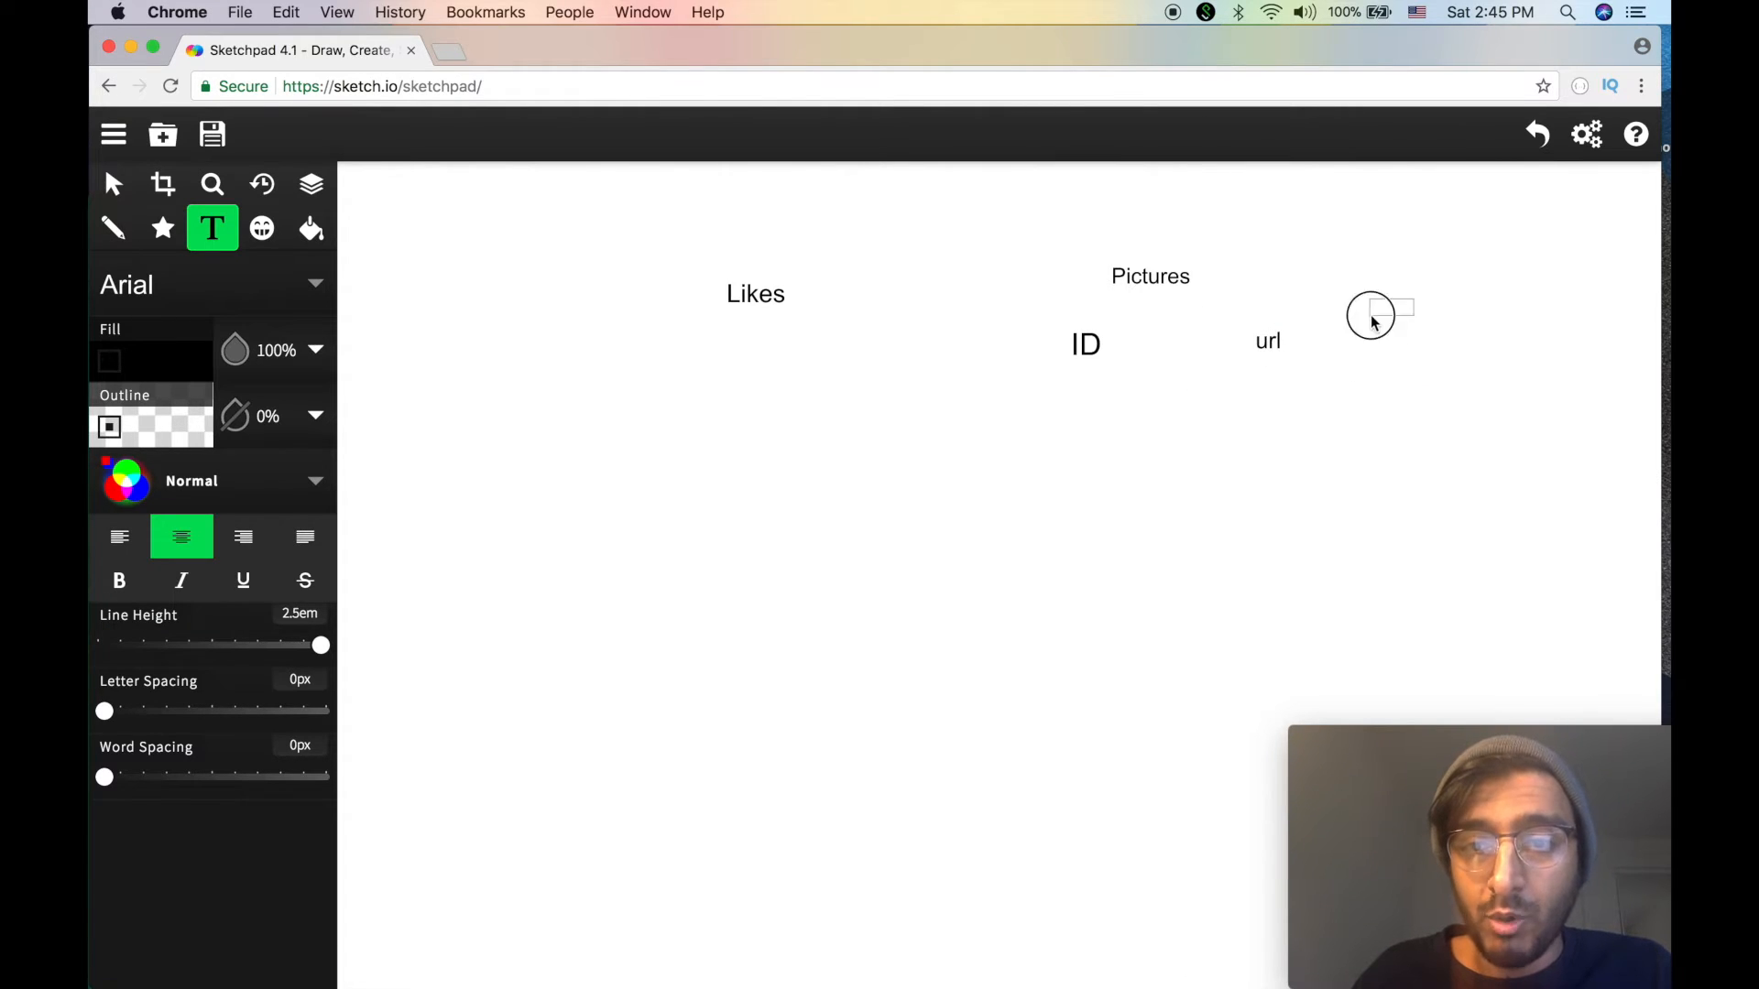
# - Add the LIKES_COUNT heading to the right and correct url to URL
pyautogui.click(1371, 313)
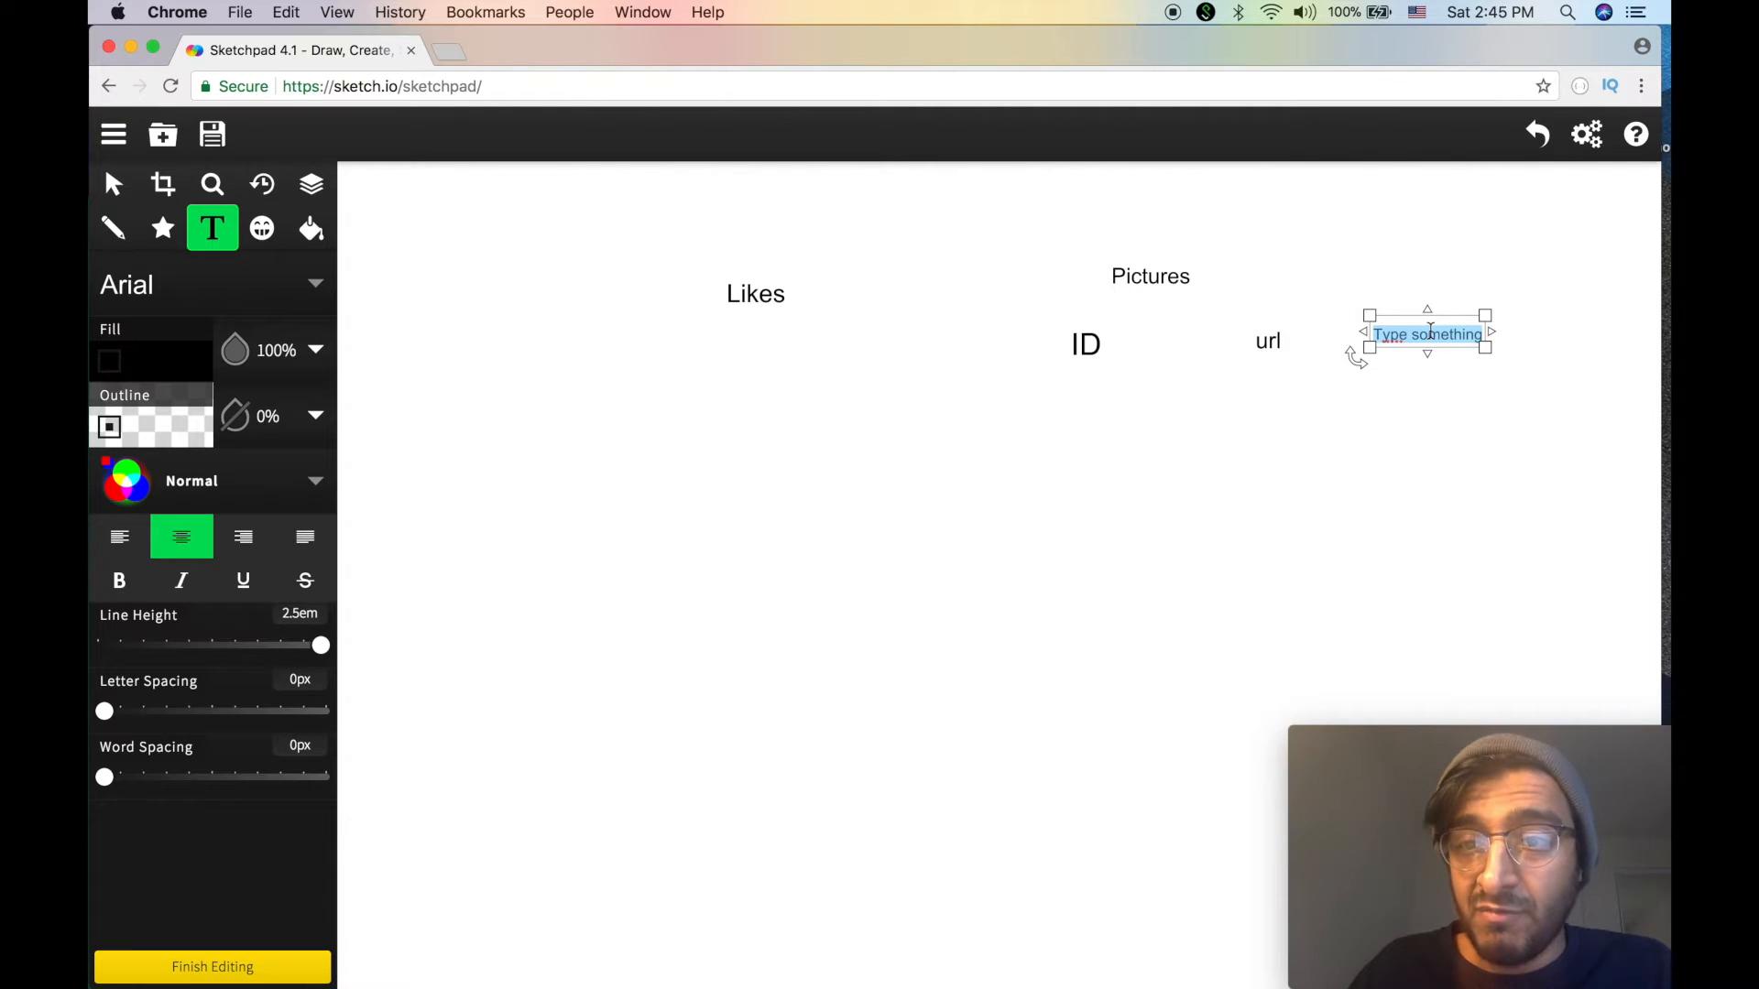
pyautogui.write('Likes_c')
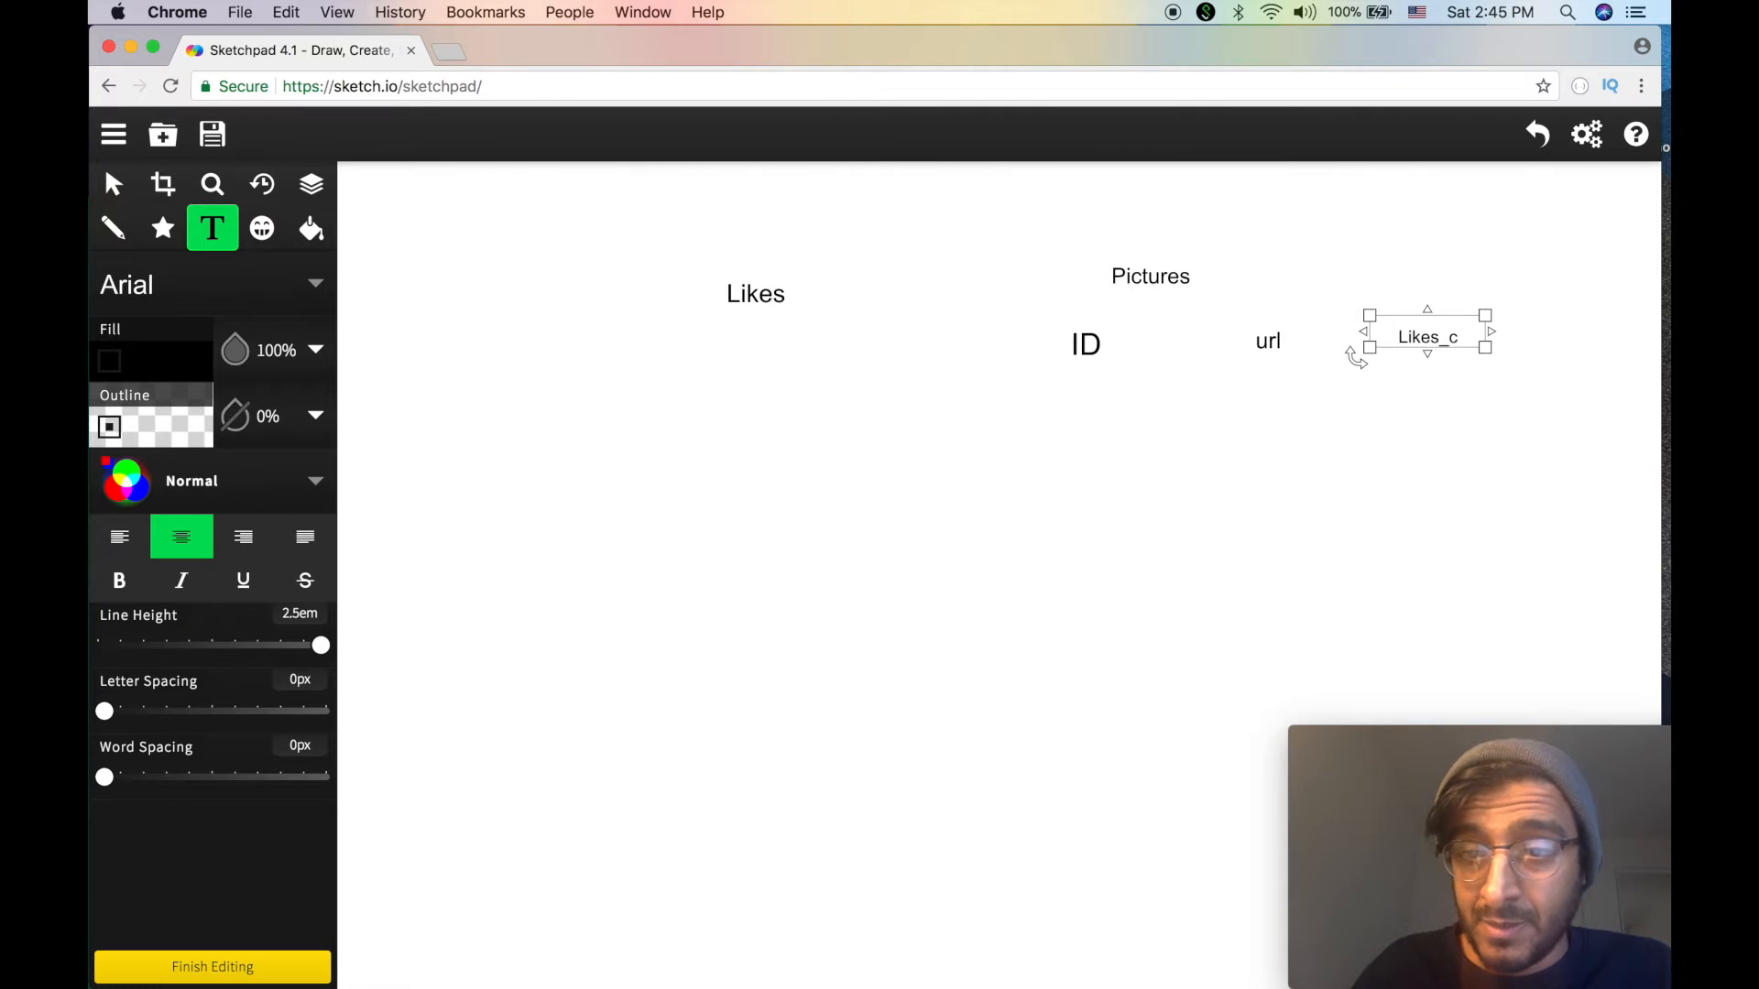
pyautogui.write('ount')
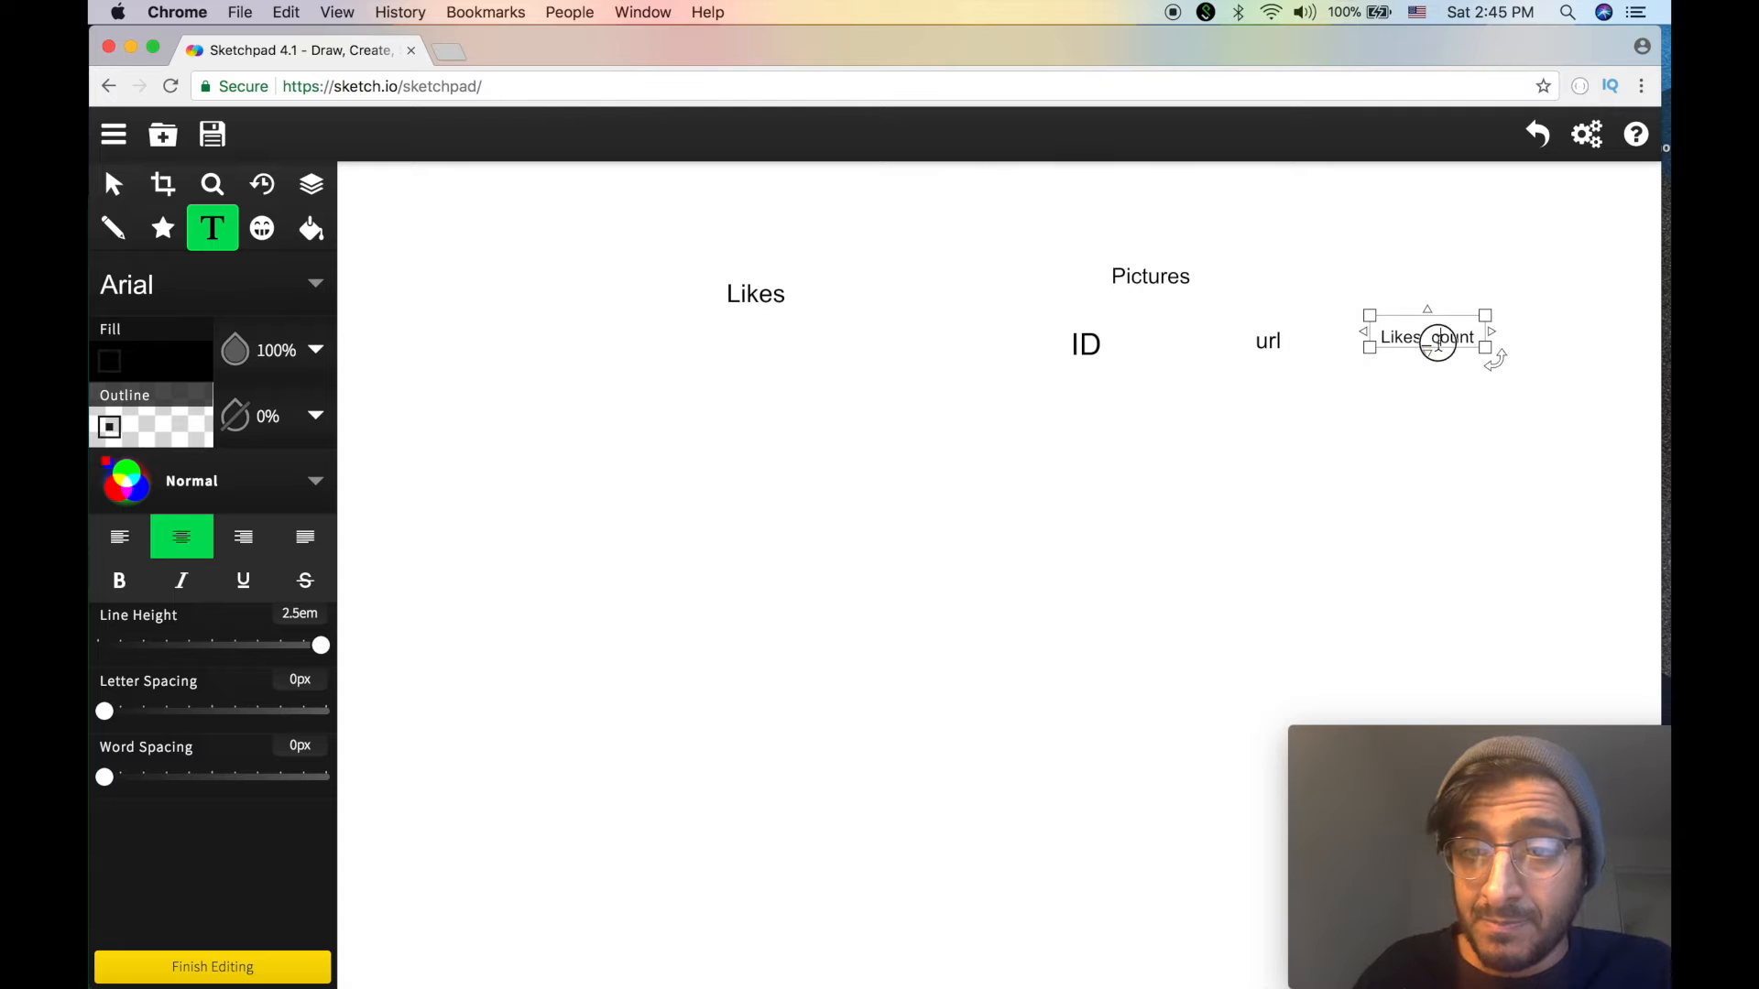
pyautogui.write('LIKES_COUNT')
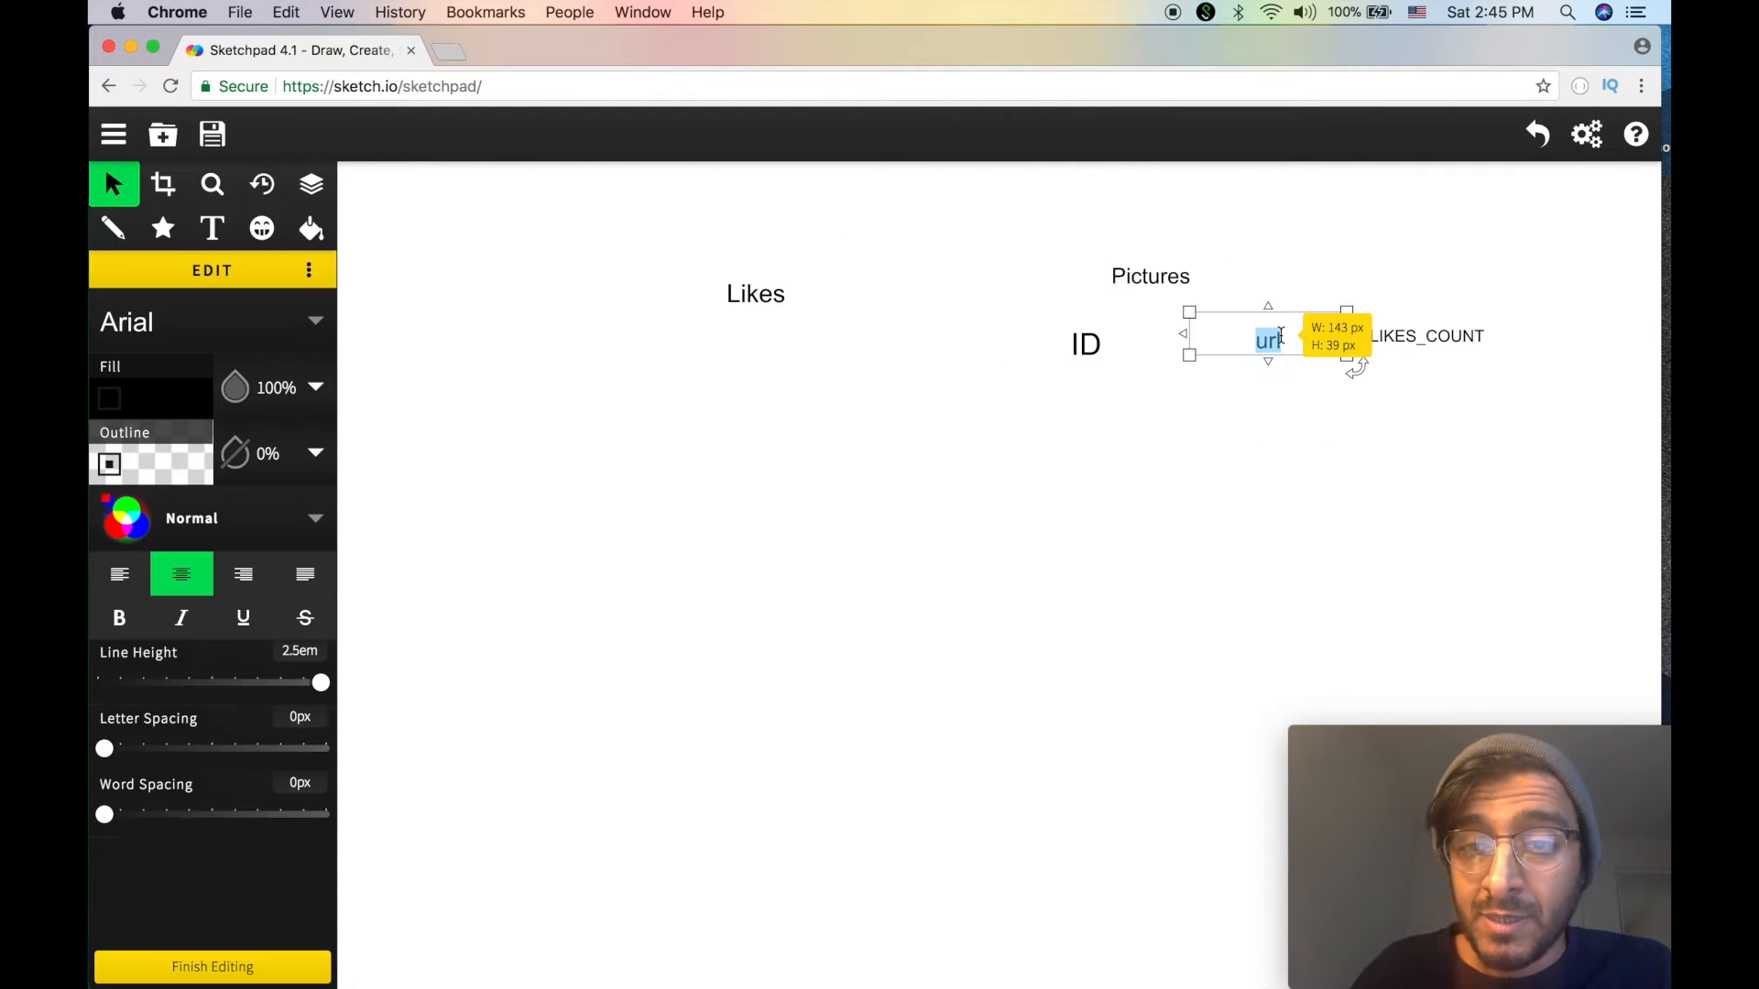
pyautogui.write('URL')
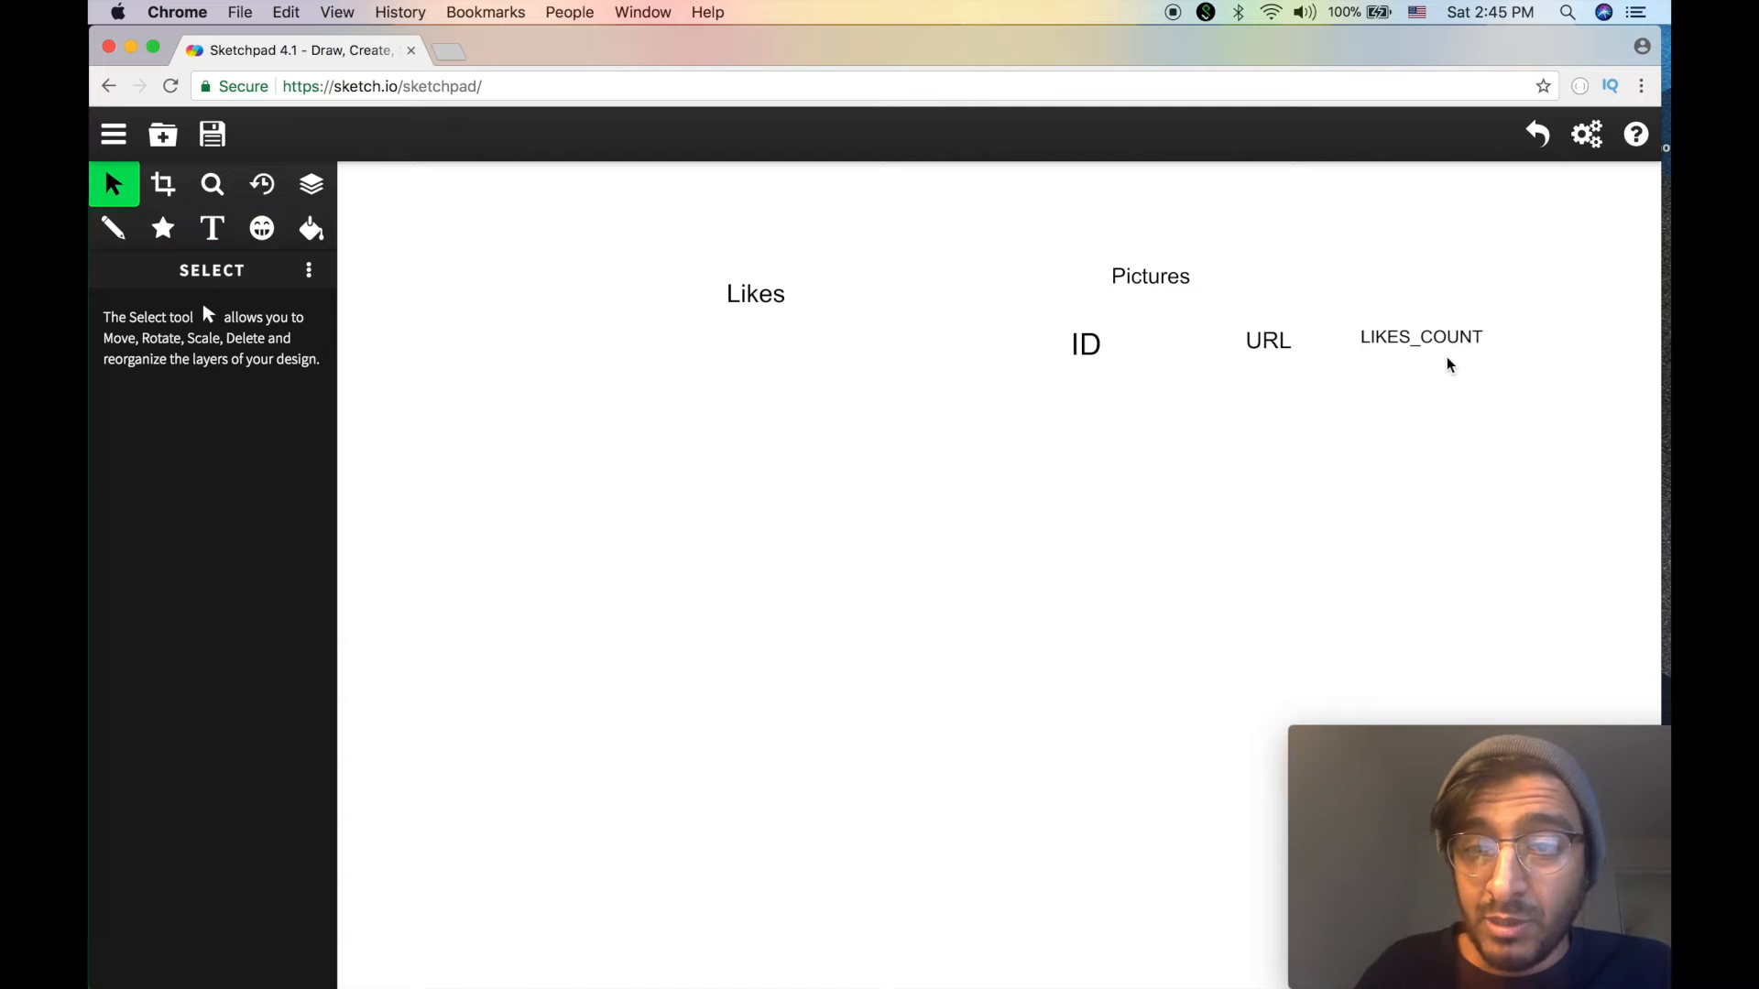
# - Reposition the LIKES_COUNT and URL headings and duplicate a heading under Likes
pyautogui.click(1420, 337)
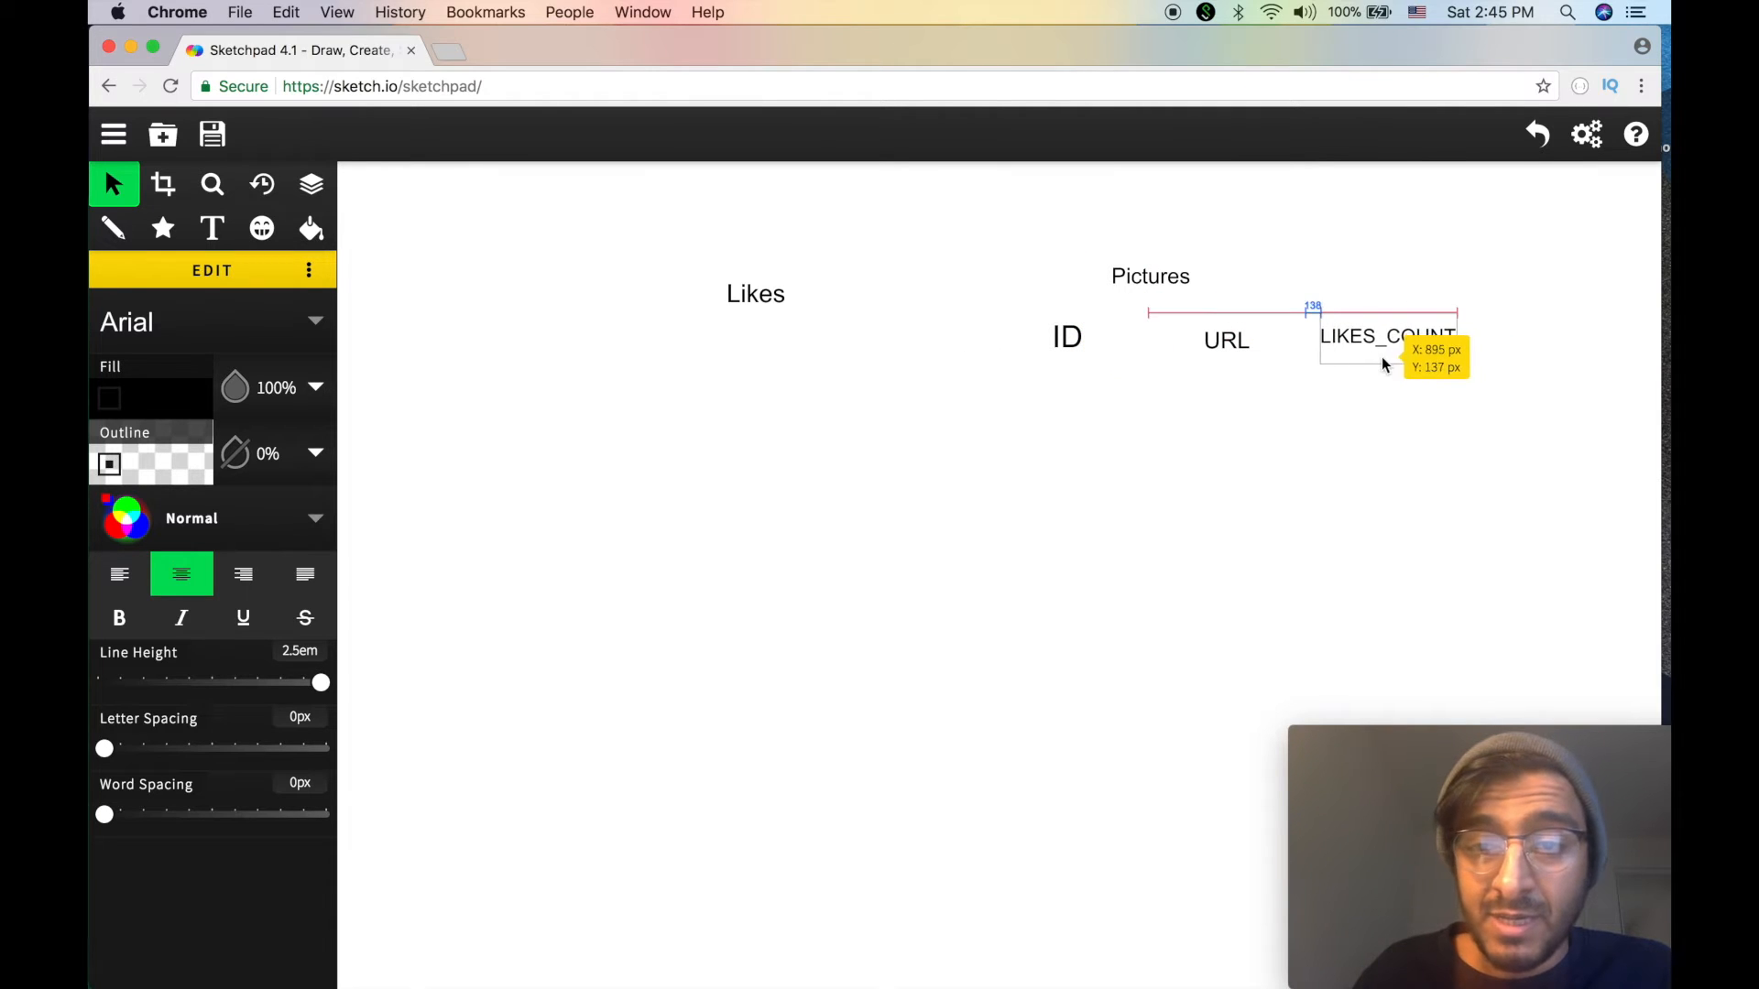
pyautogui.click(1225, 341)
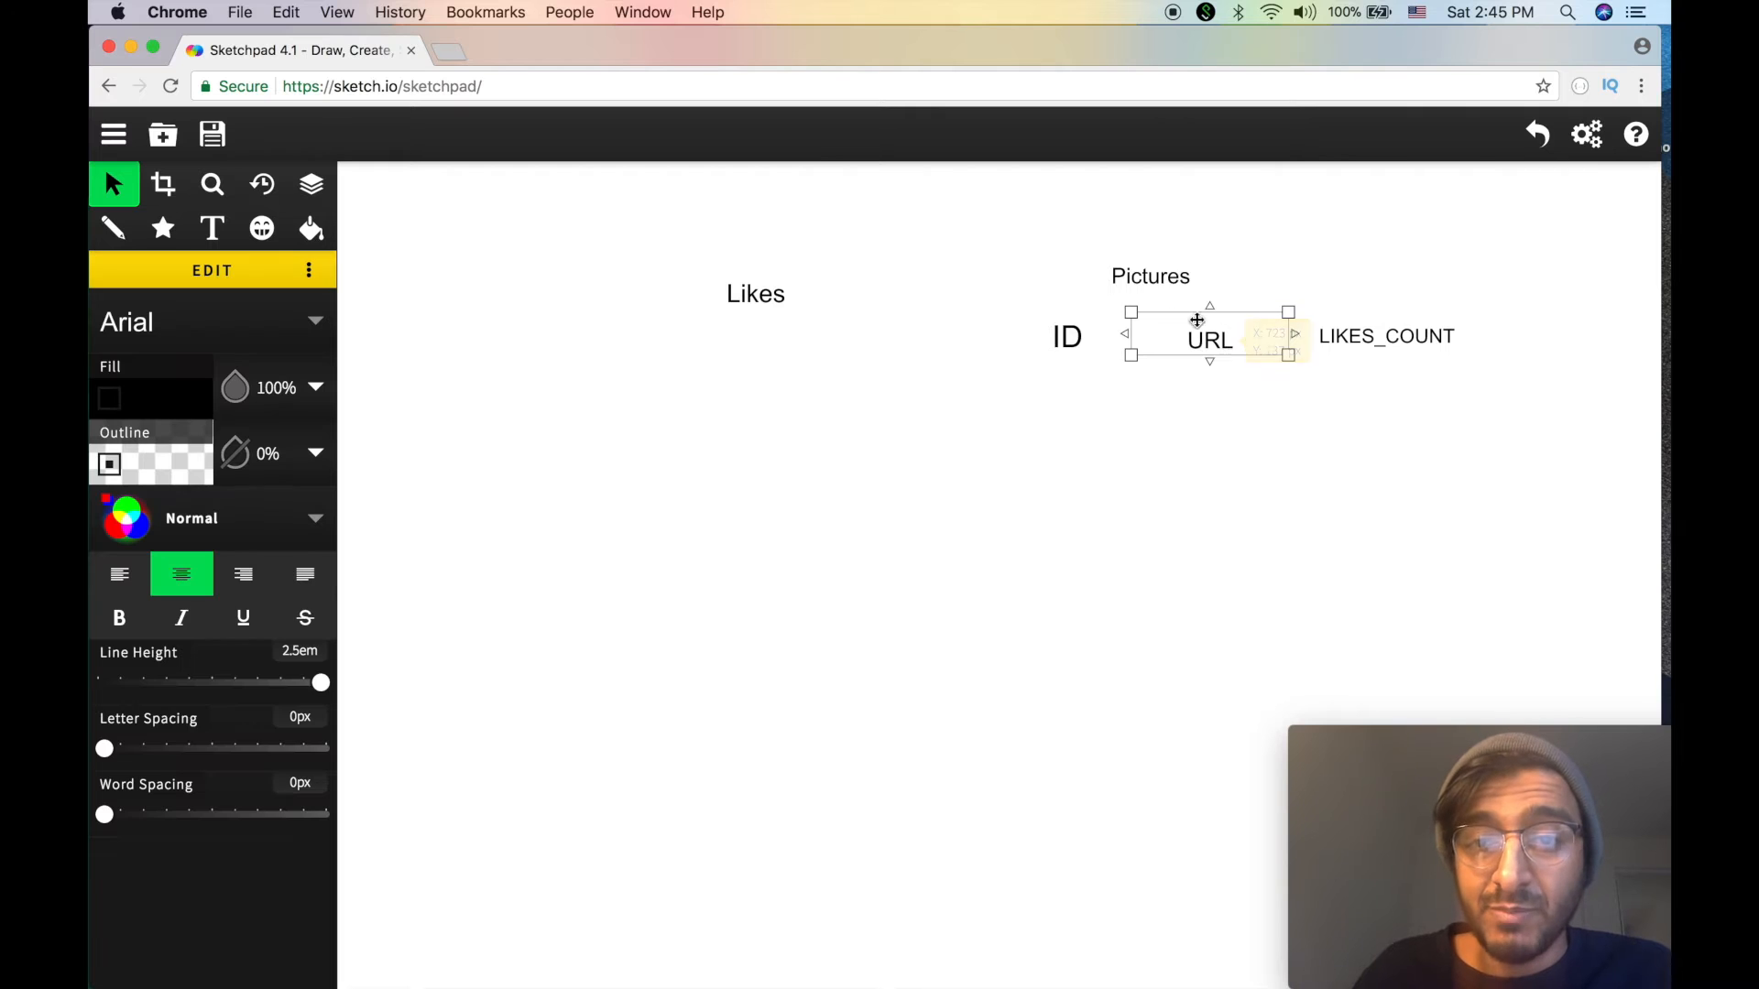
pyautogui.click(846, 328)
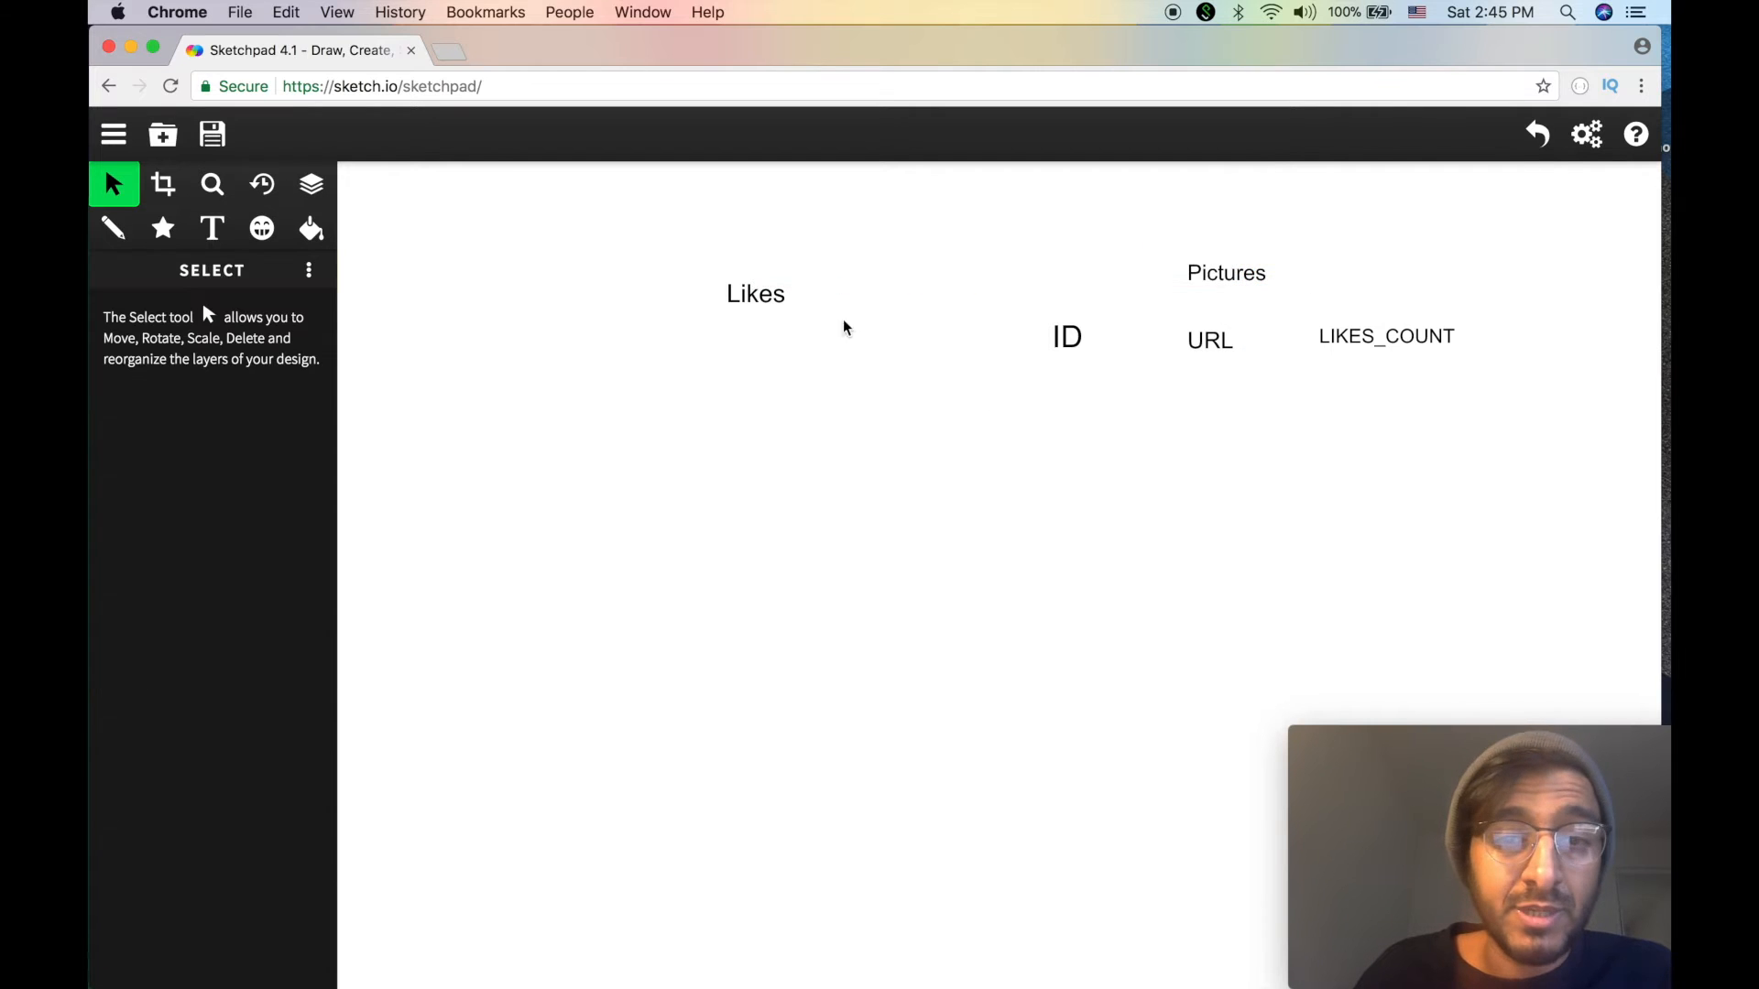
pyautogui.click(755, 293)
pyautogui.write('PICTURE_ID')
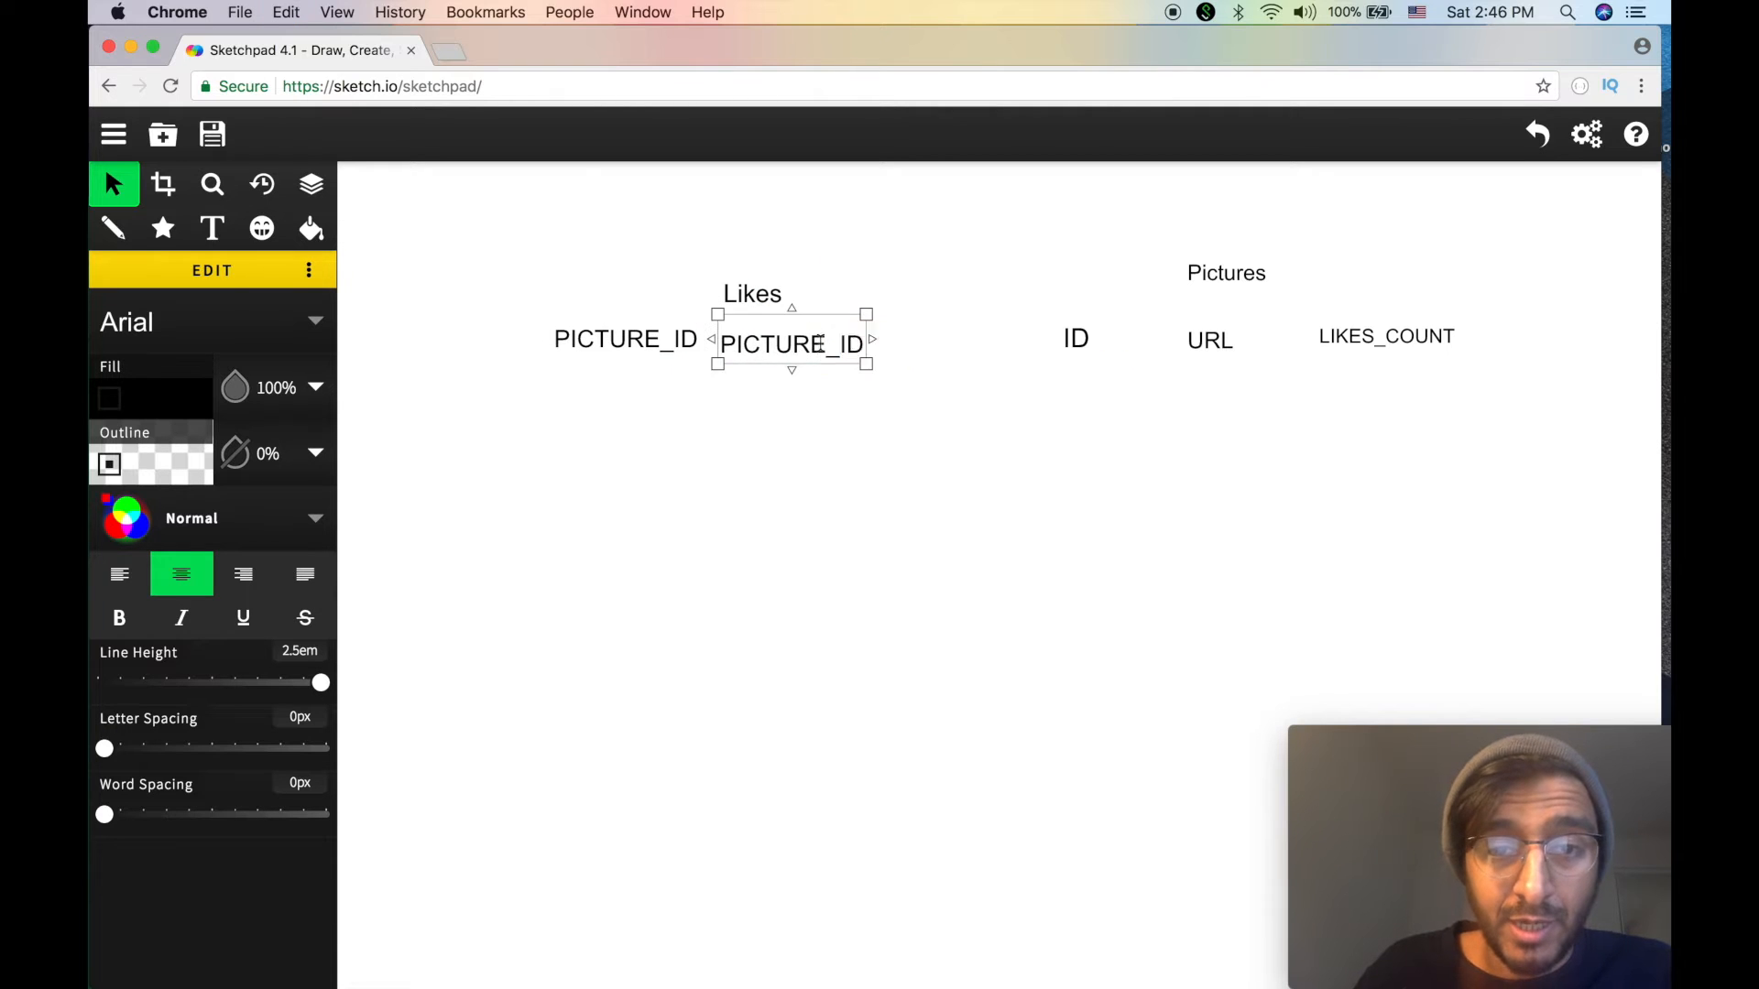
# - Retype the duplicated labels under Likes as PICTURE_ID and USER
pyautogui.doubleClick(791, 345)
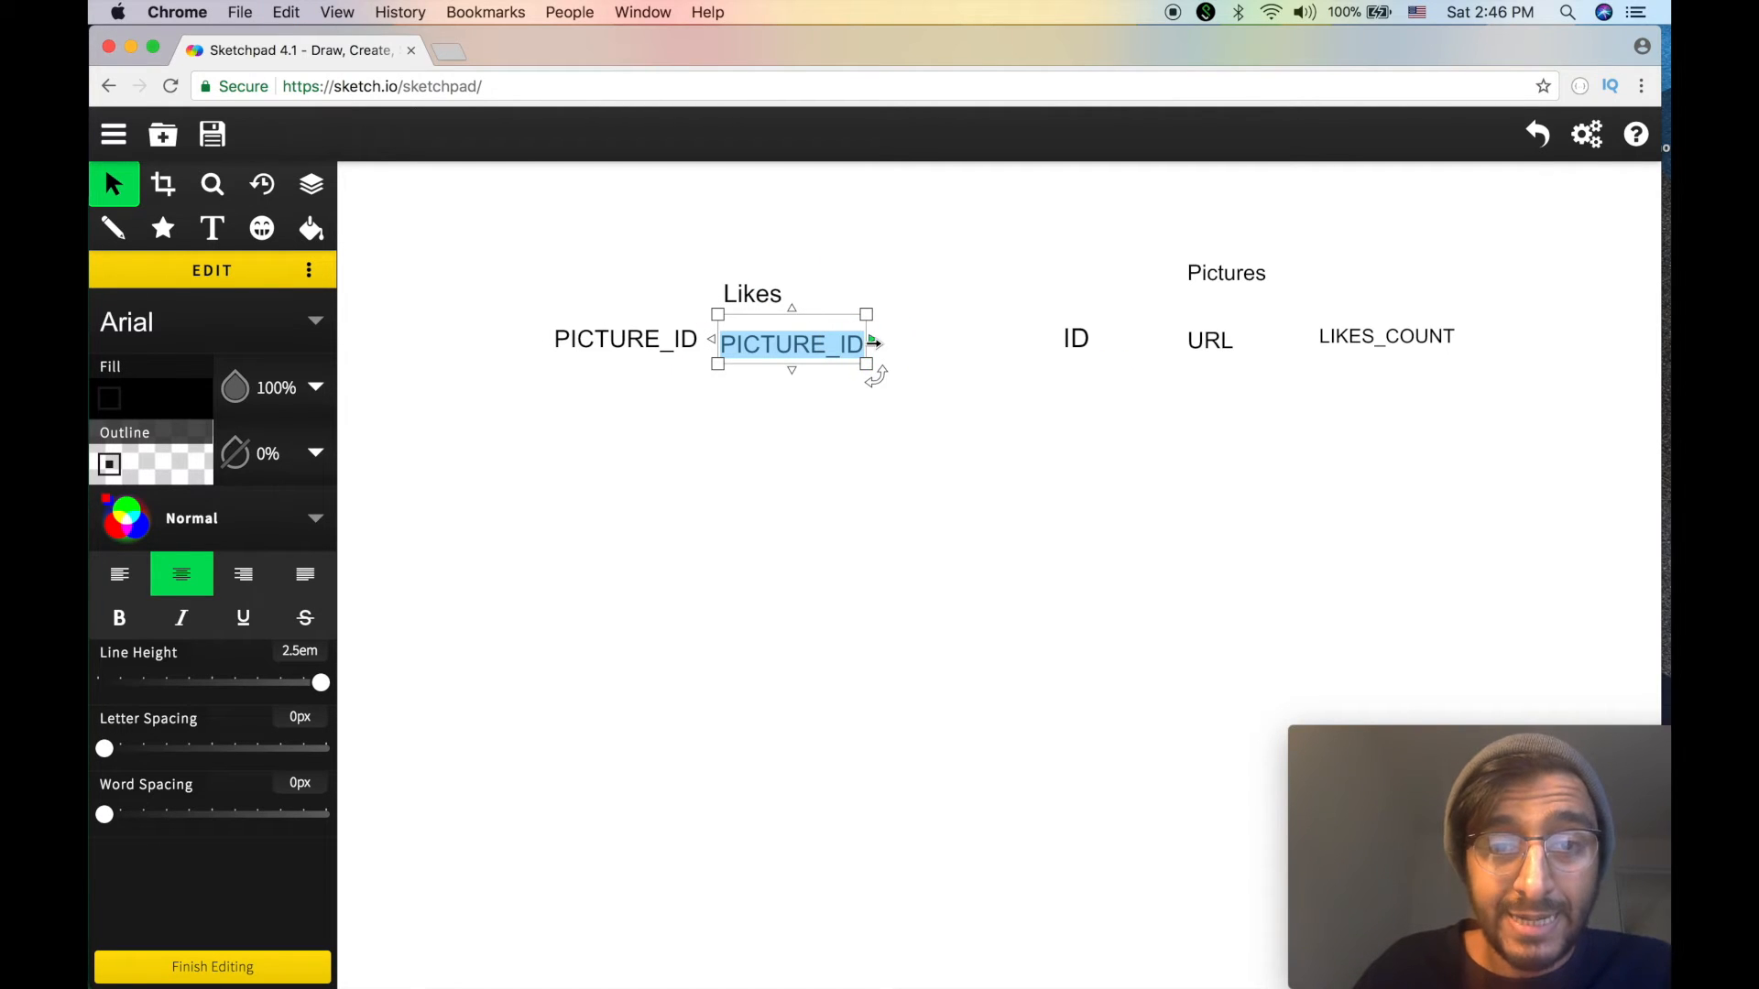
pyautogui.write('USR')
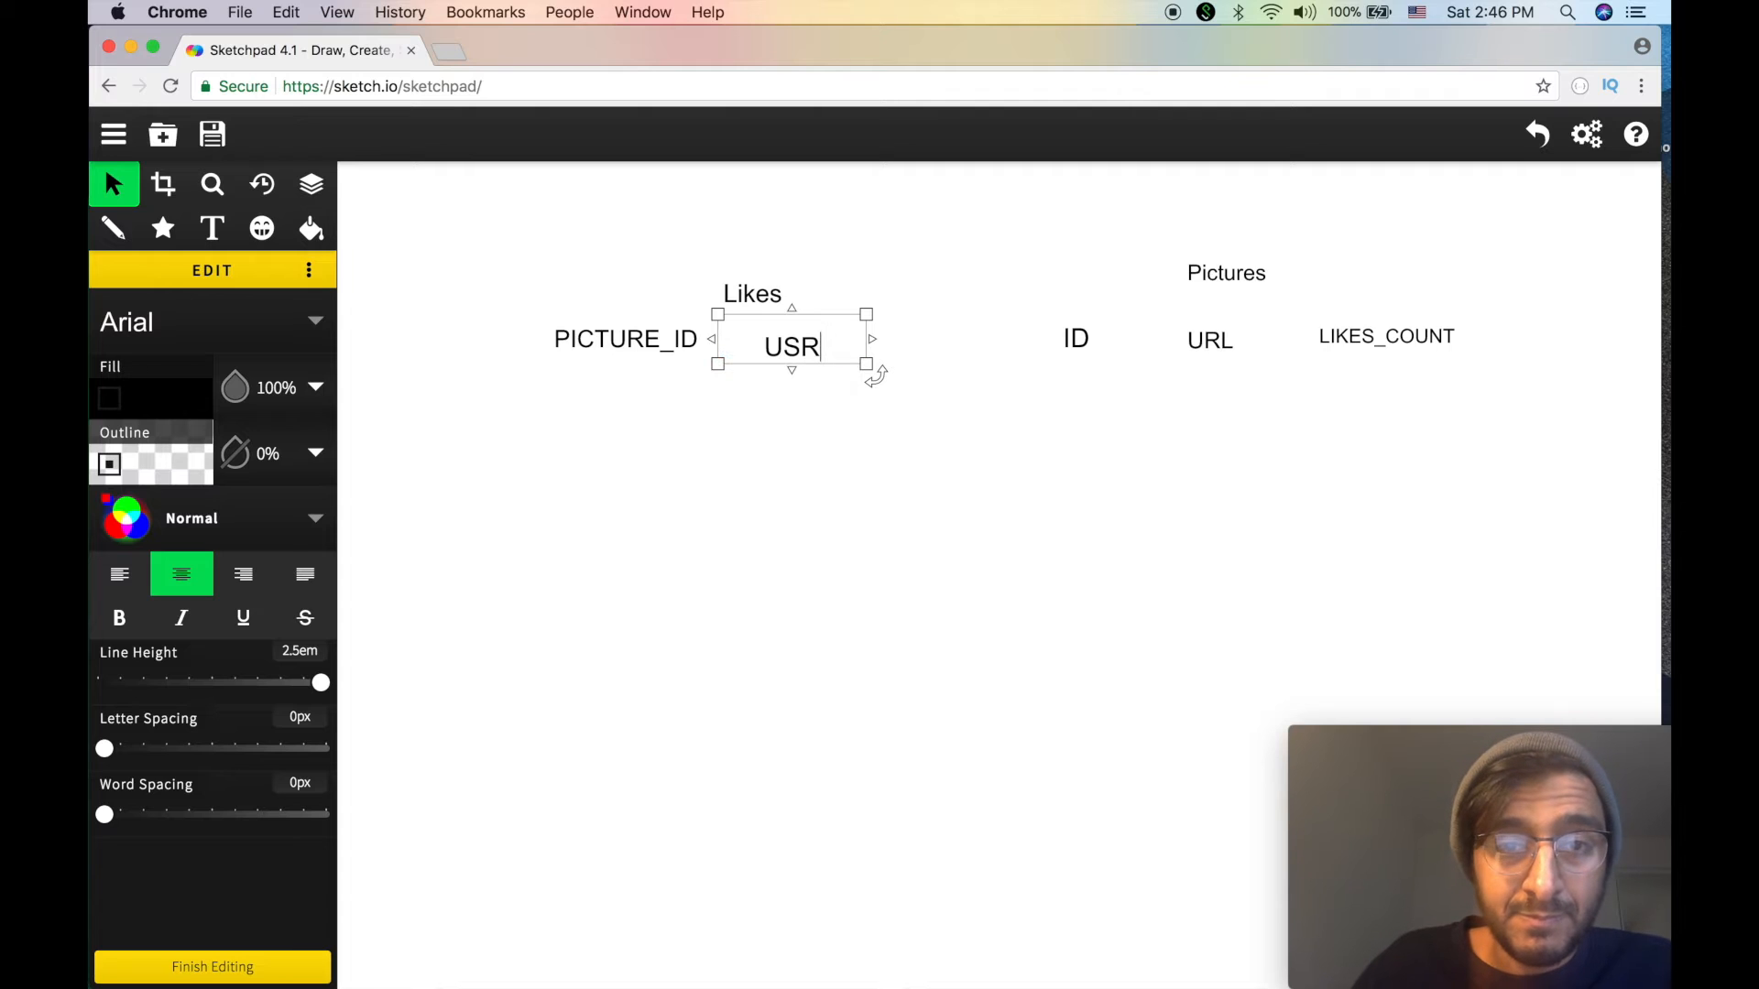
pyautogui.write('ER')
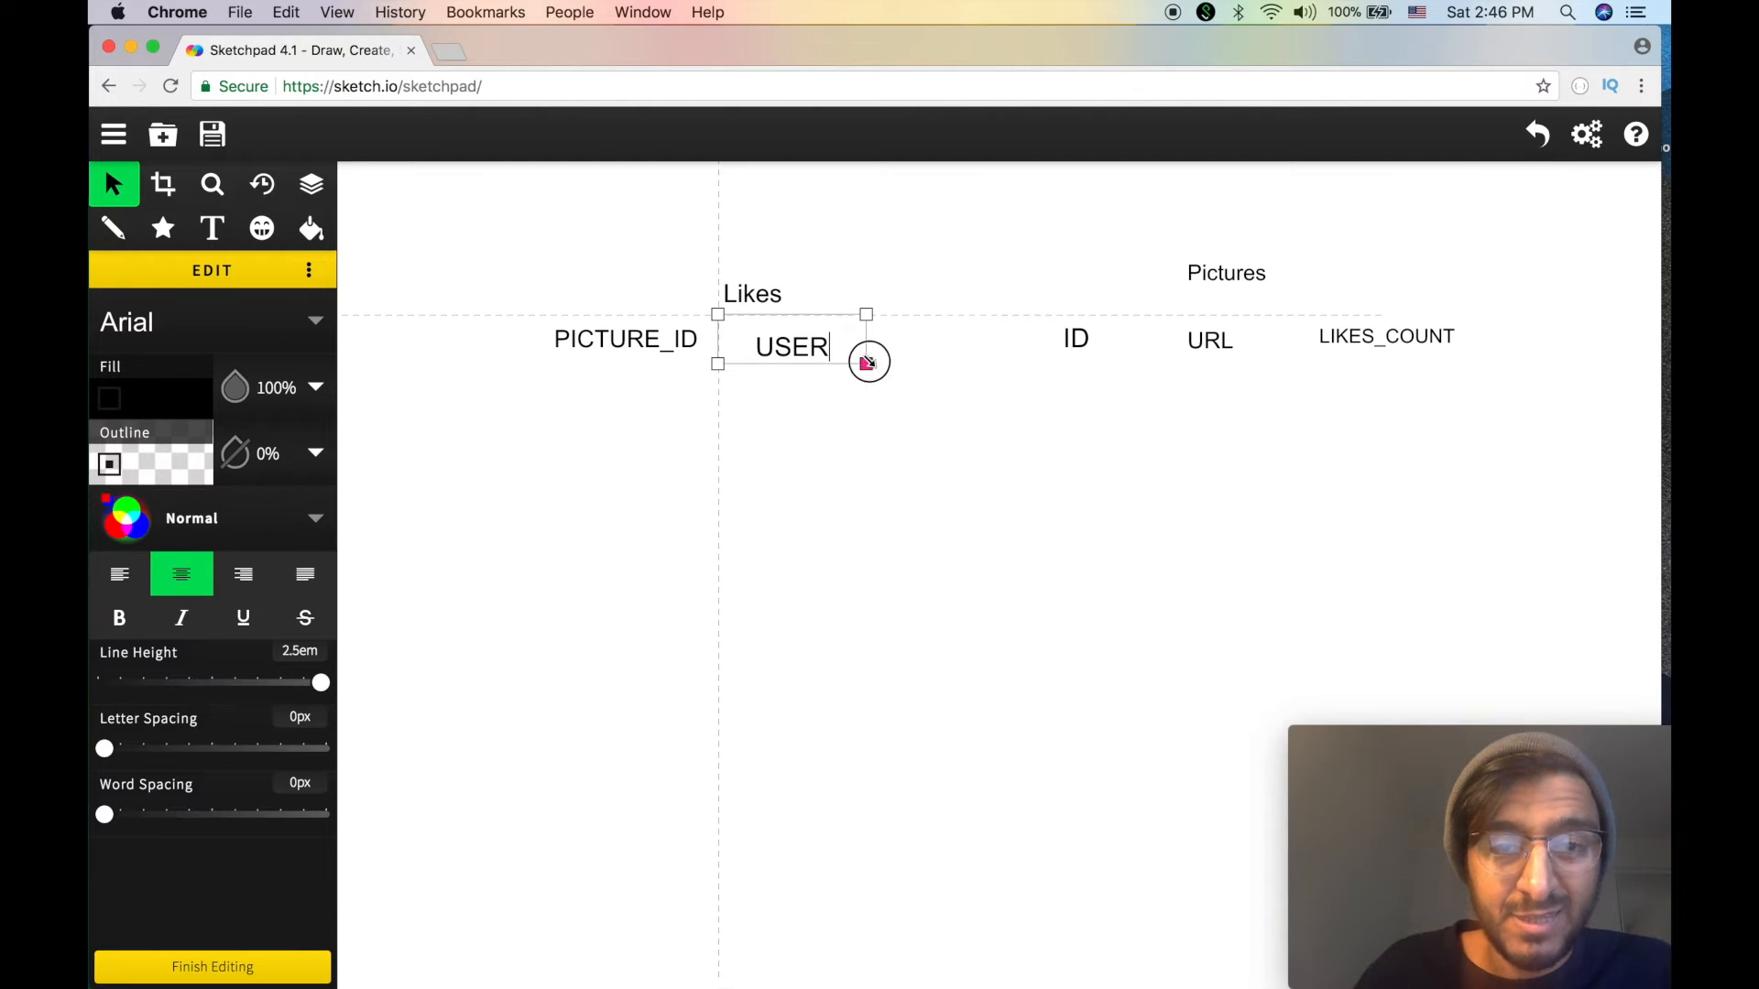
pyautogui.click(212, 965)
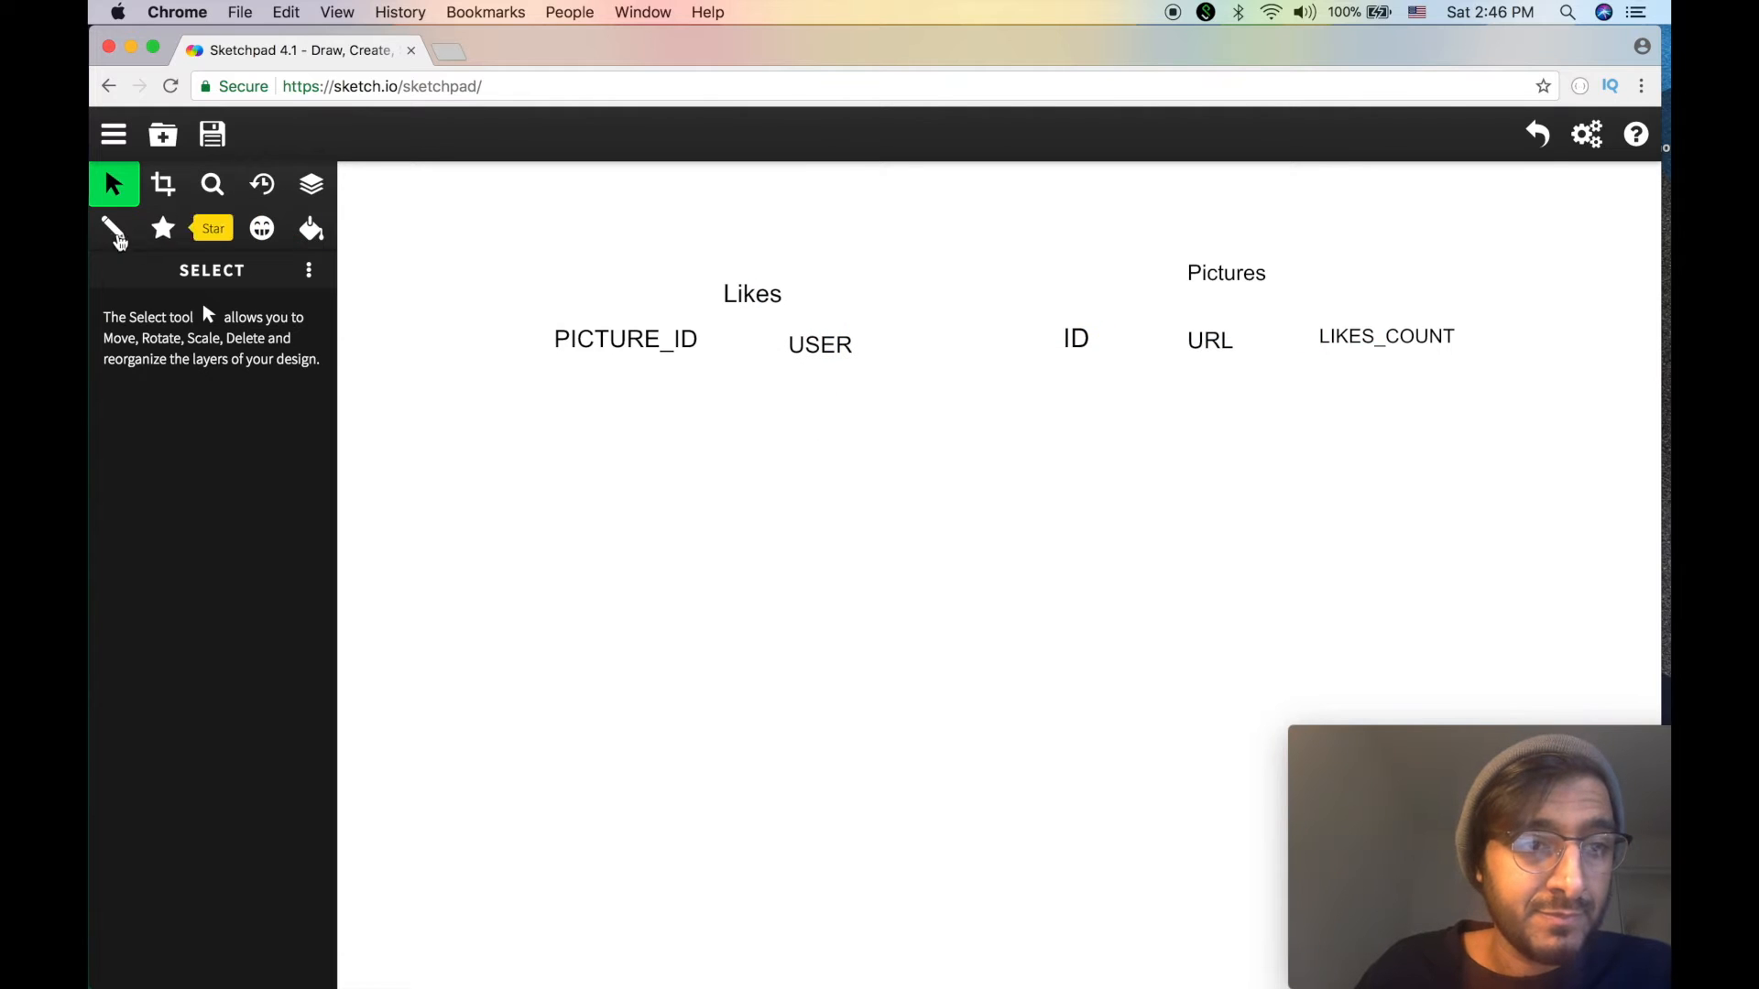
# - Draw freehand outlines, header lines and column dividers framing the Likes and Pictures tables
pyautogui.click(113, 229)
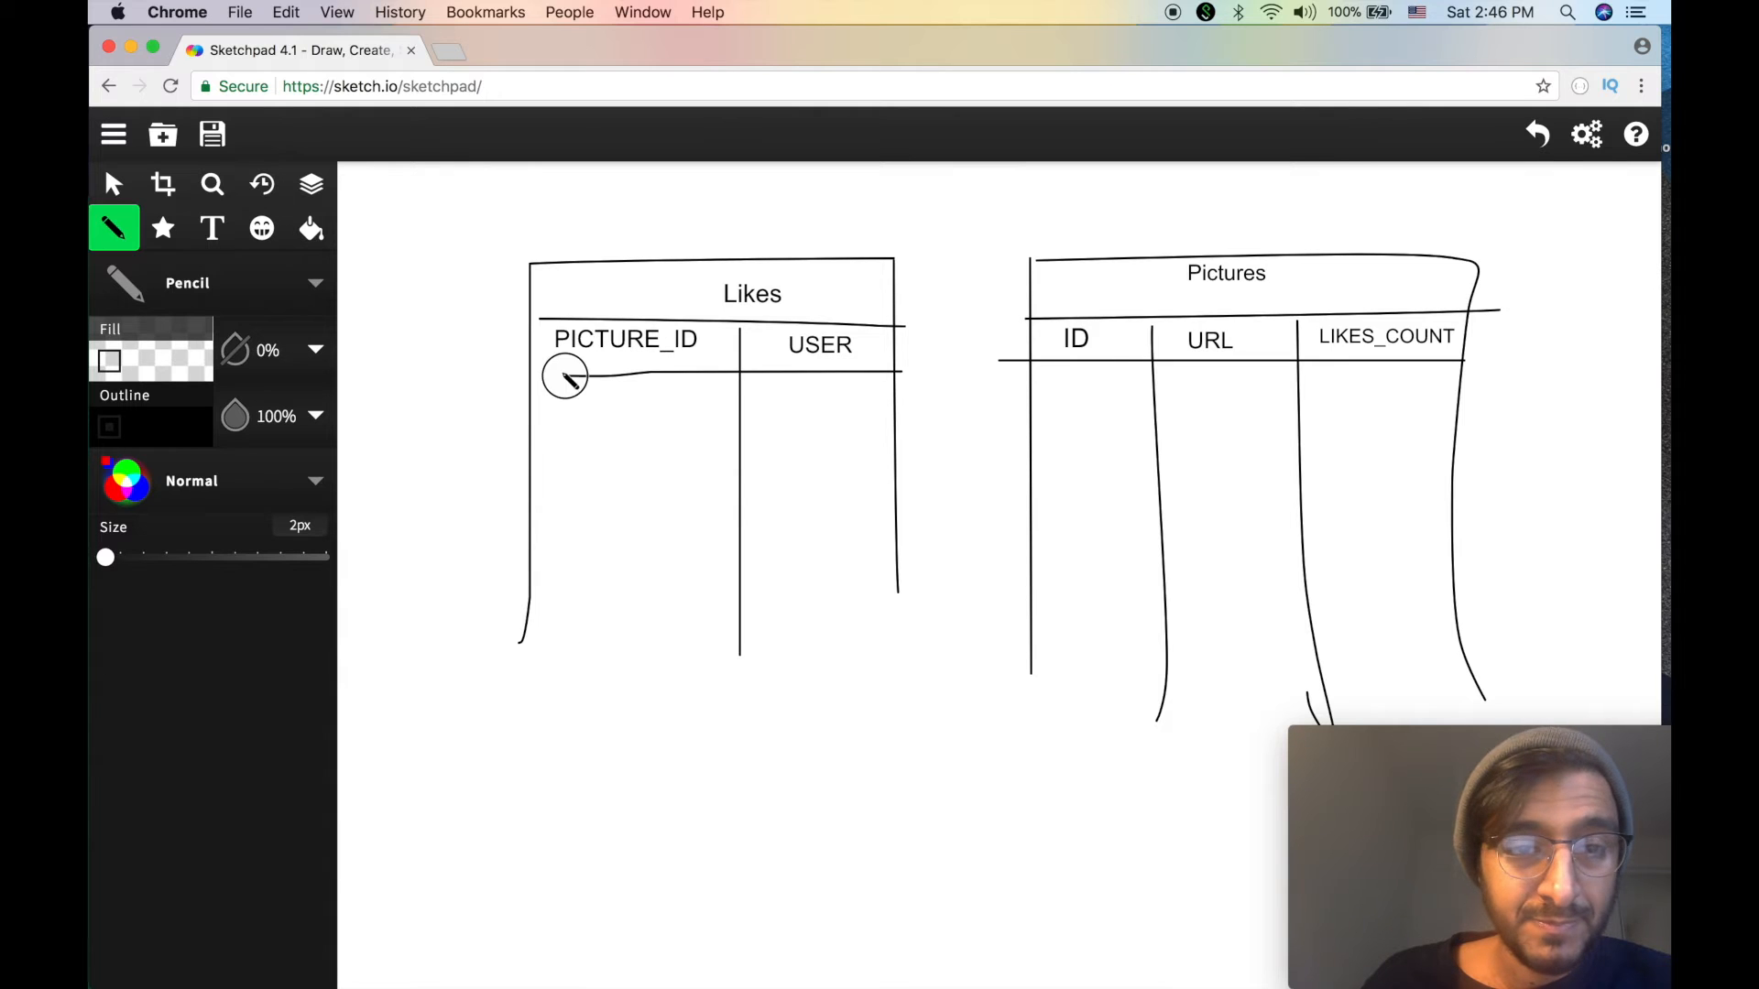
pyautogui.moveTo(210, 228)
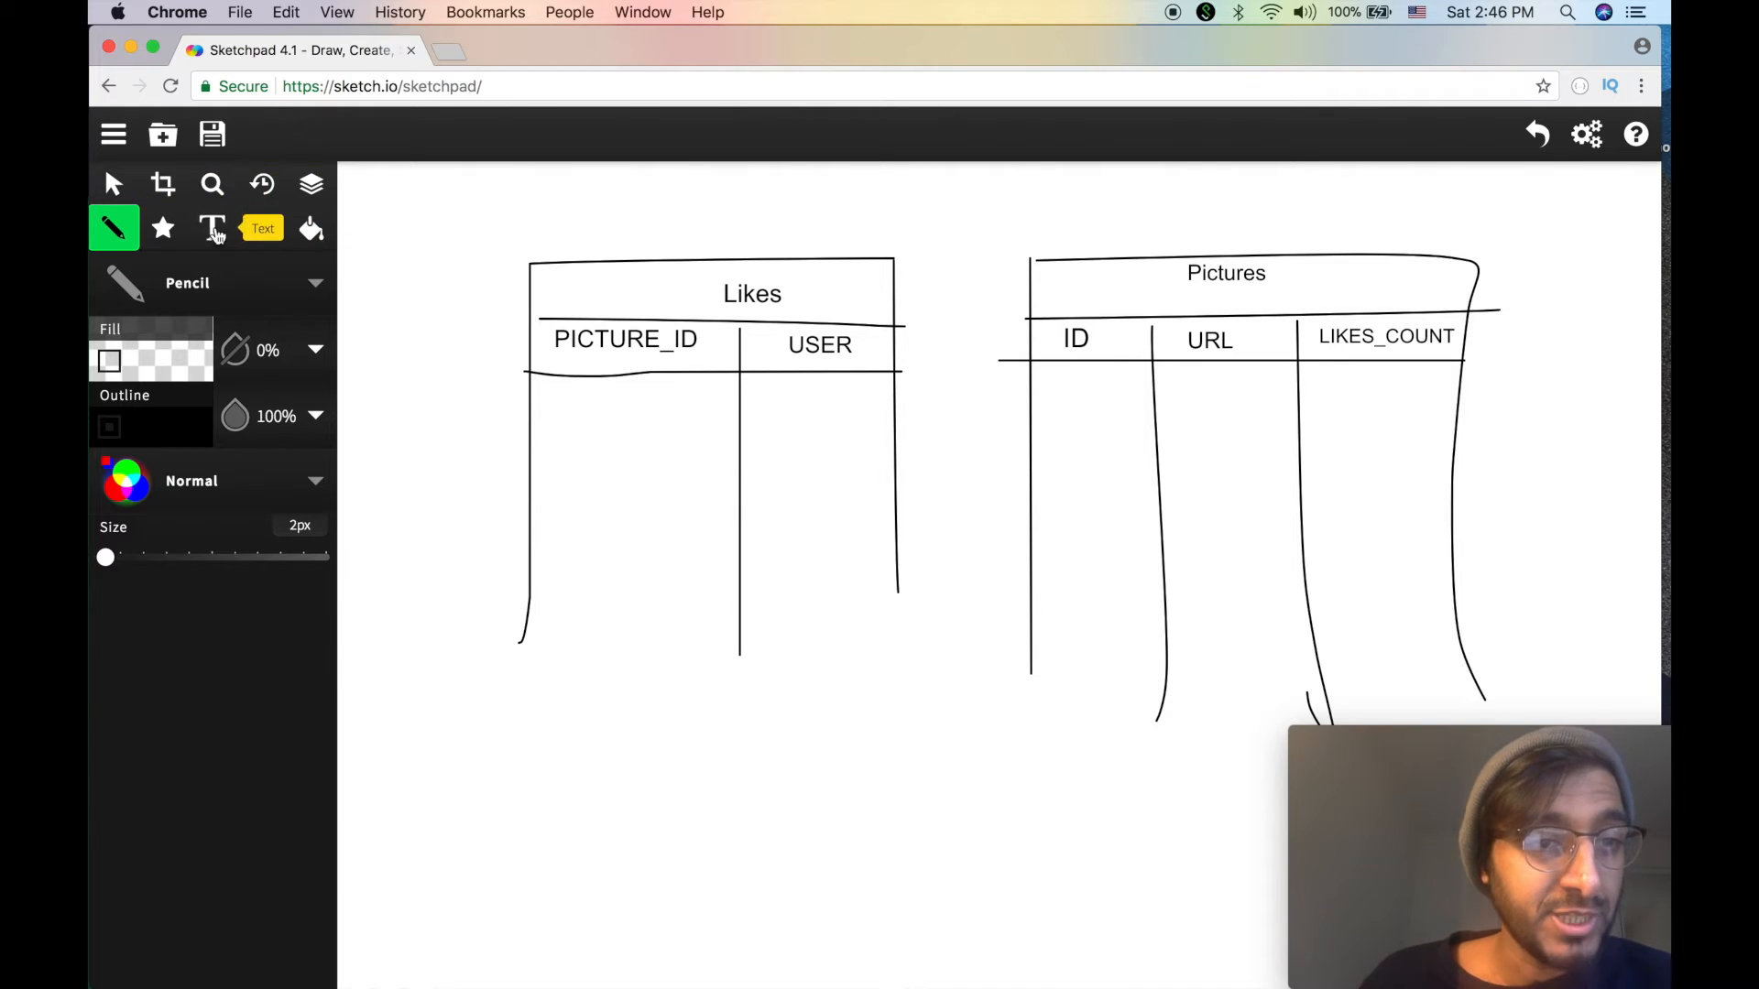
pyautogui.click(213, 229)
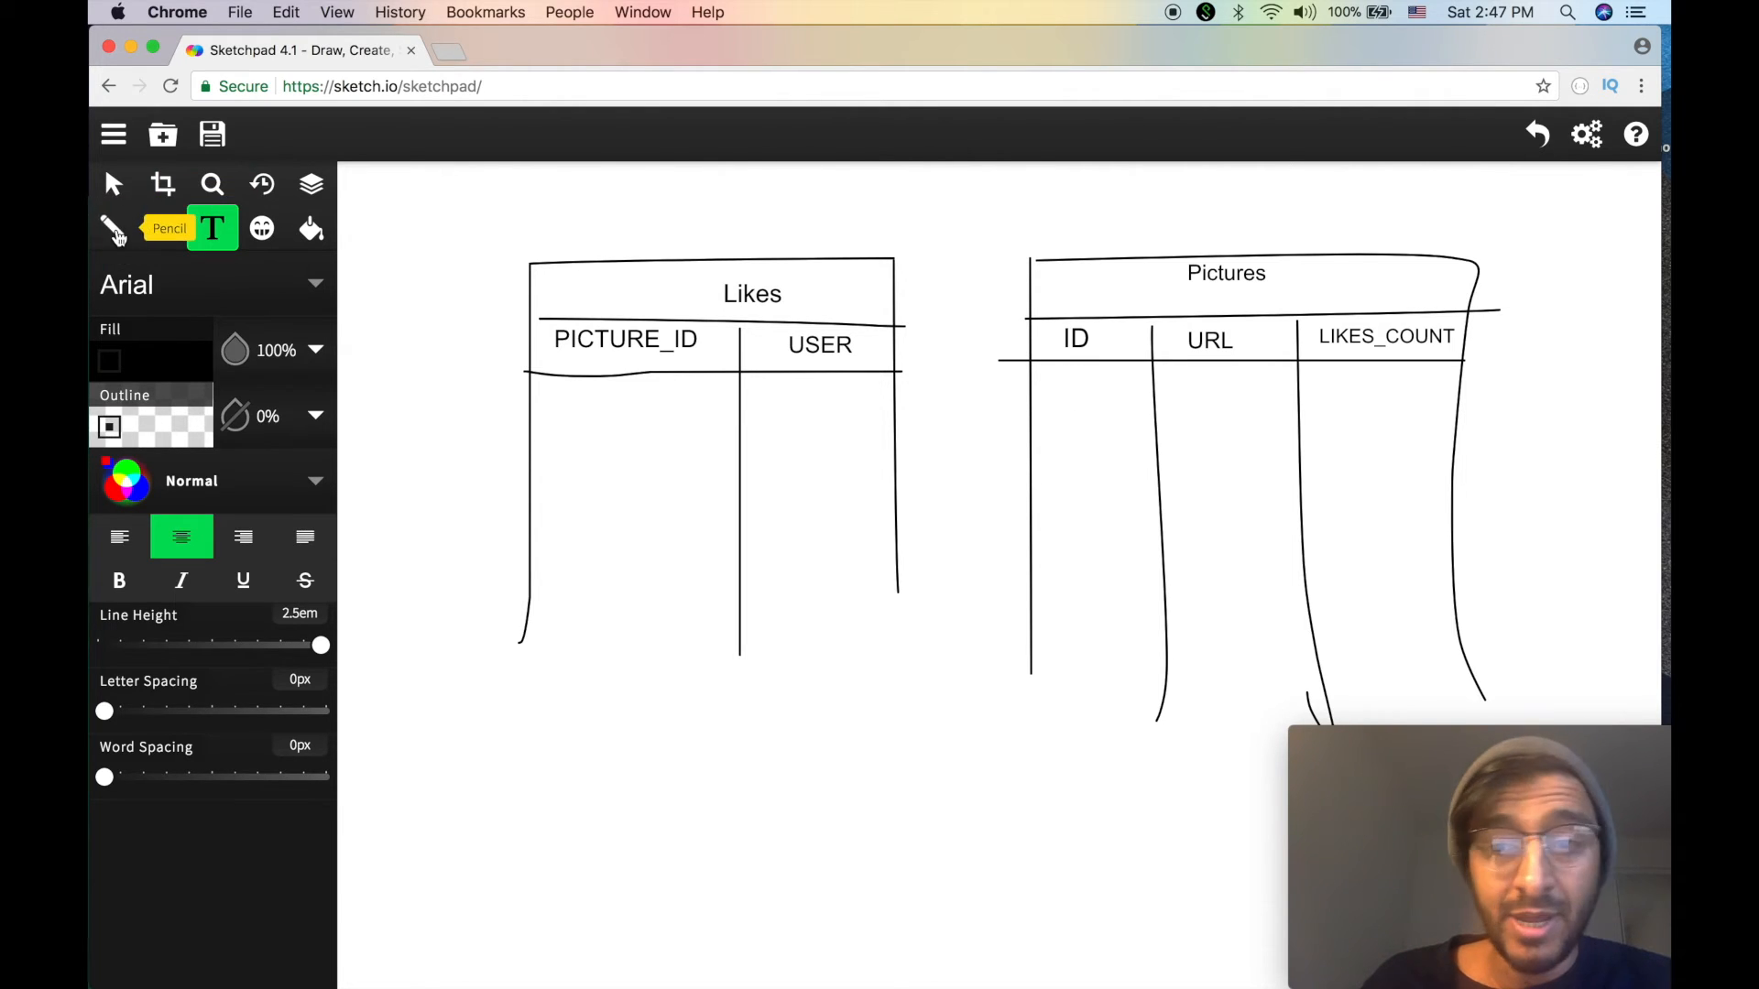
pyautogui.click(112, 229)
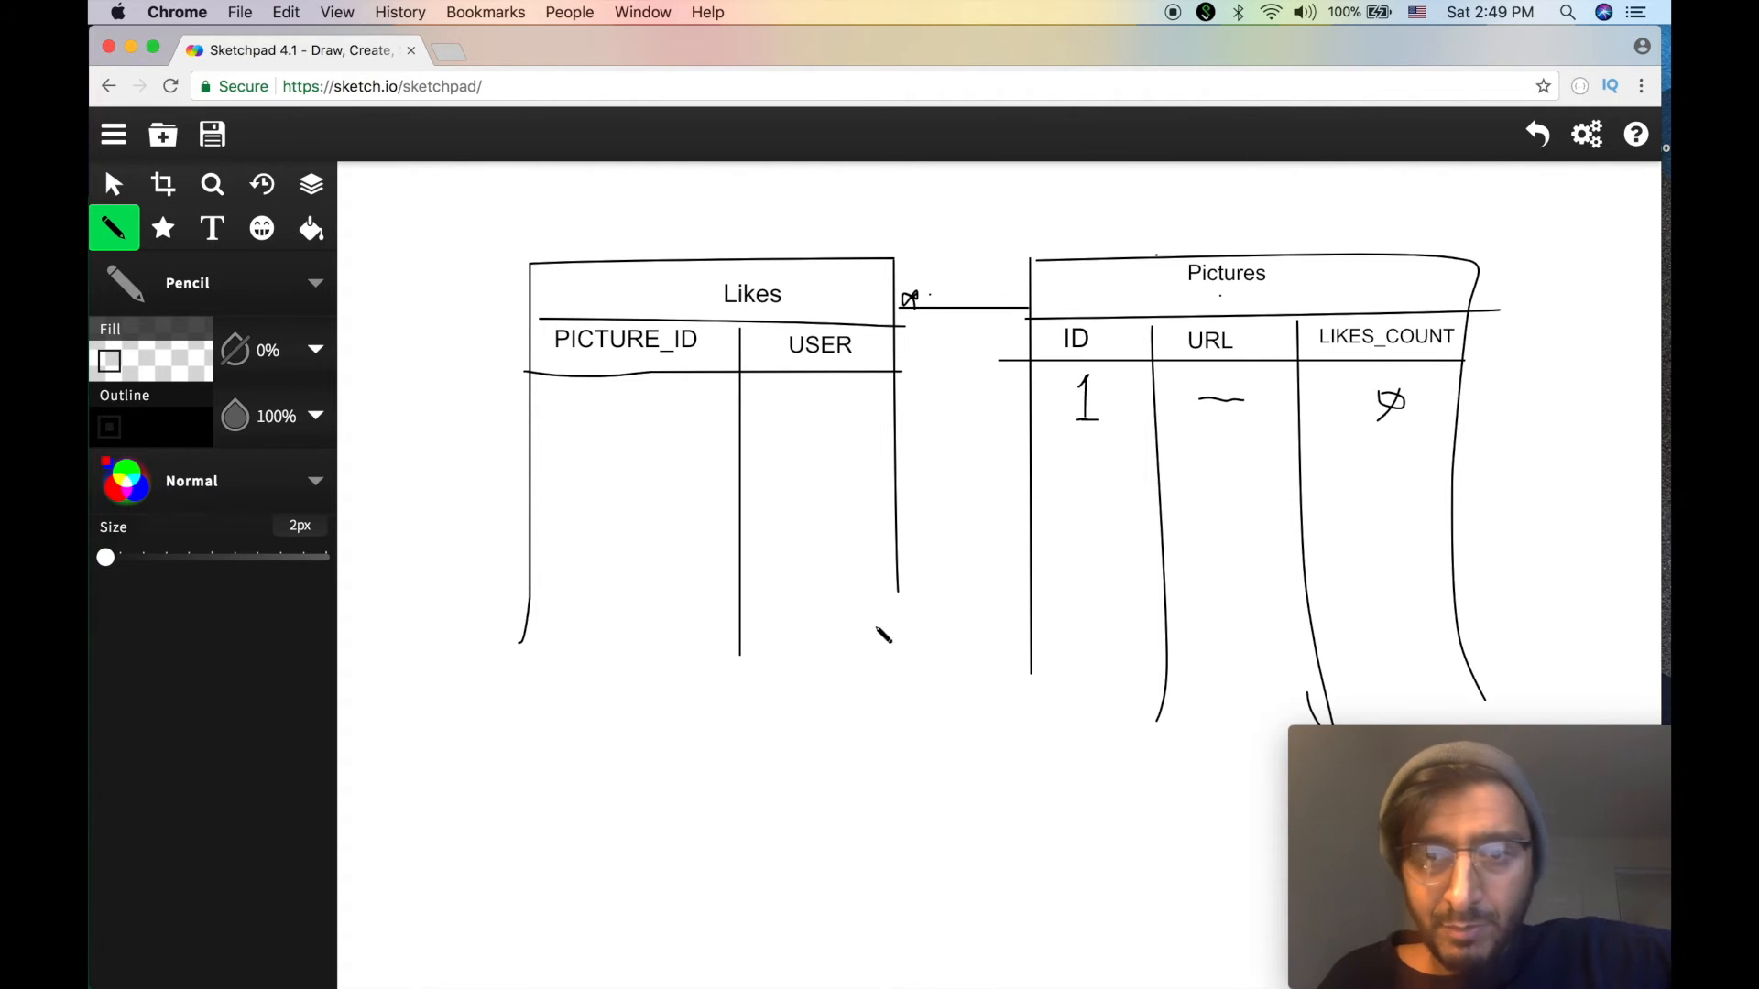
pyautogui.moveTo(169, 183)
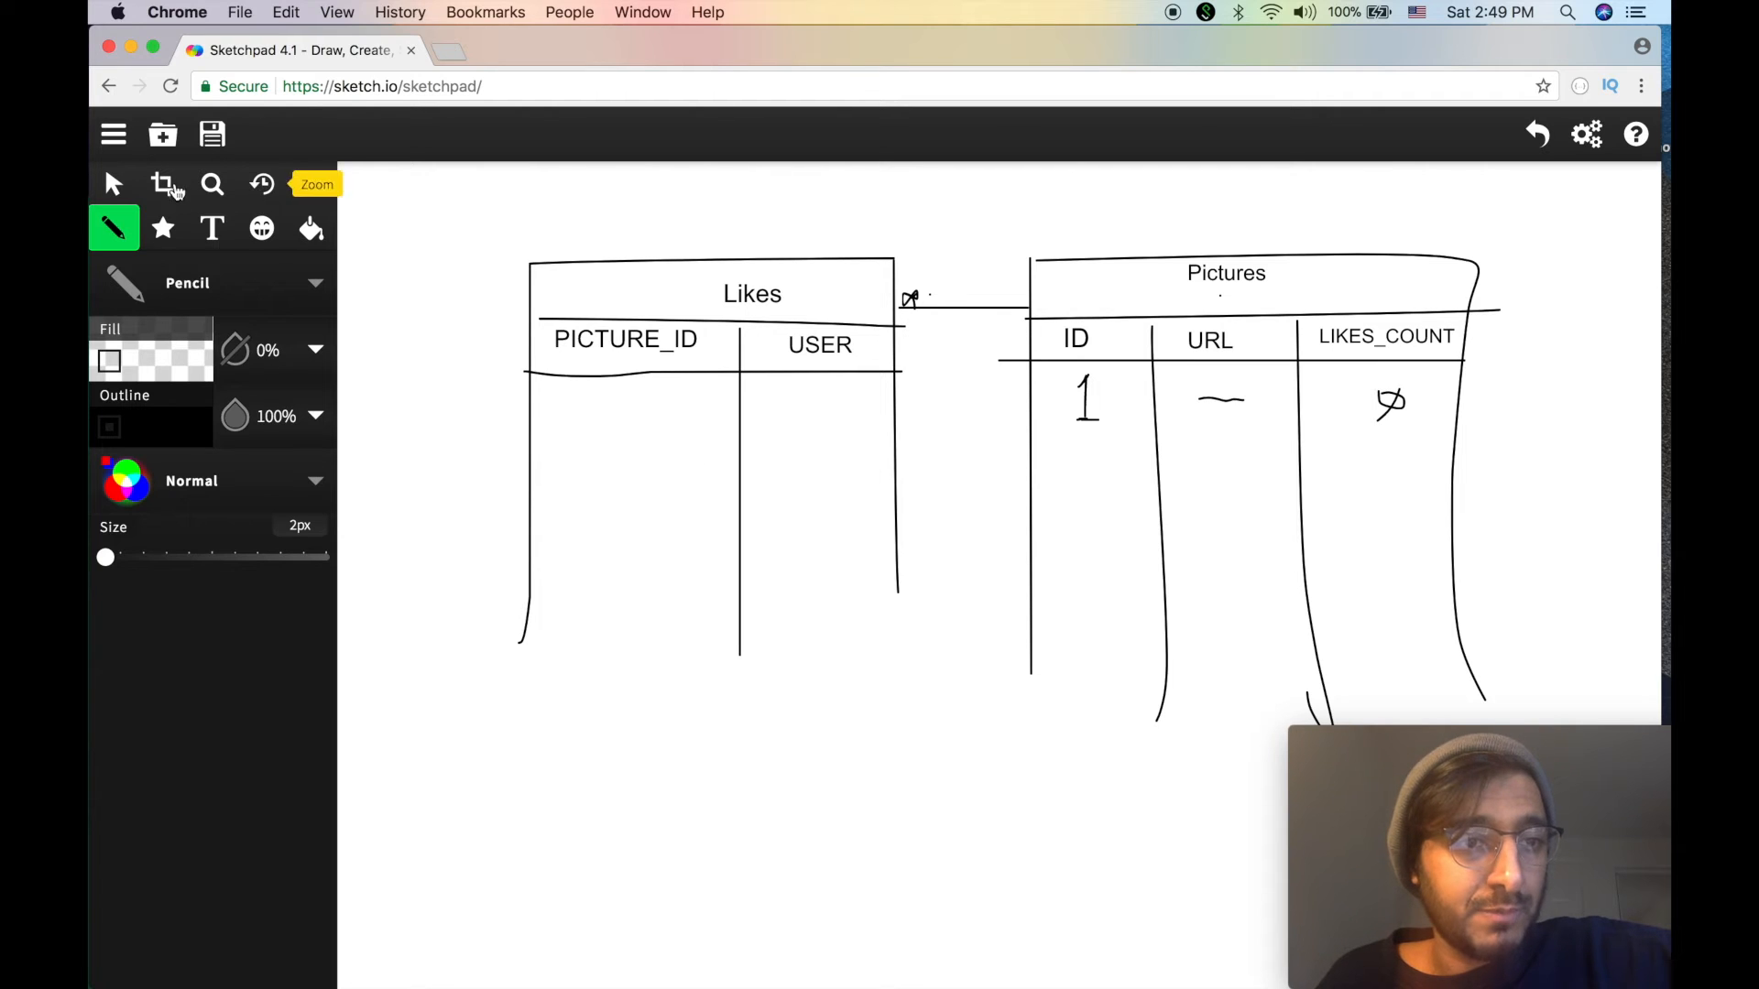
# - Start a text box below the Likes table reading "UPDATE PICTURES"
pyautogui.click(211, 227)
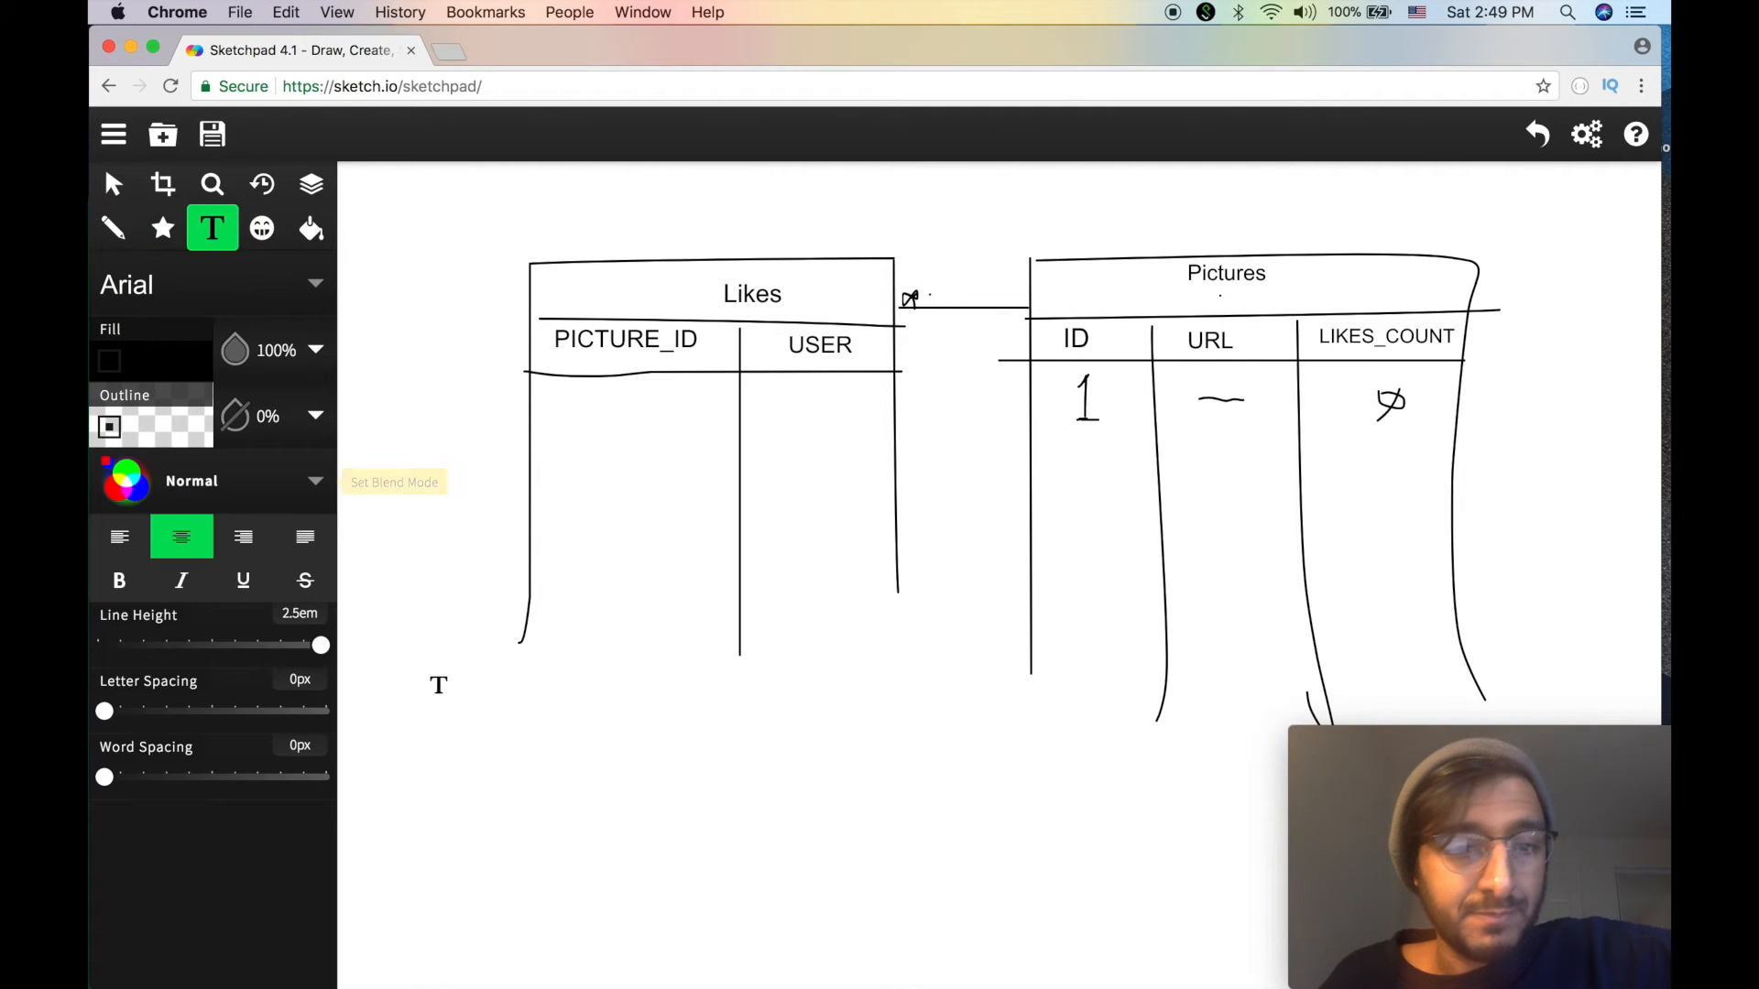
pyautogui.click(438, 683)
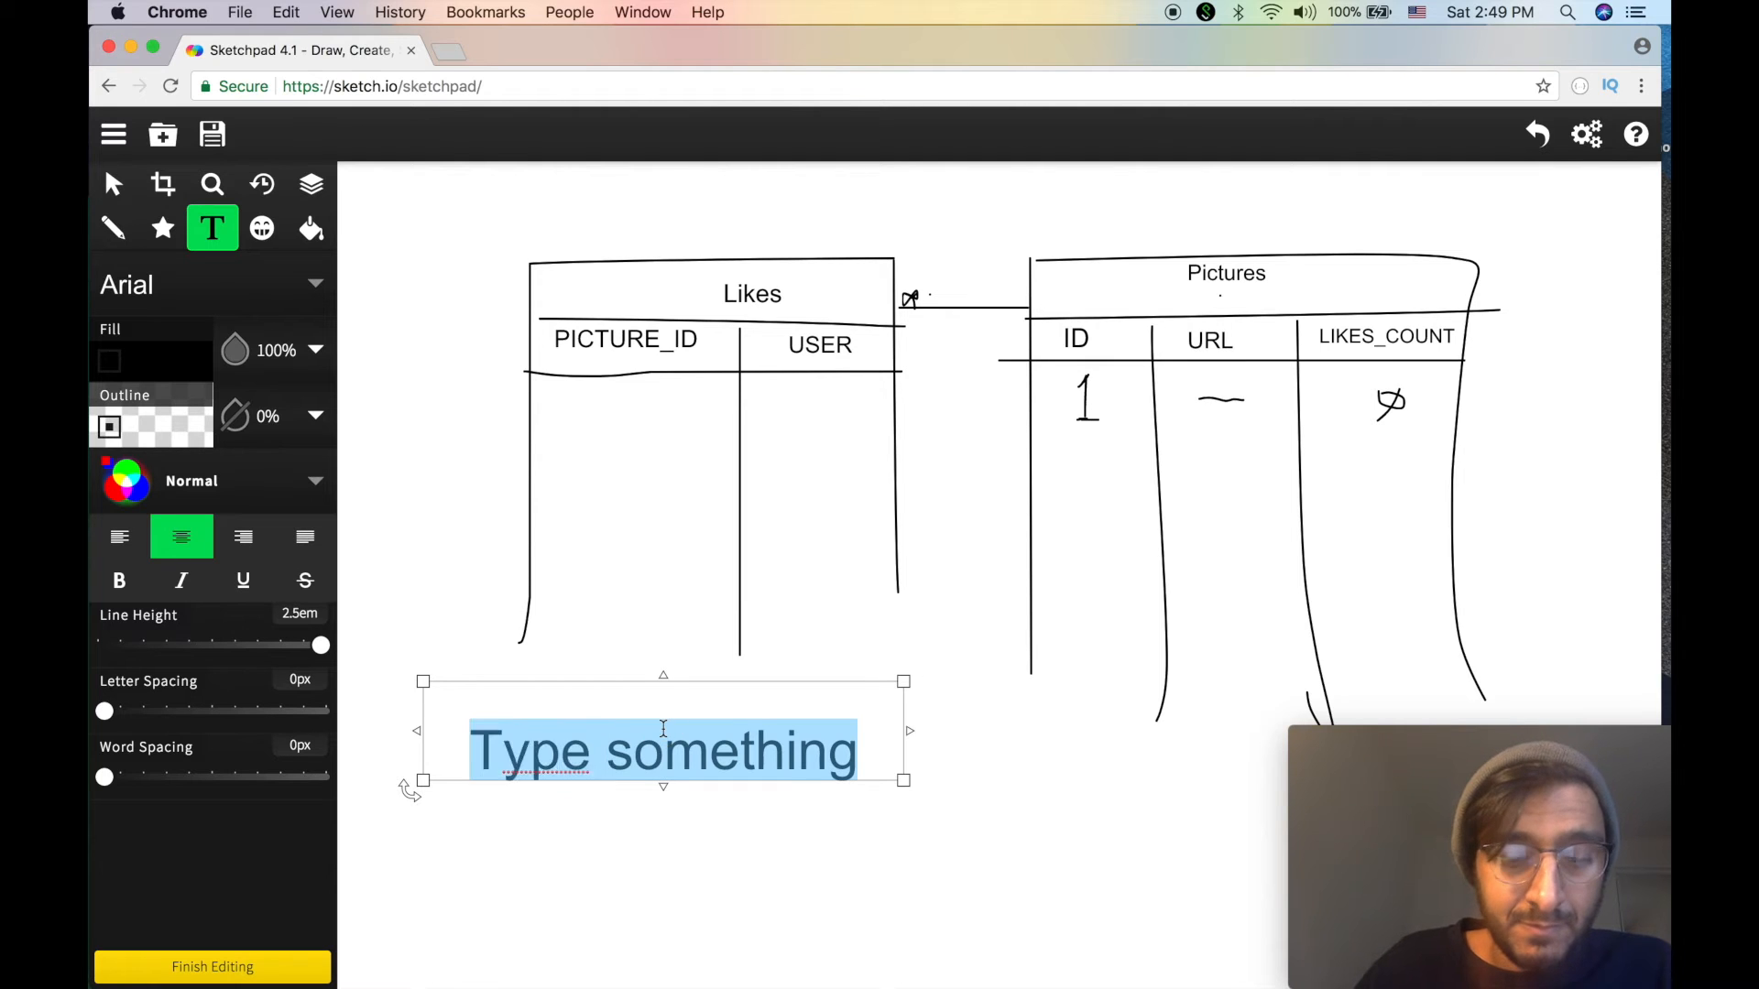
pyautogui.write('UPDATE')
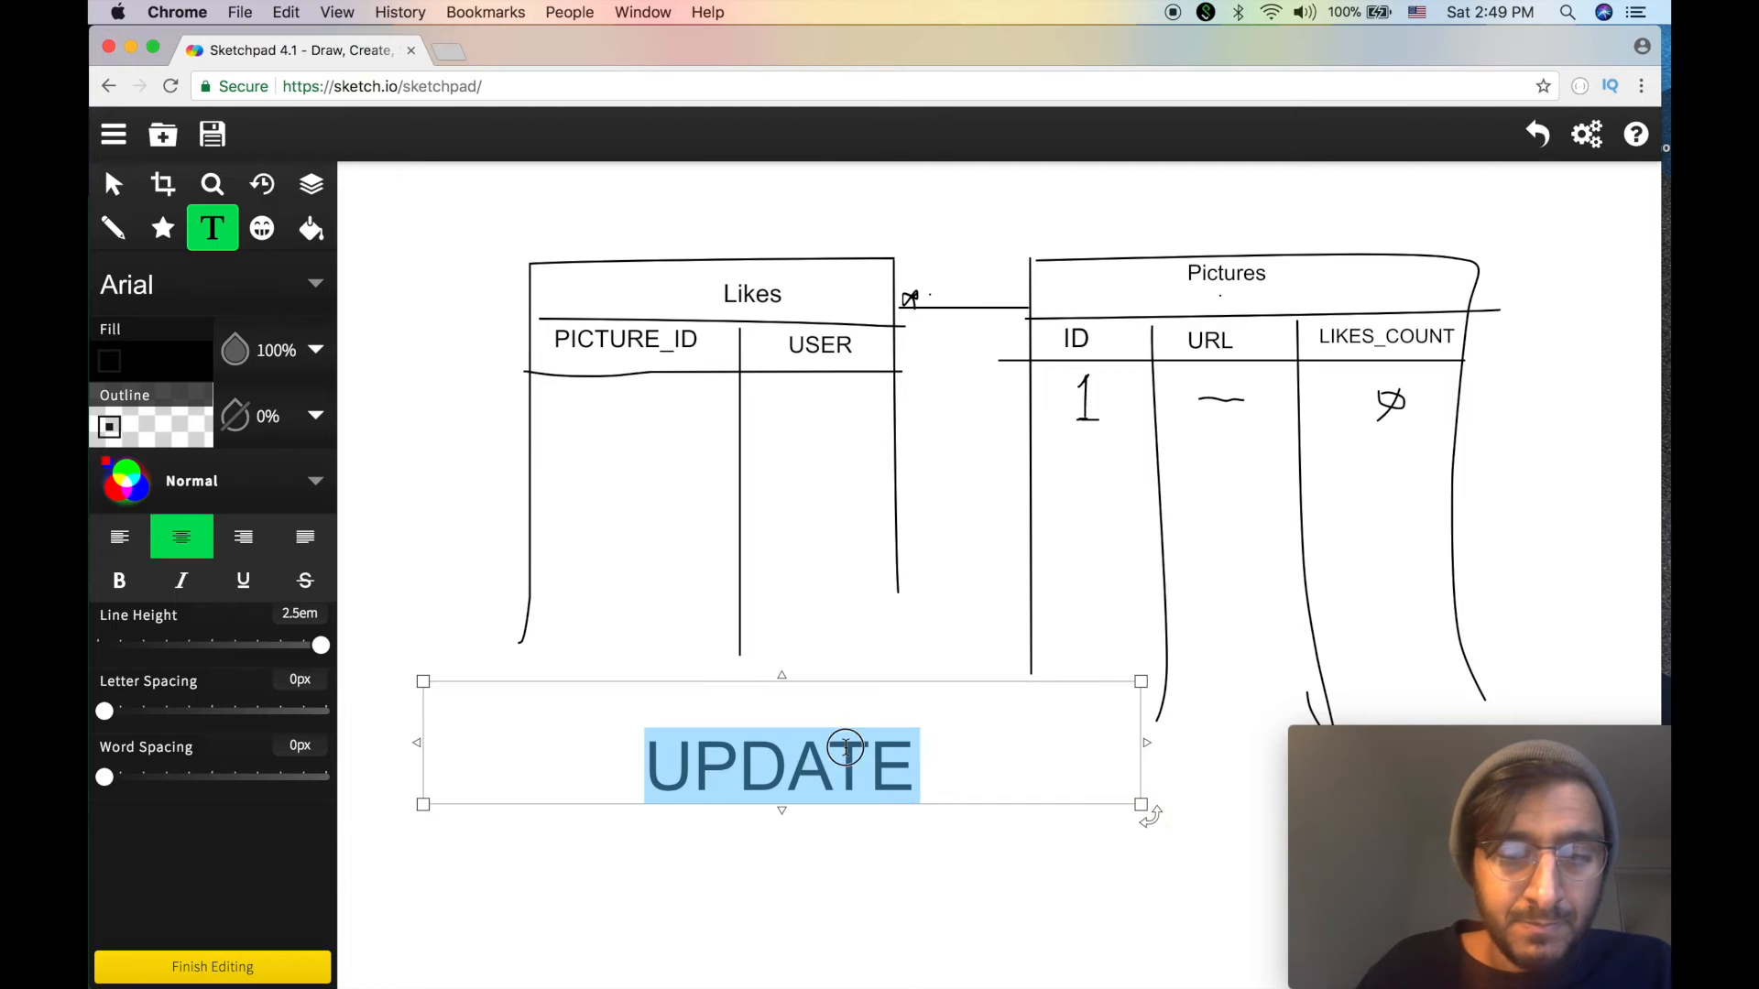
pyautogui.write('P')
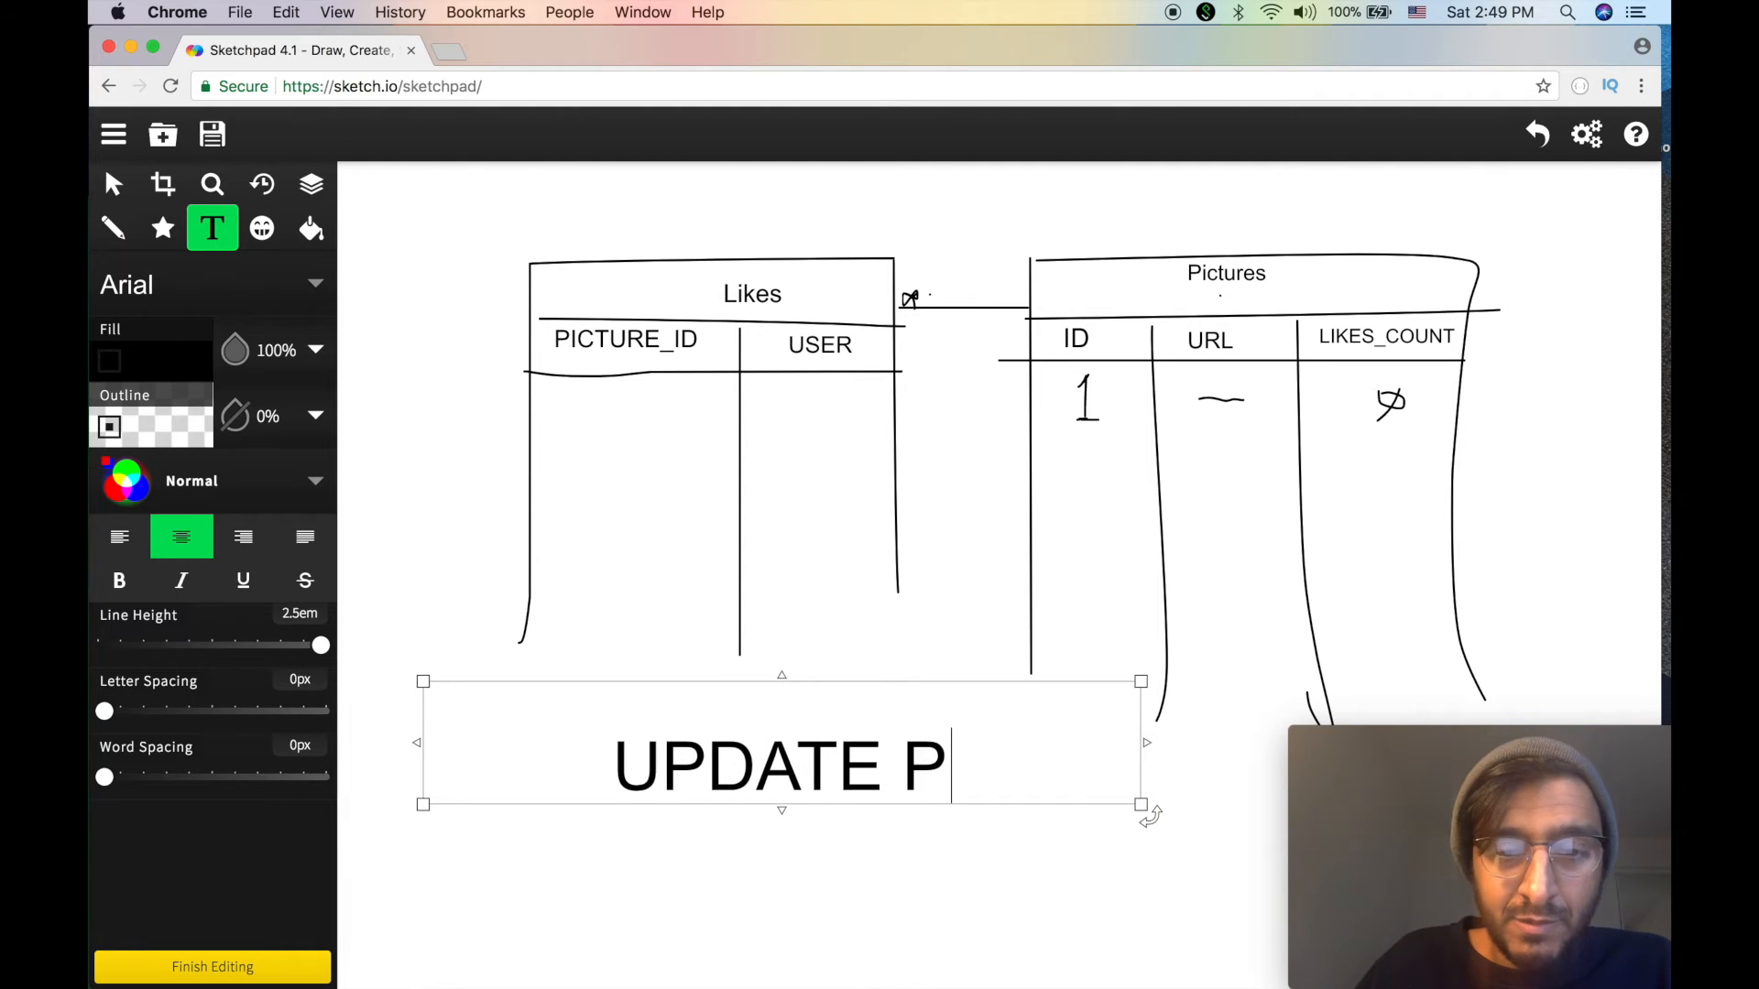
pyautogui.write('ICTURES')
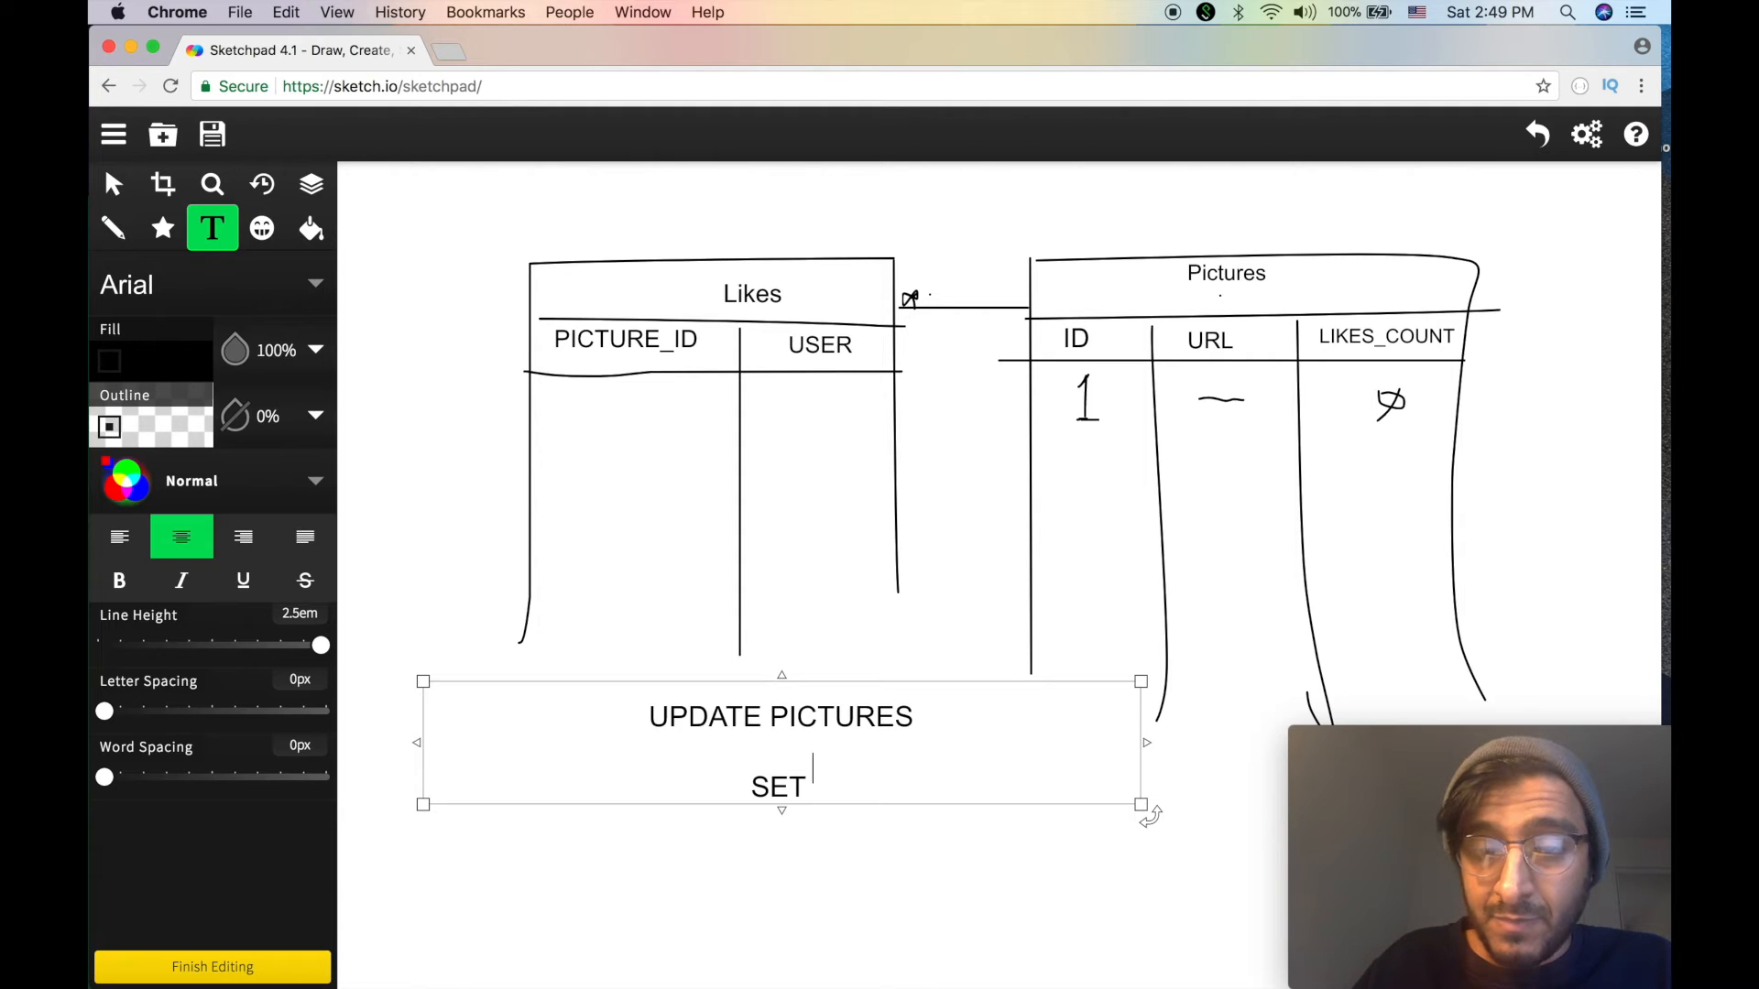
# - Complete it with "SET LIKES_COUNT = LIKES_COUNT + 1 WHERE ID = 1" and left-align the text
pyautogui.write('LIKES_COUNT')
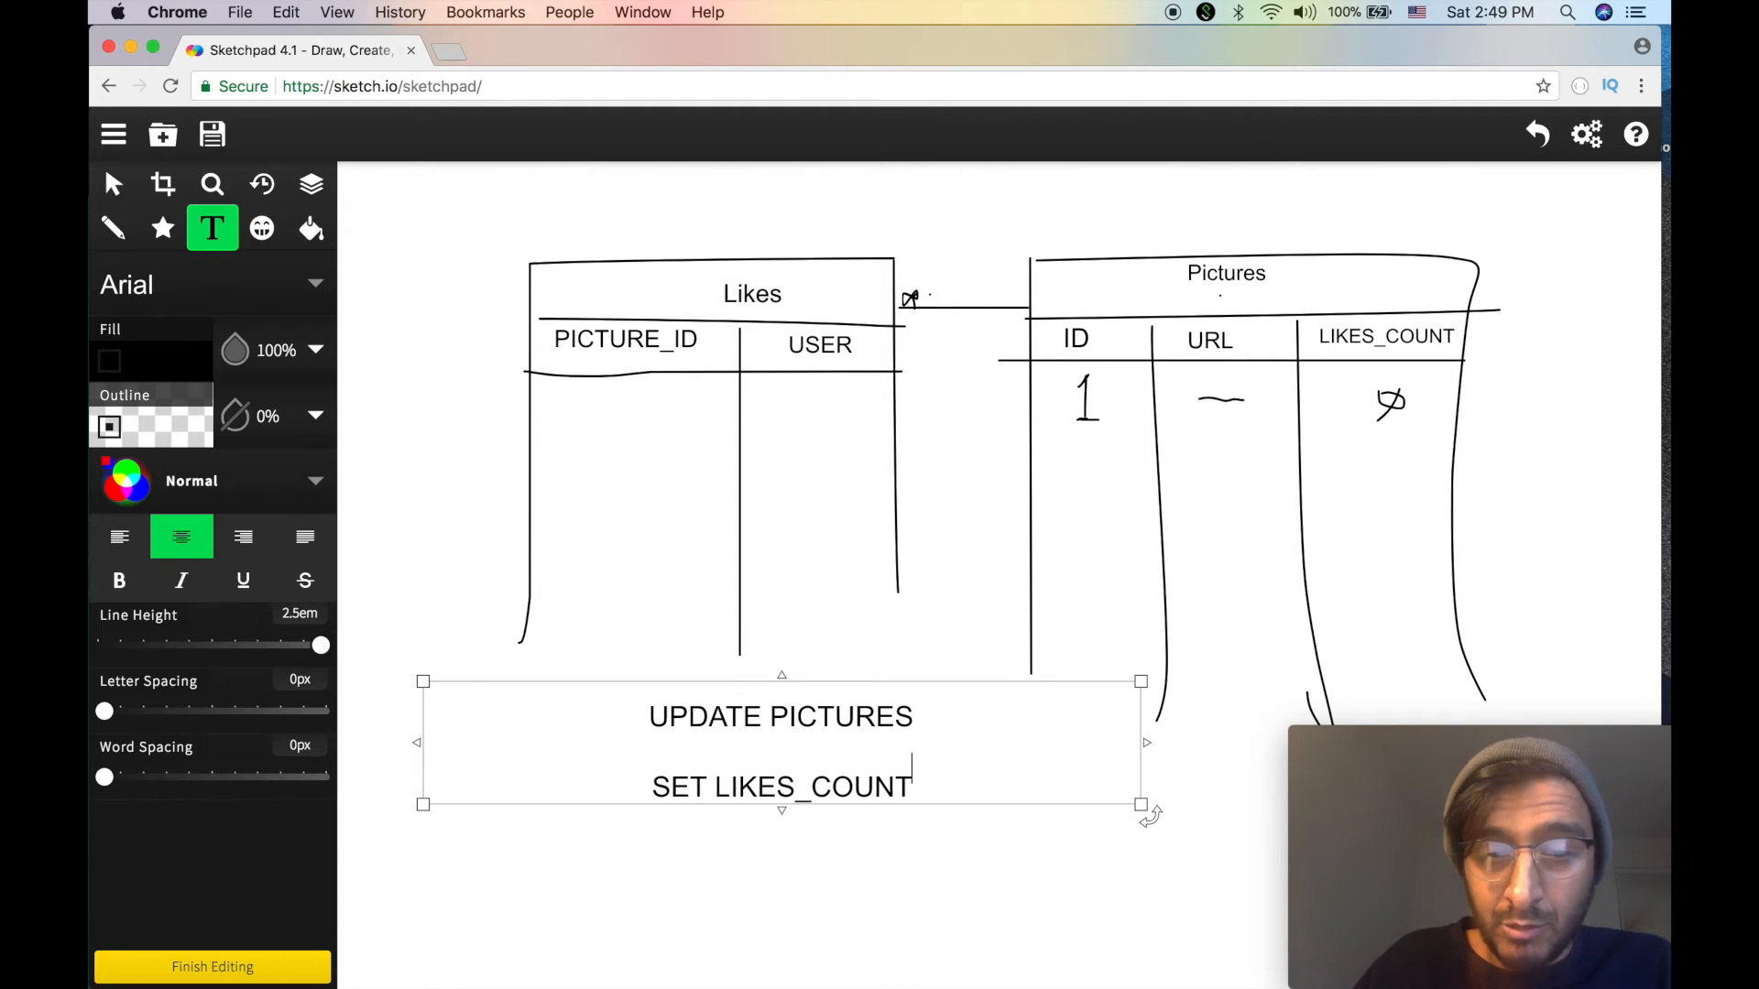
pyautogui.write('= LIKES_')
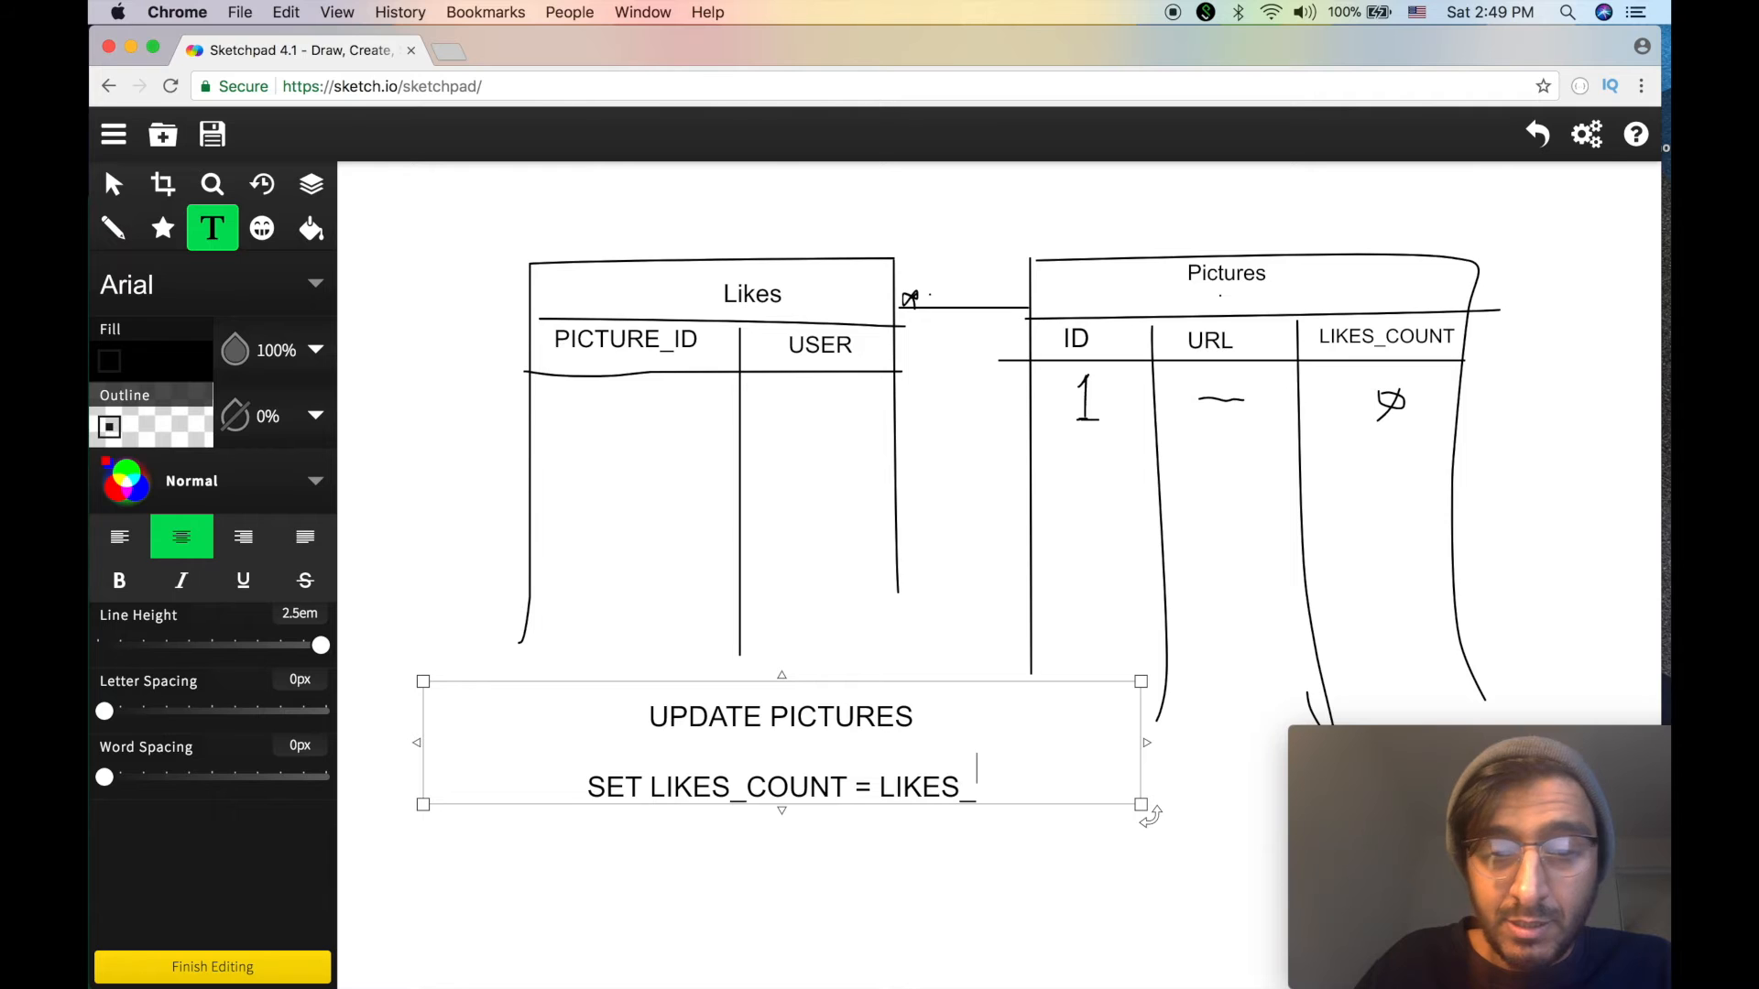
pyautogui.write('COUNT + 1 WHERE')
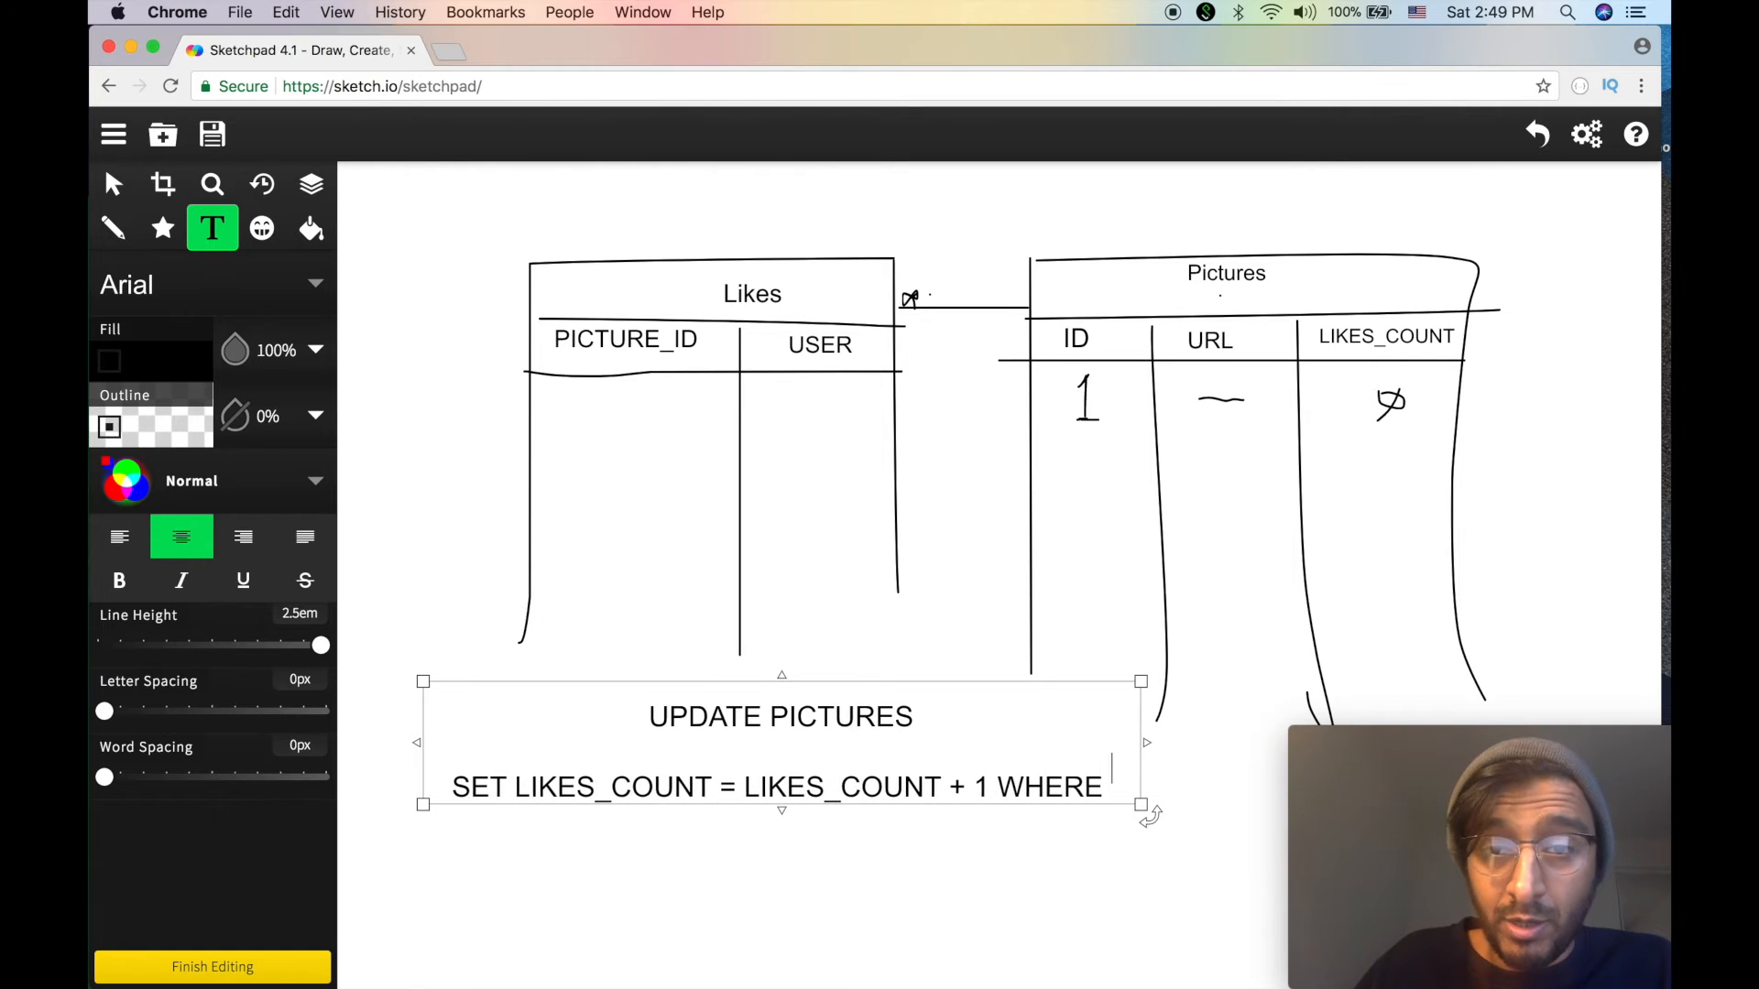
pyautogui.write('ID = 1')
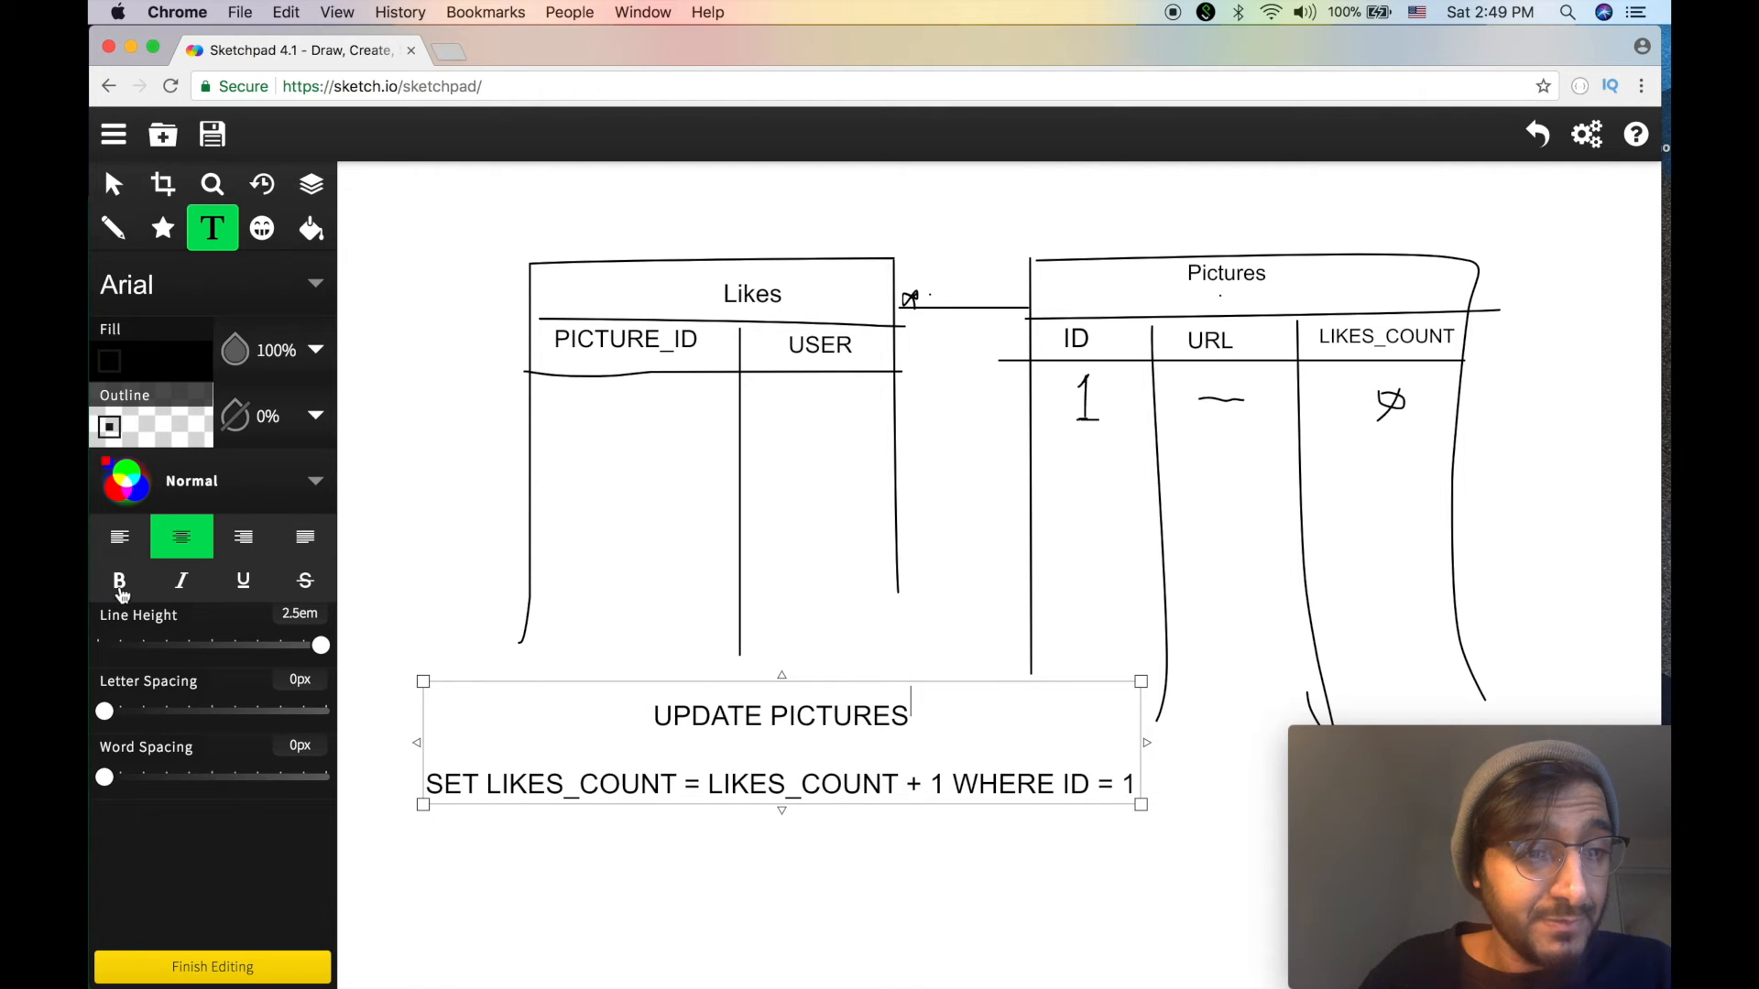
pyautogui.click(119, 537)
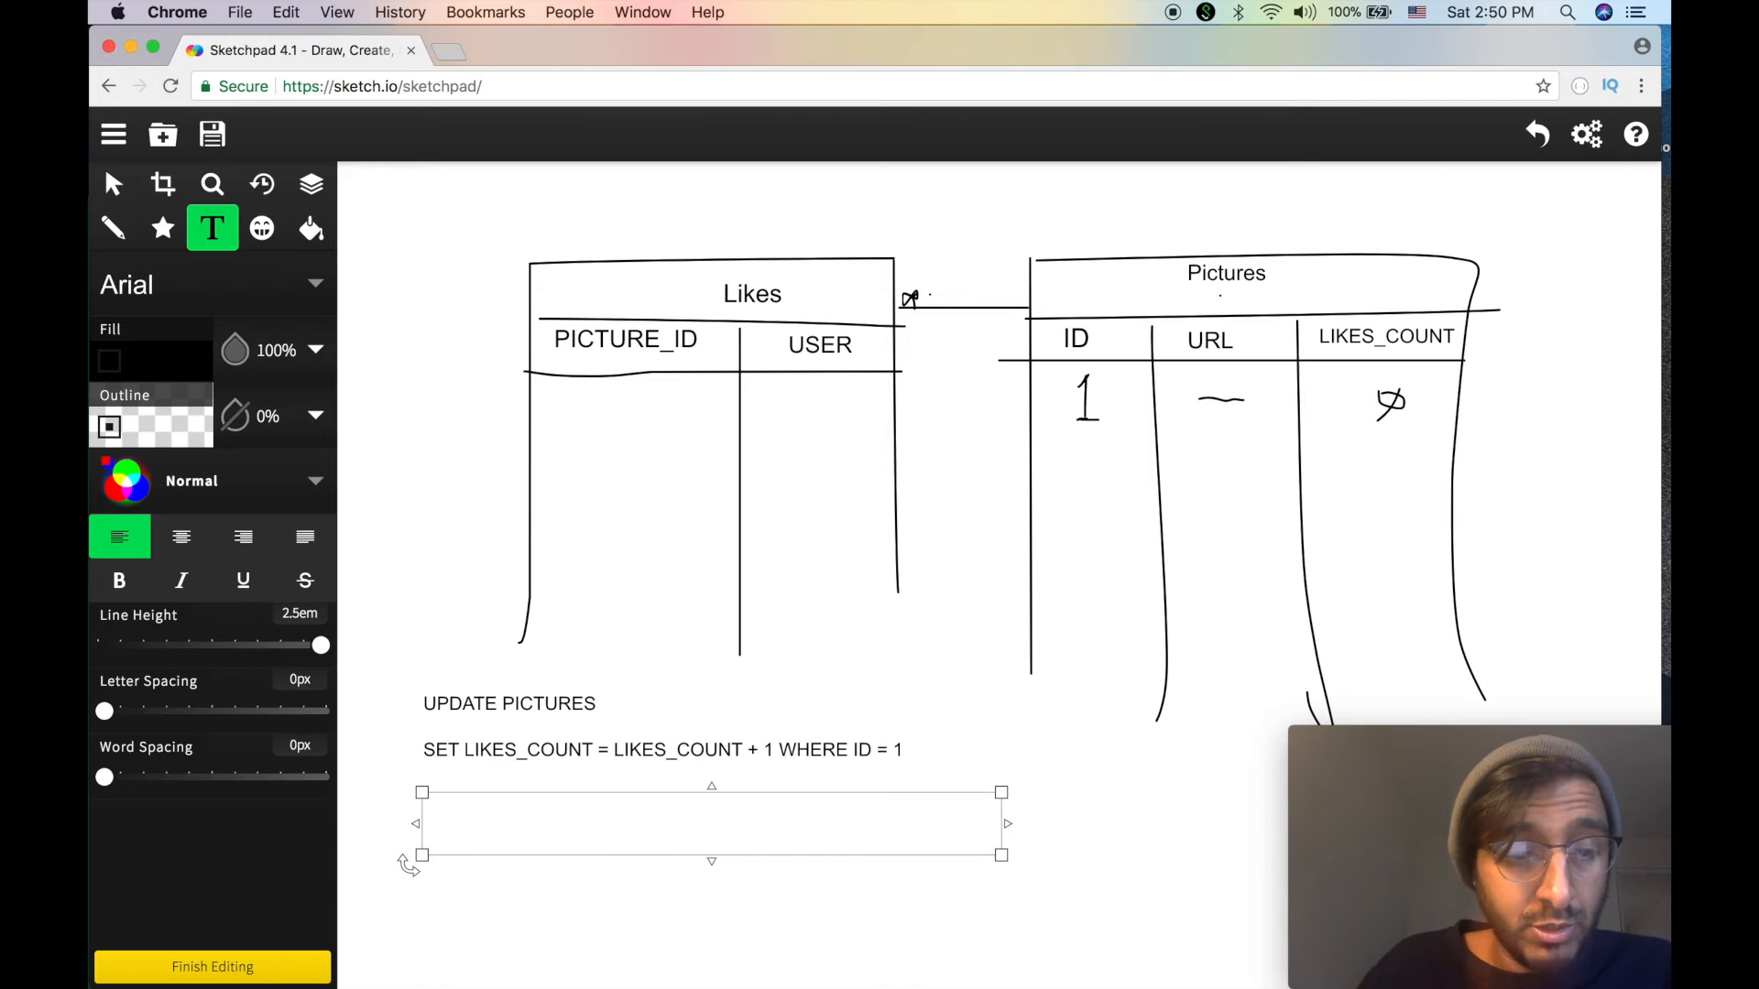
# - Write the line "INSERT INTO LIKES VALUES (1, 'JON')" beneath the UPDATE statement
pyautogui.write('INSERT')
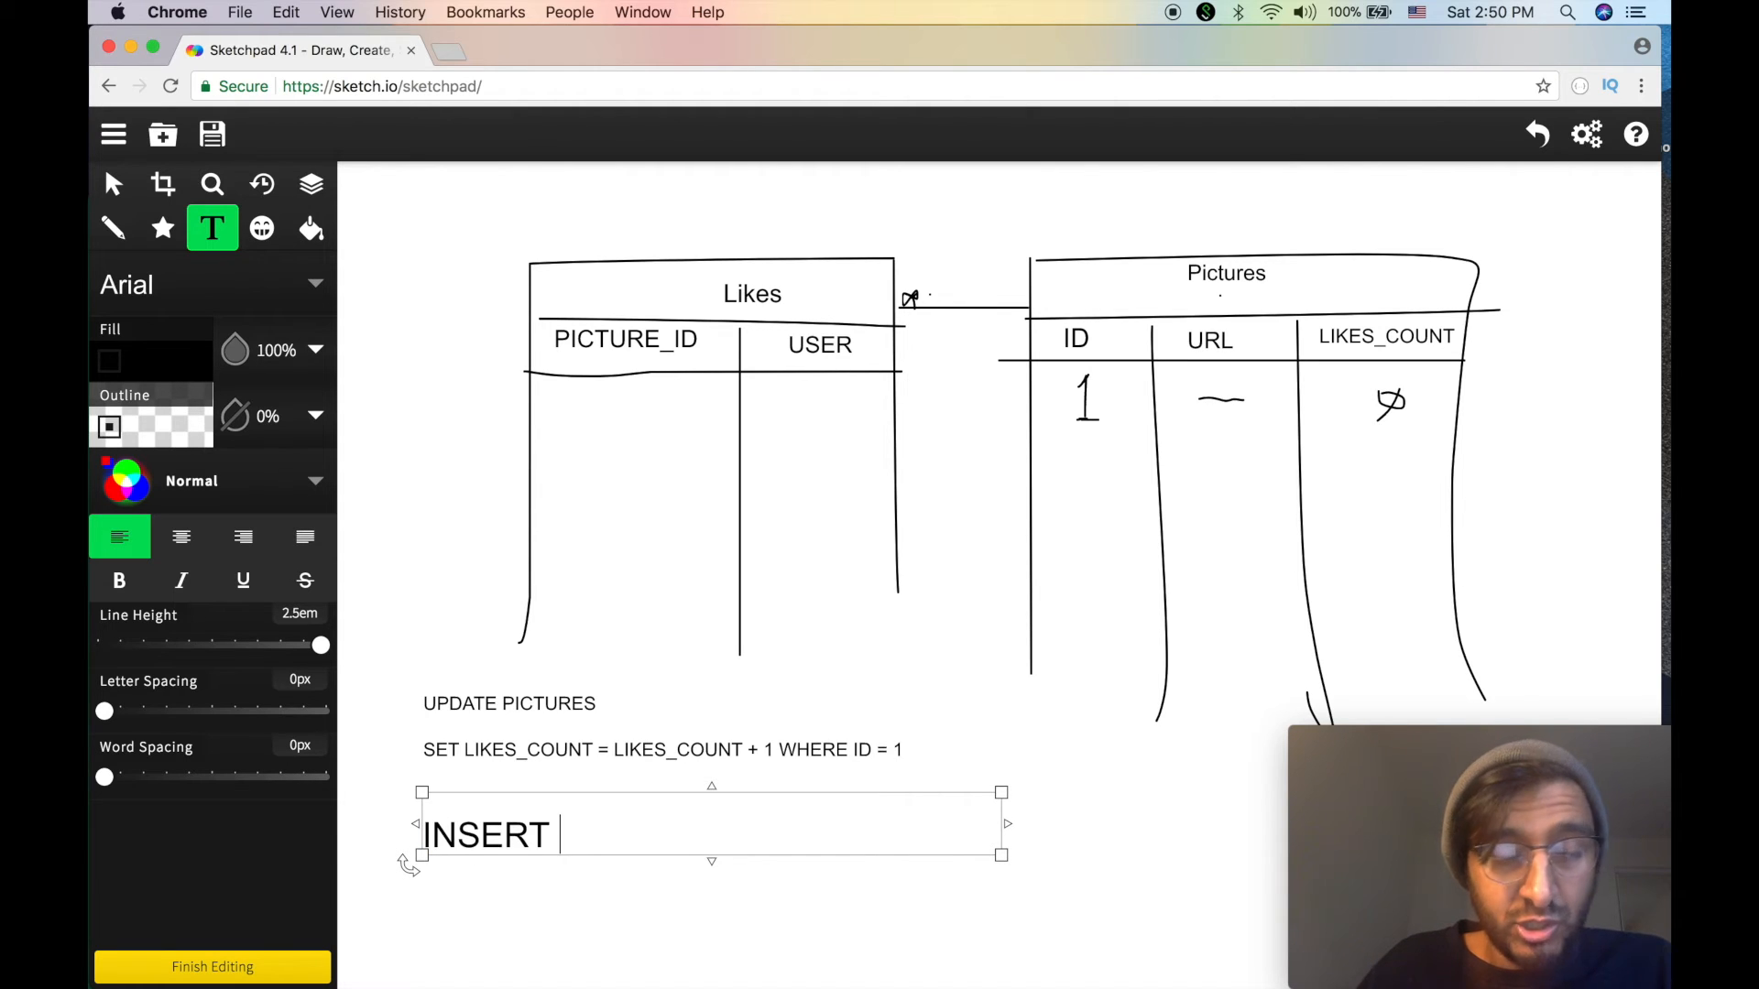
pyautogui.write('LIKES')
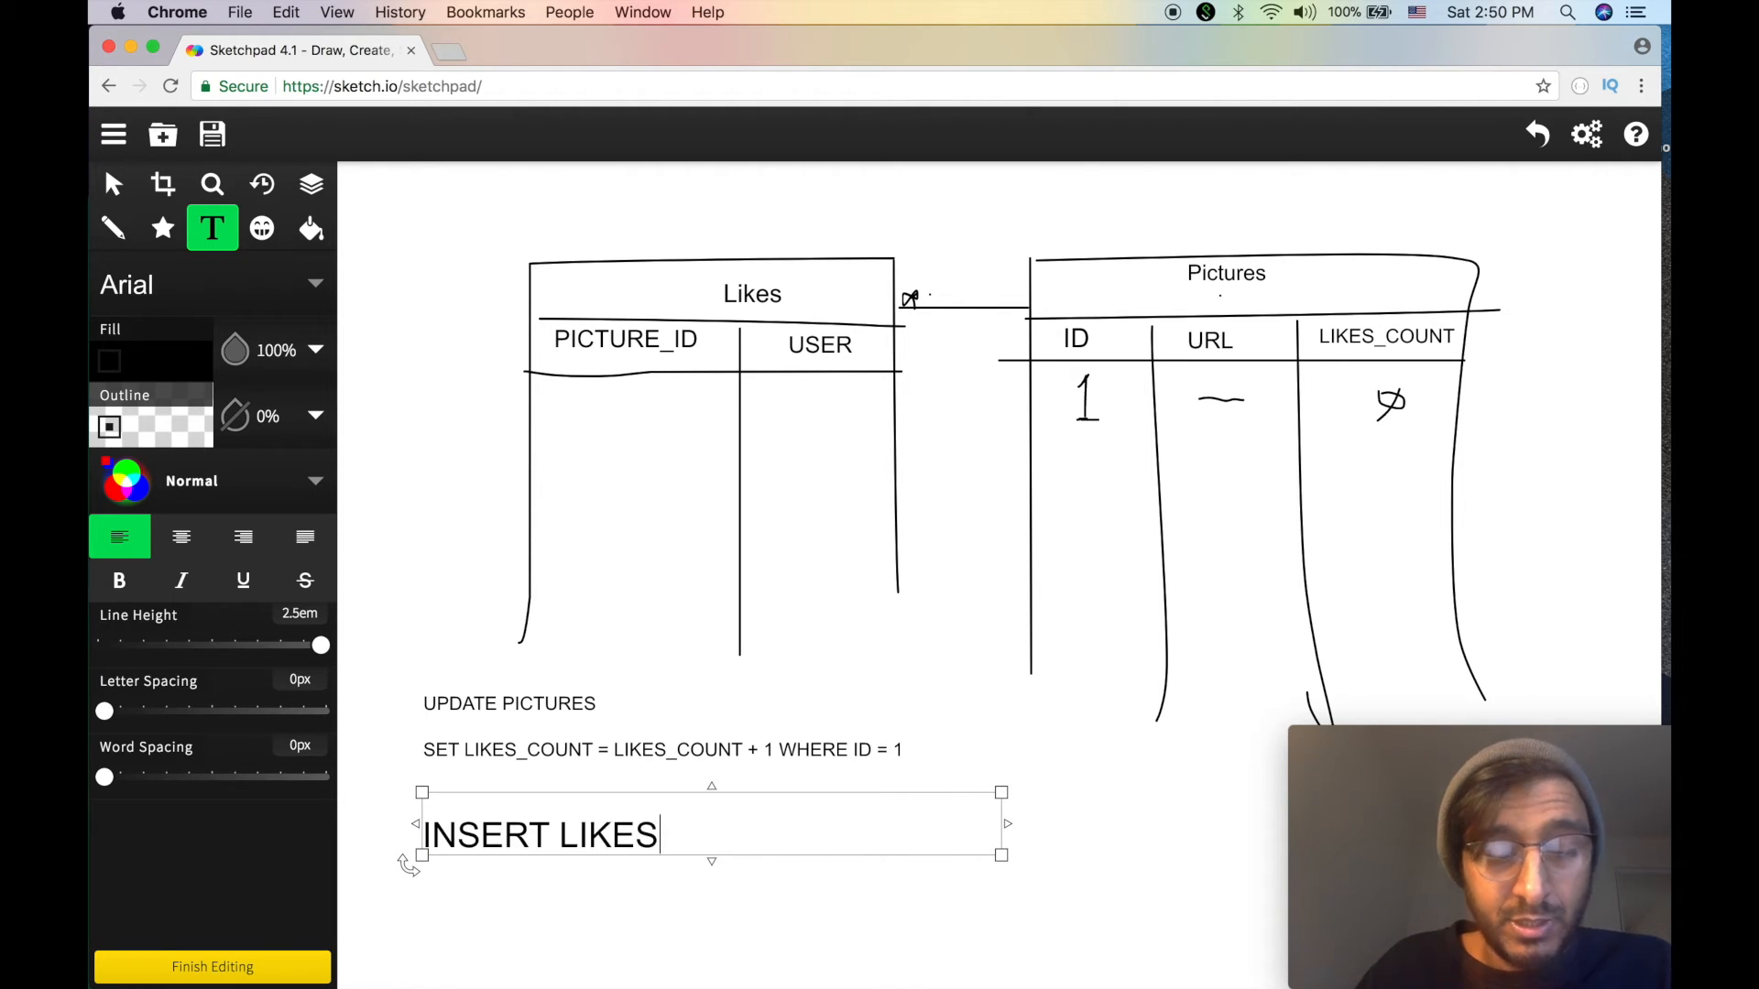
pyautogui.press('backspace')
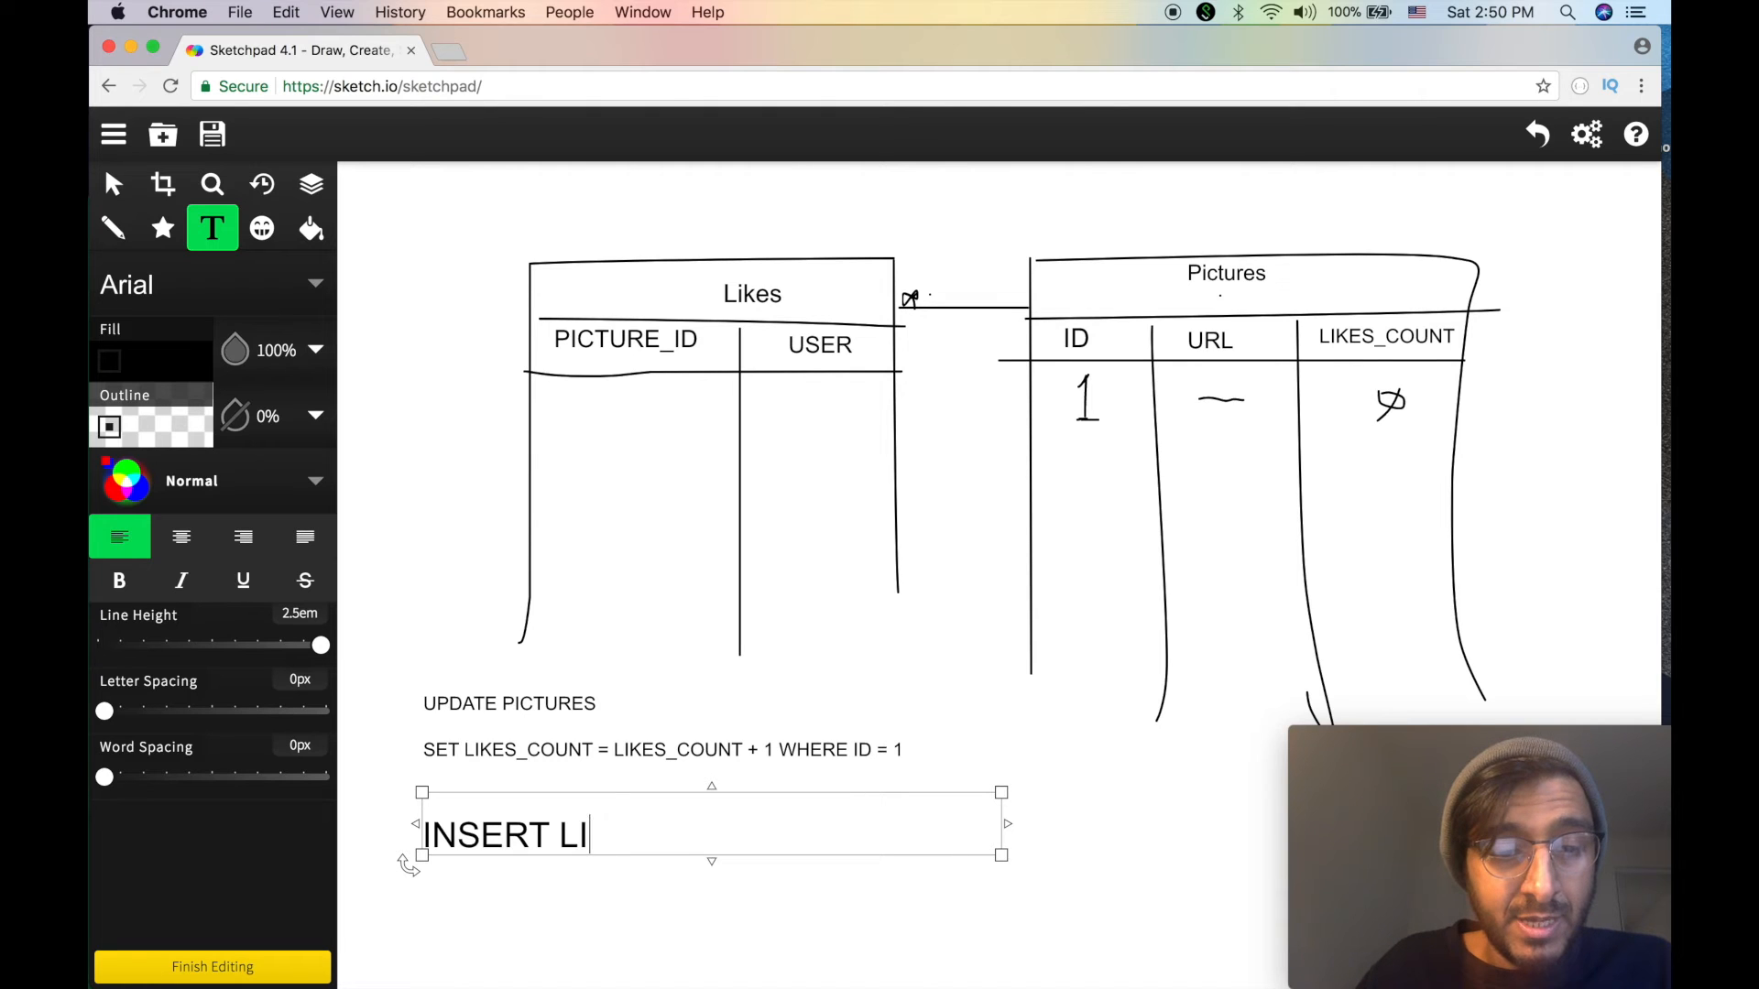
pyautogui.write('NTO LIKES (')
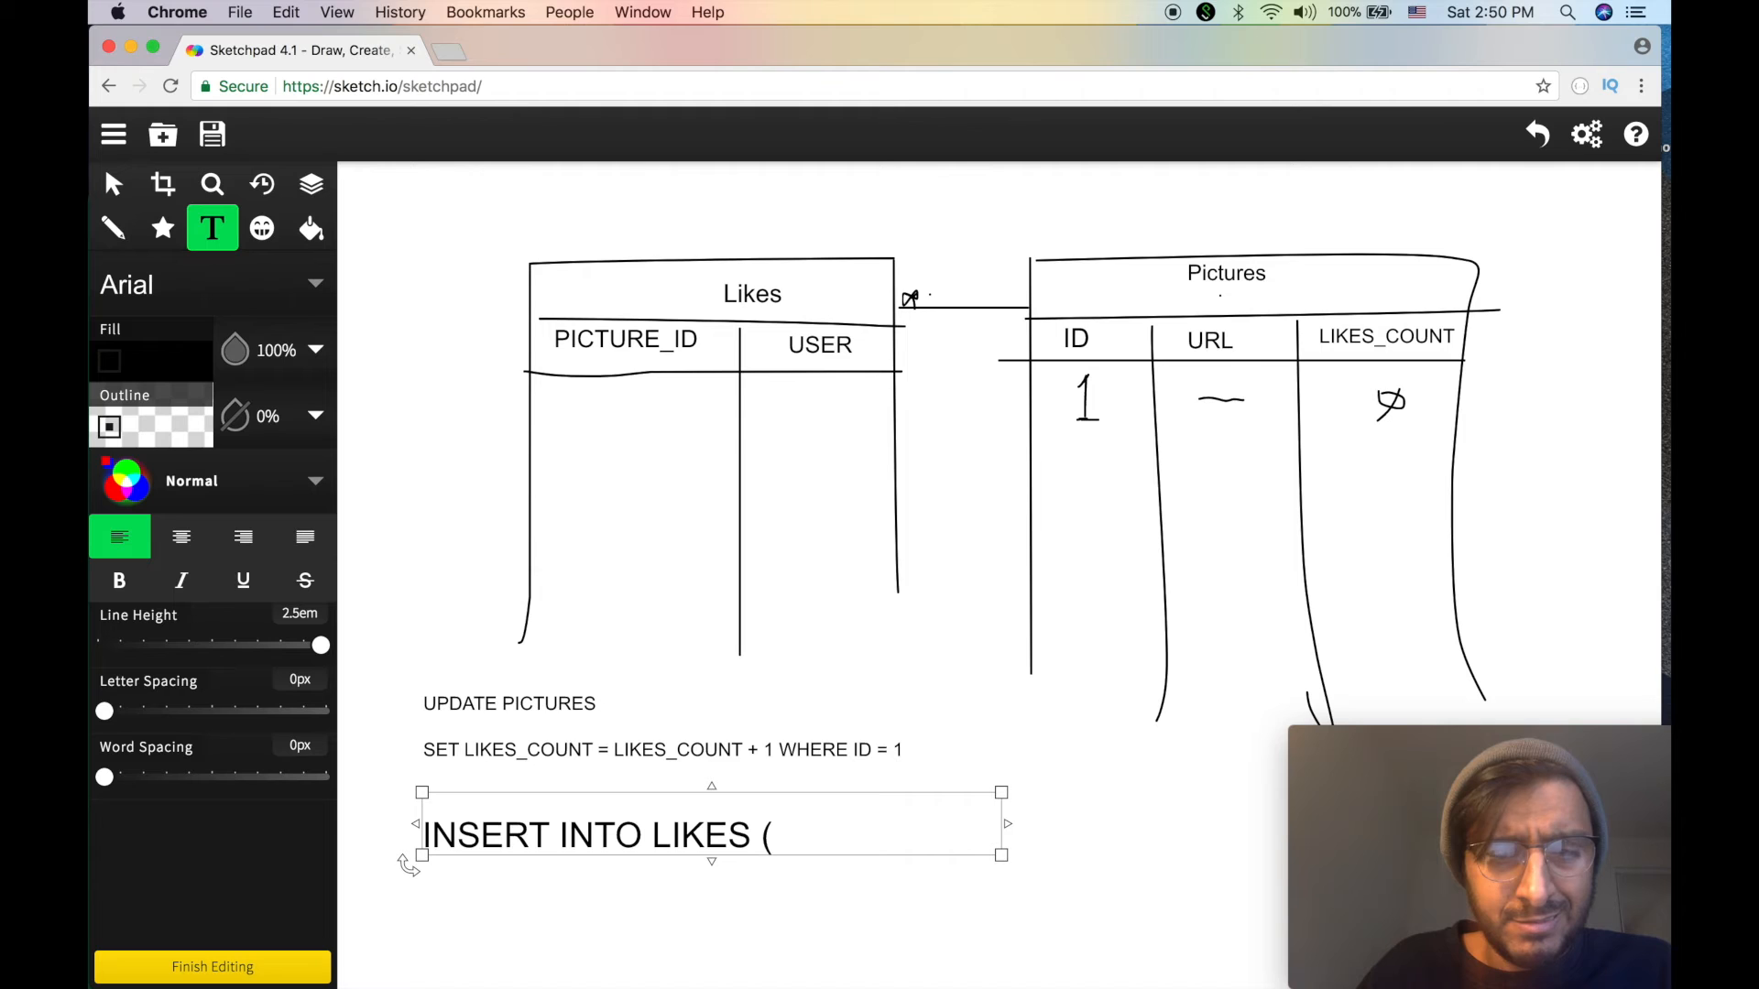
pyautogui.write('VALUES (1')
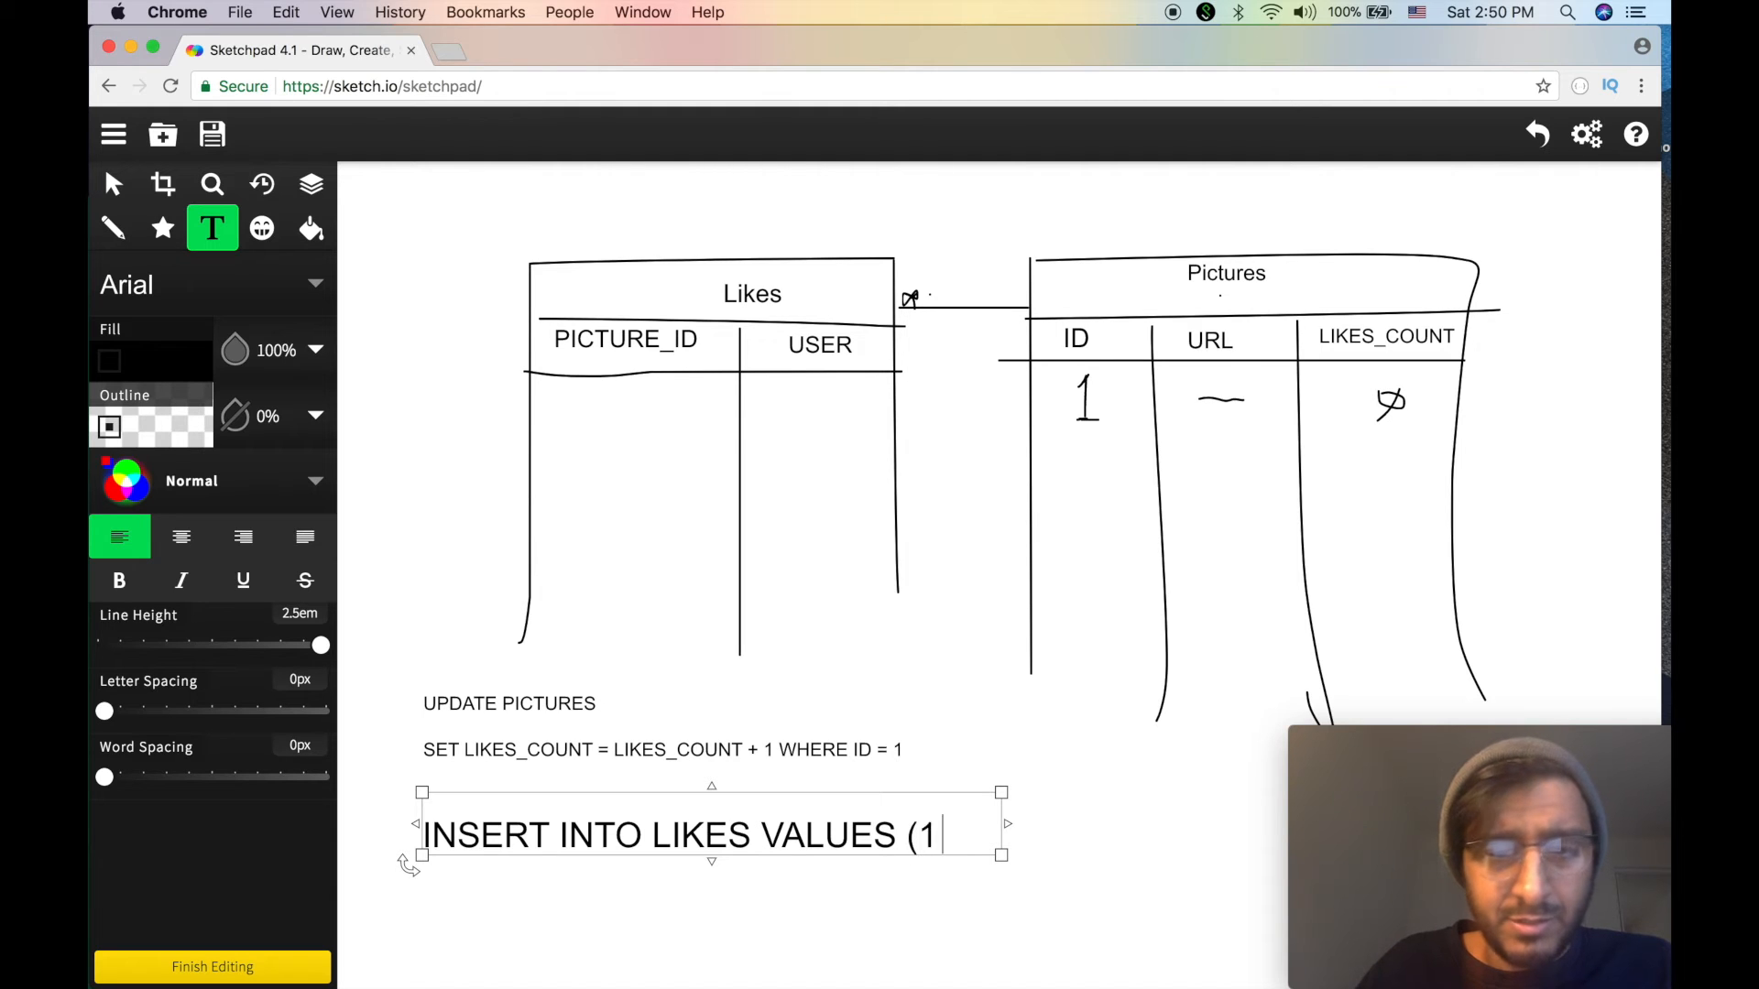
pyautogui.write(',')
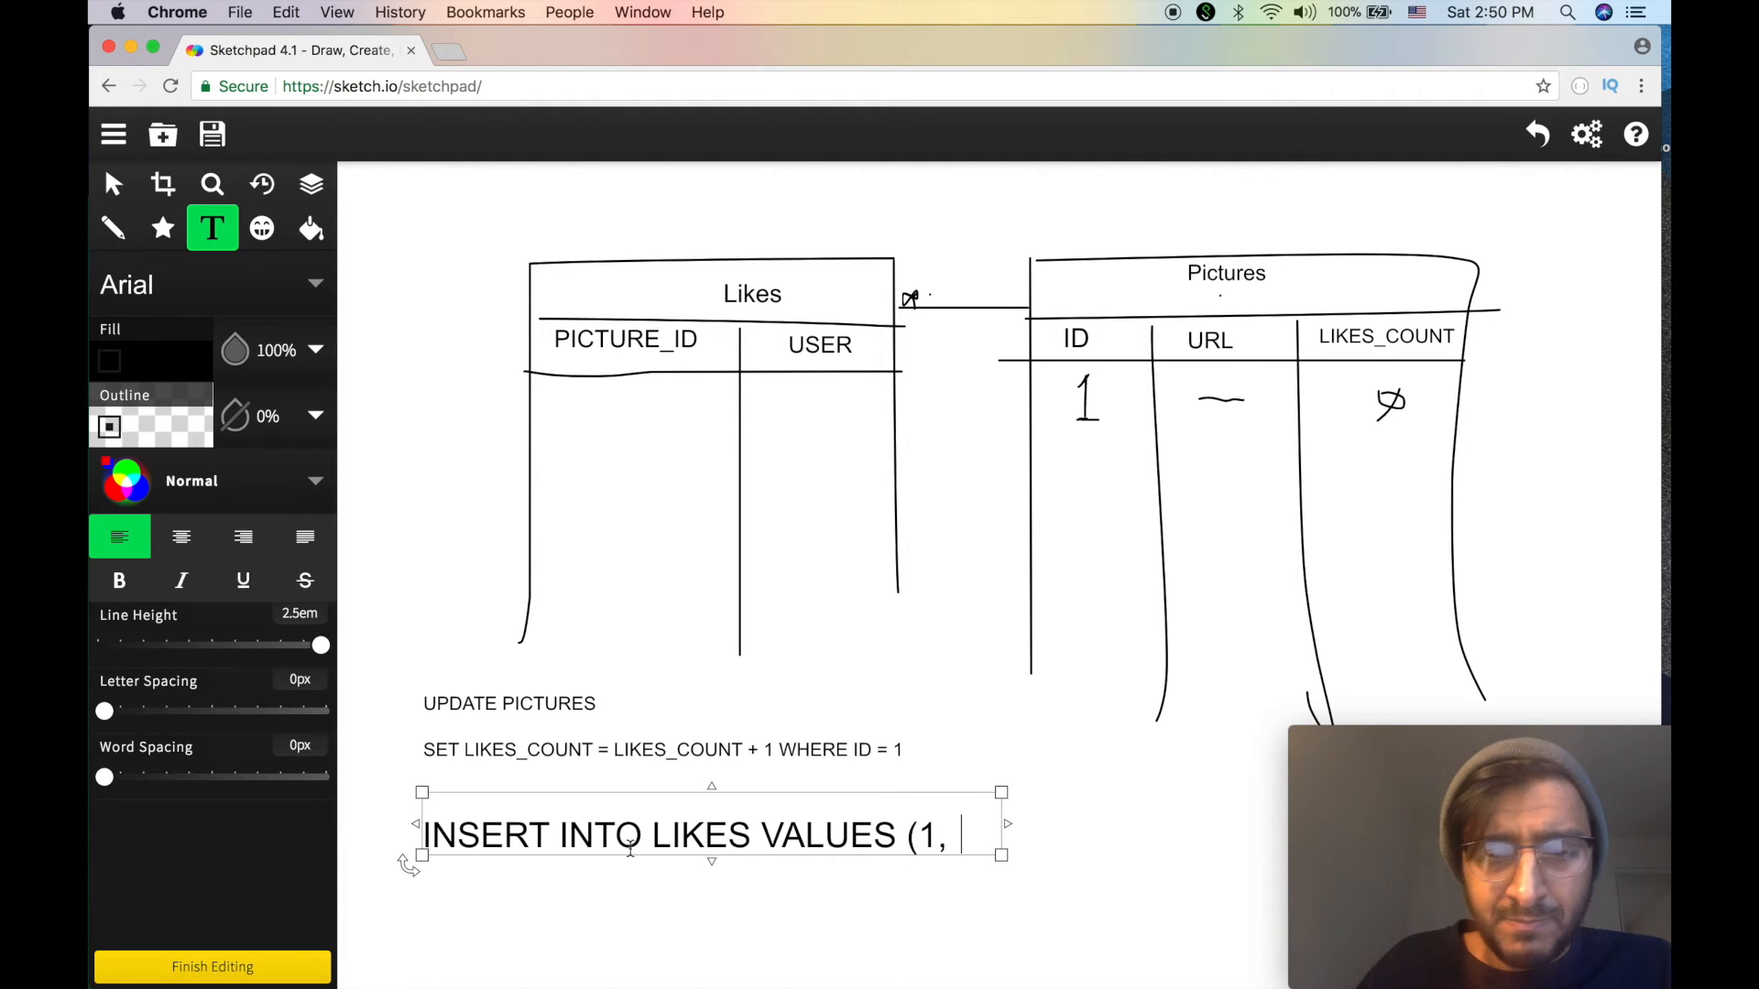
pyautogui.write("'JON")
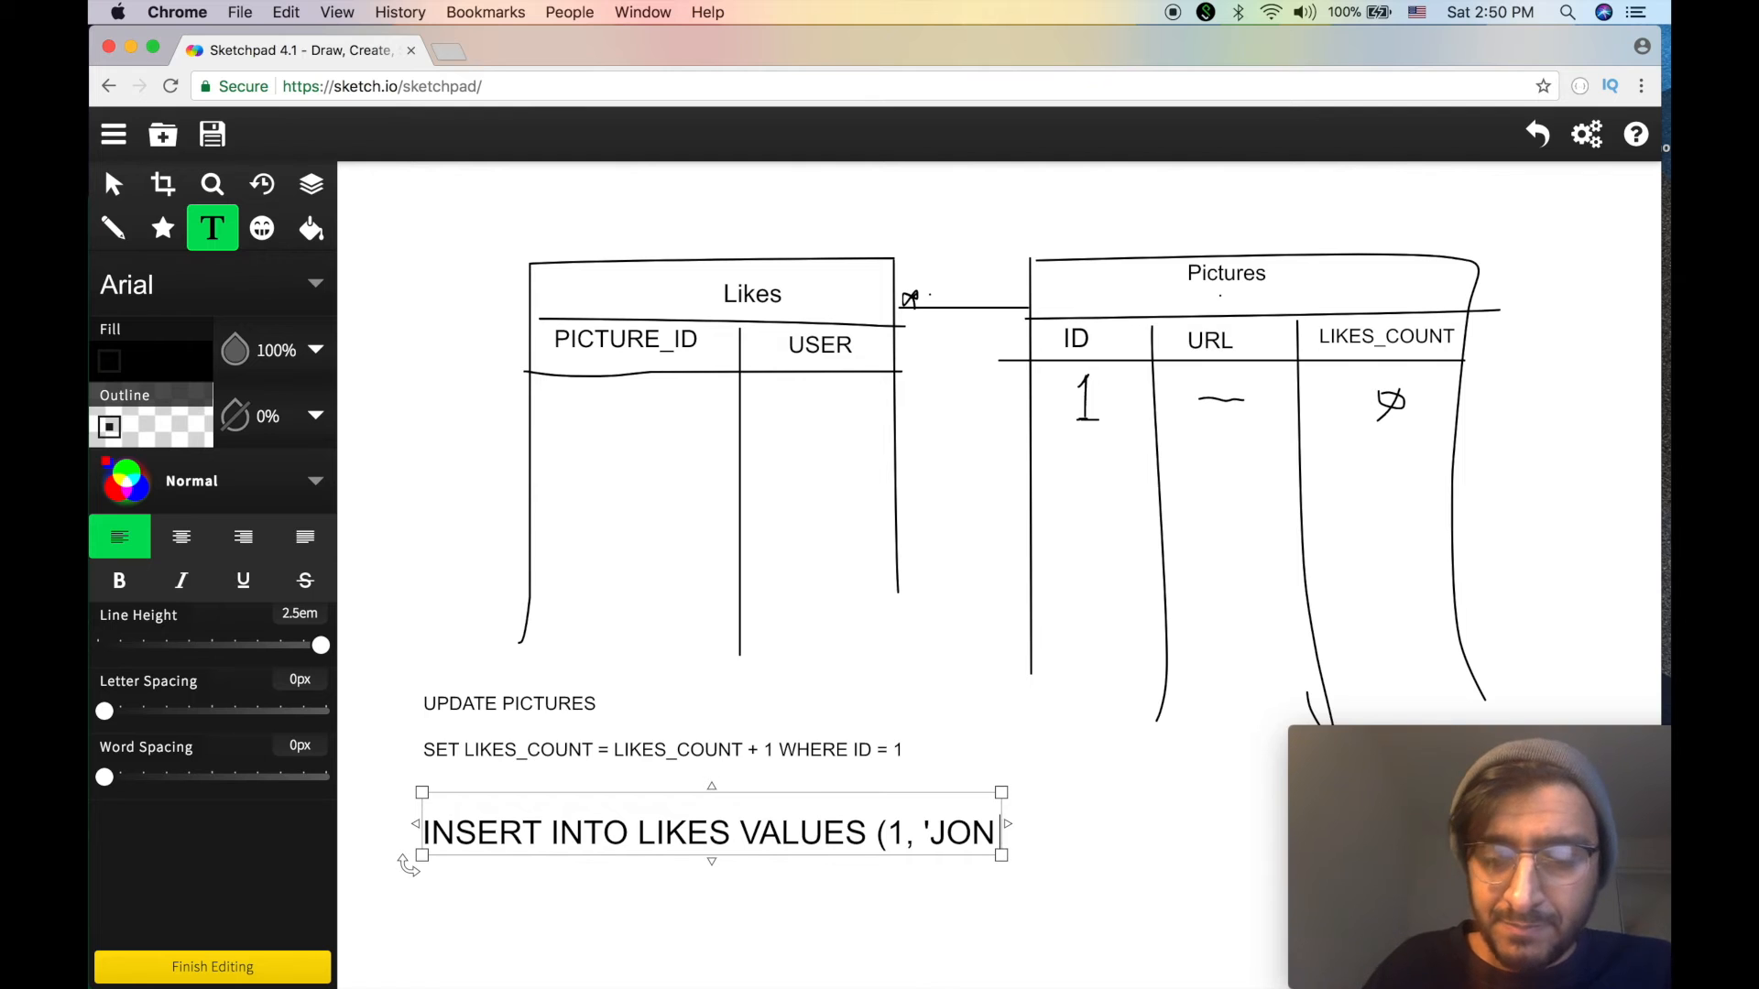
pyautogui.write("')")
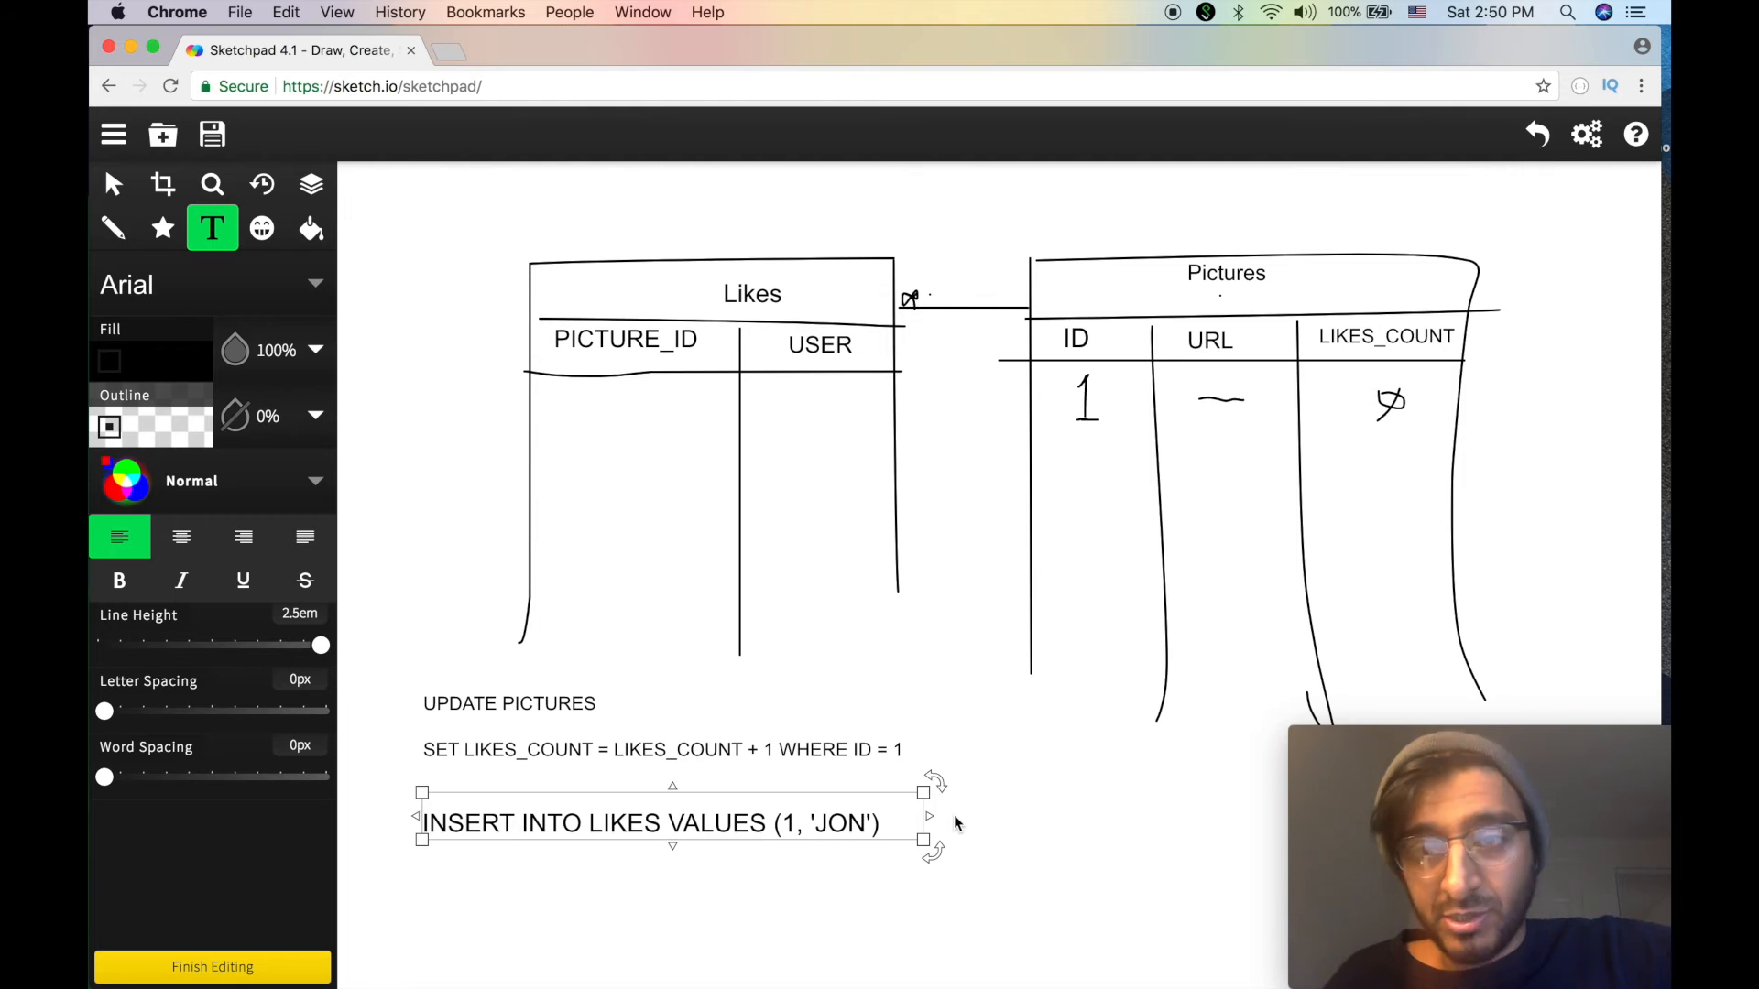
pyautogui.moveTo(753, 789)
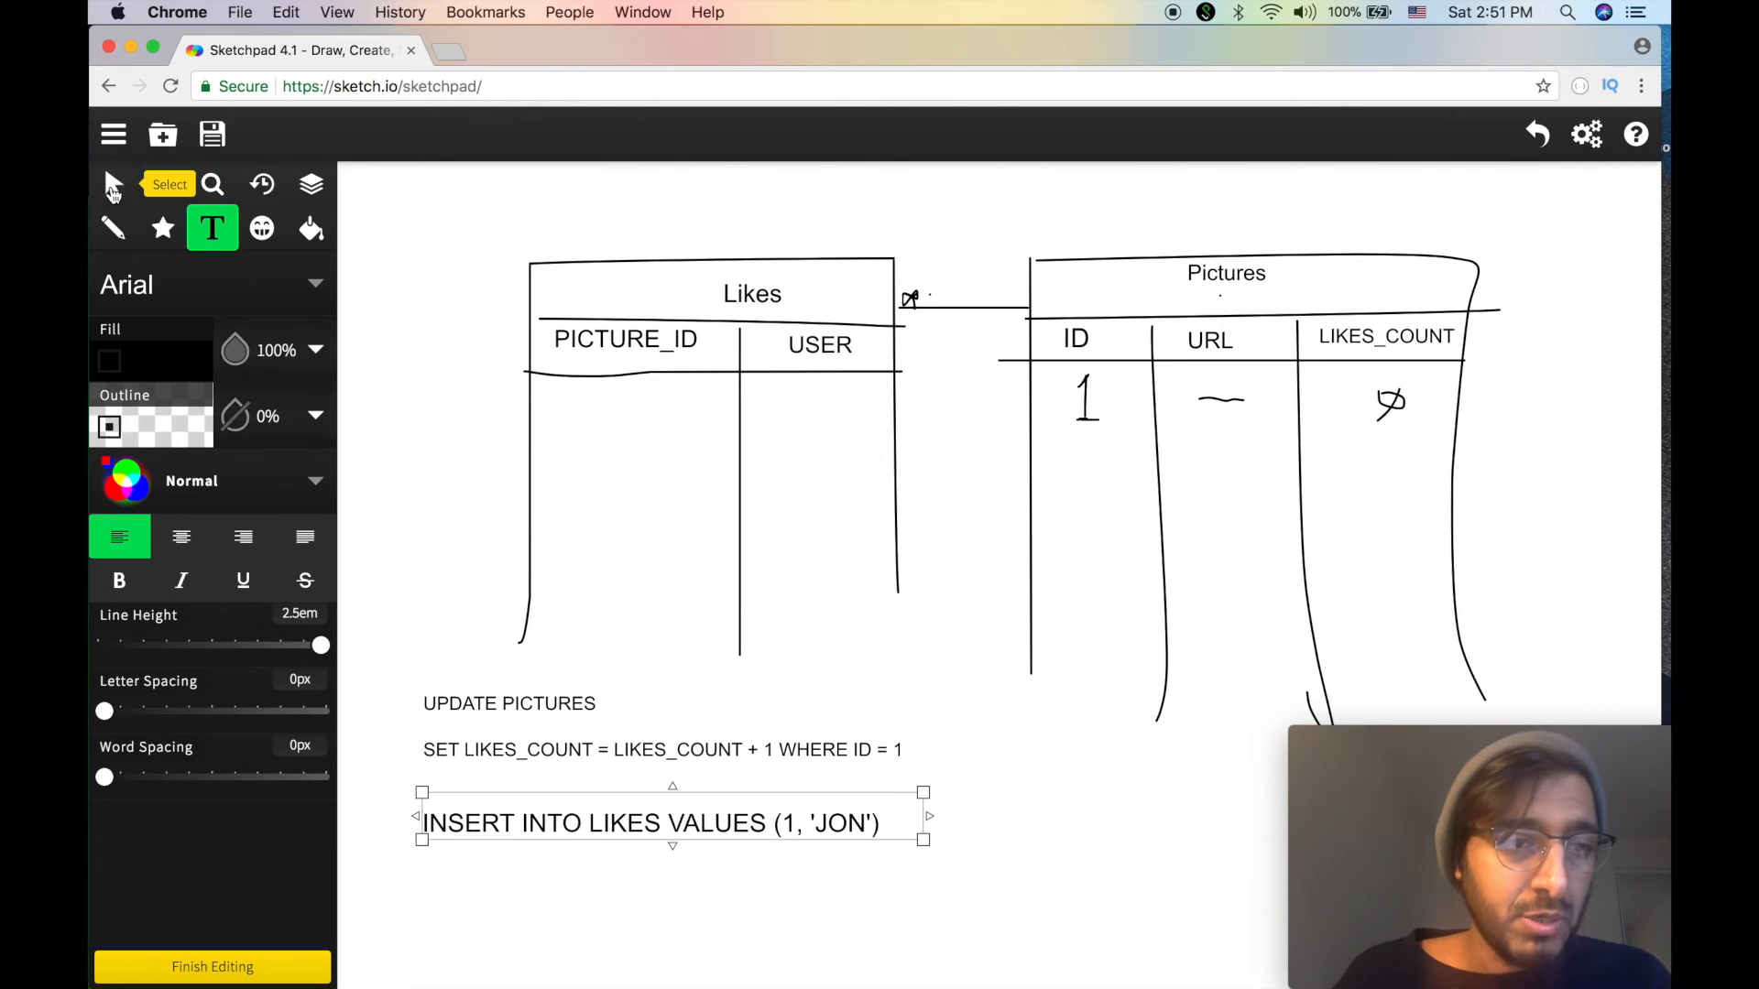
# - Delete the ∅ under LIKES_COUNT, then hand-write 1 there and the row 1, JON in Likes
pyautogui.click(114, 229)
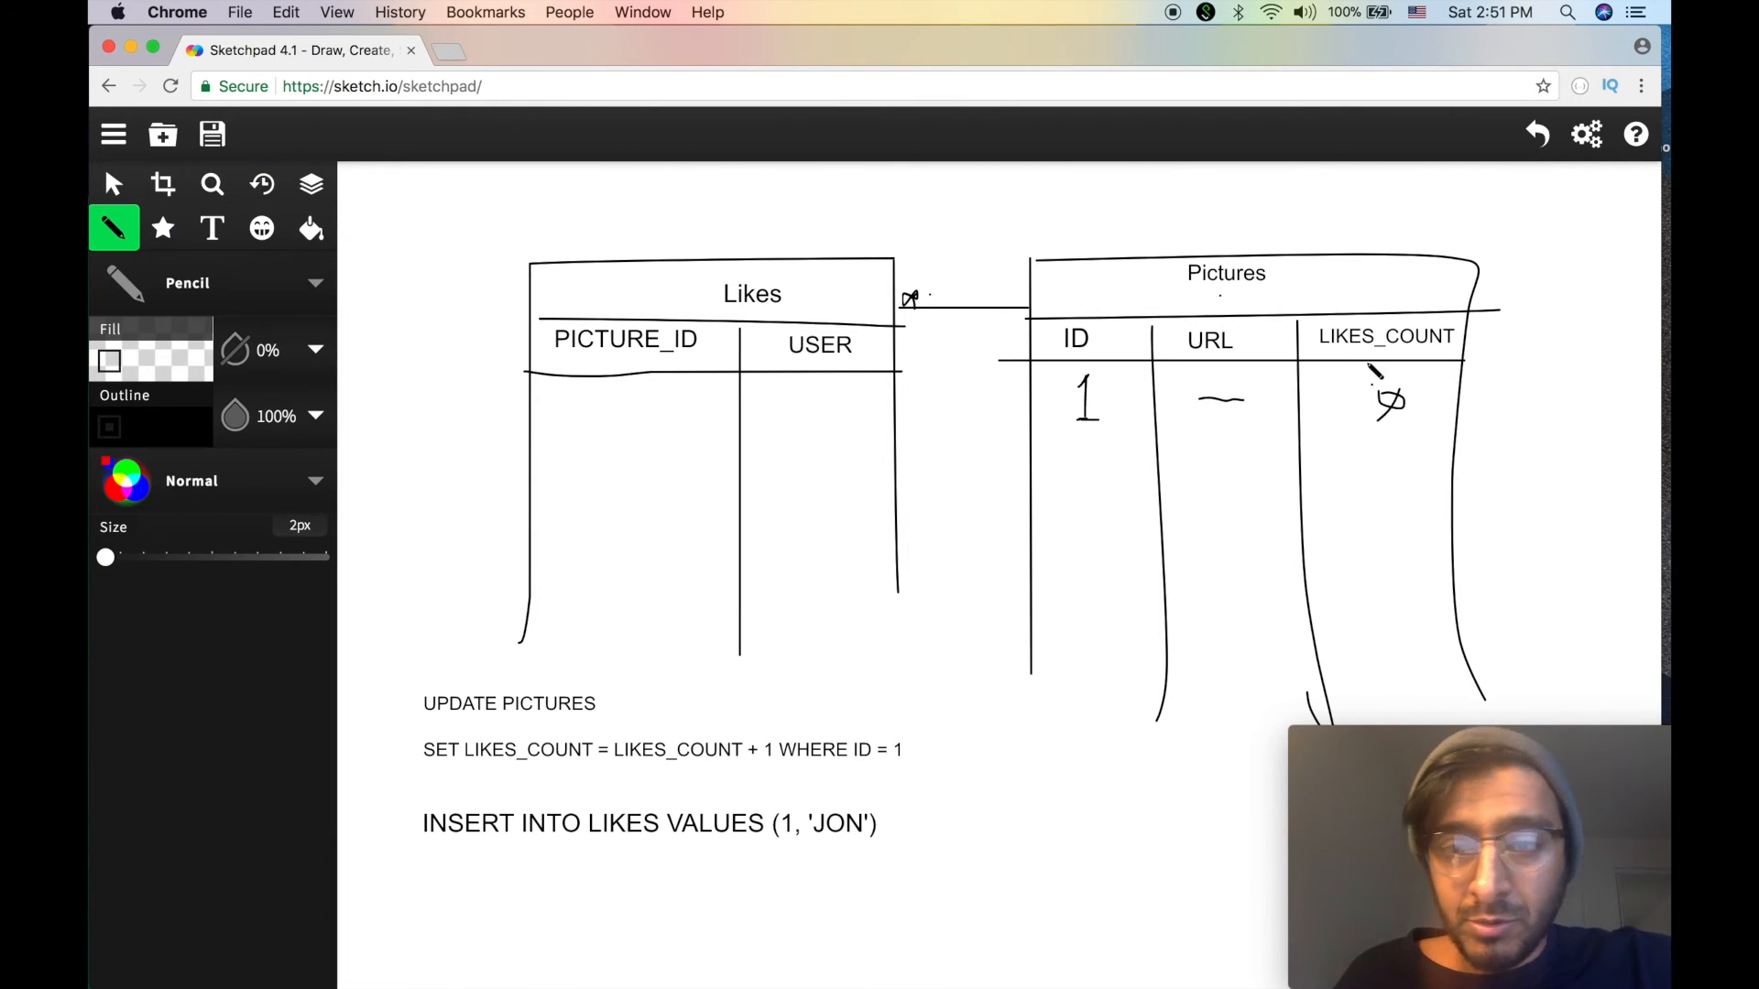
pyautogui.click(112, 183)
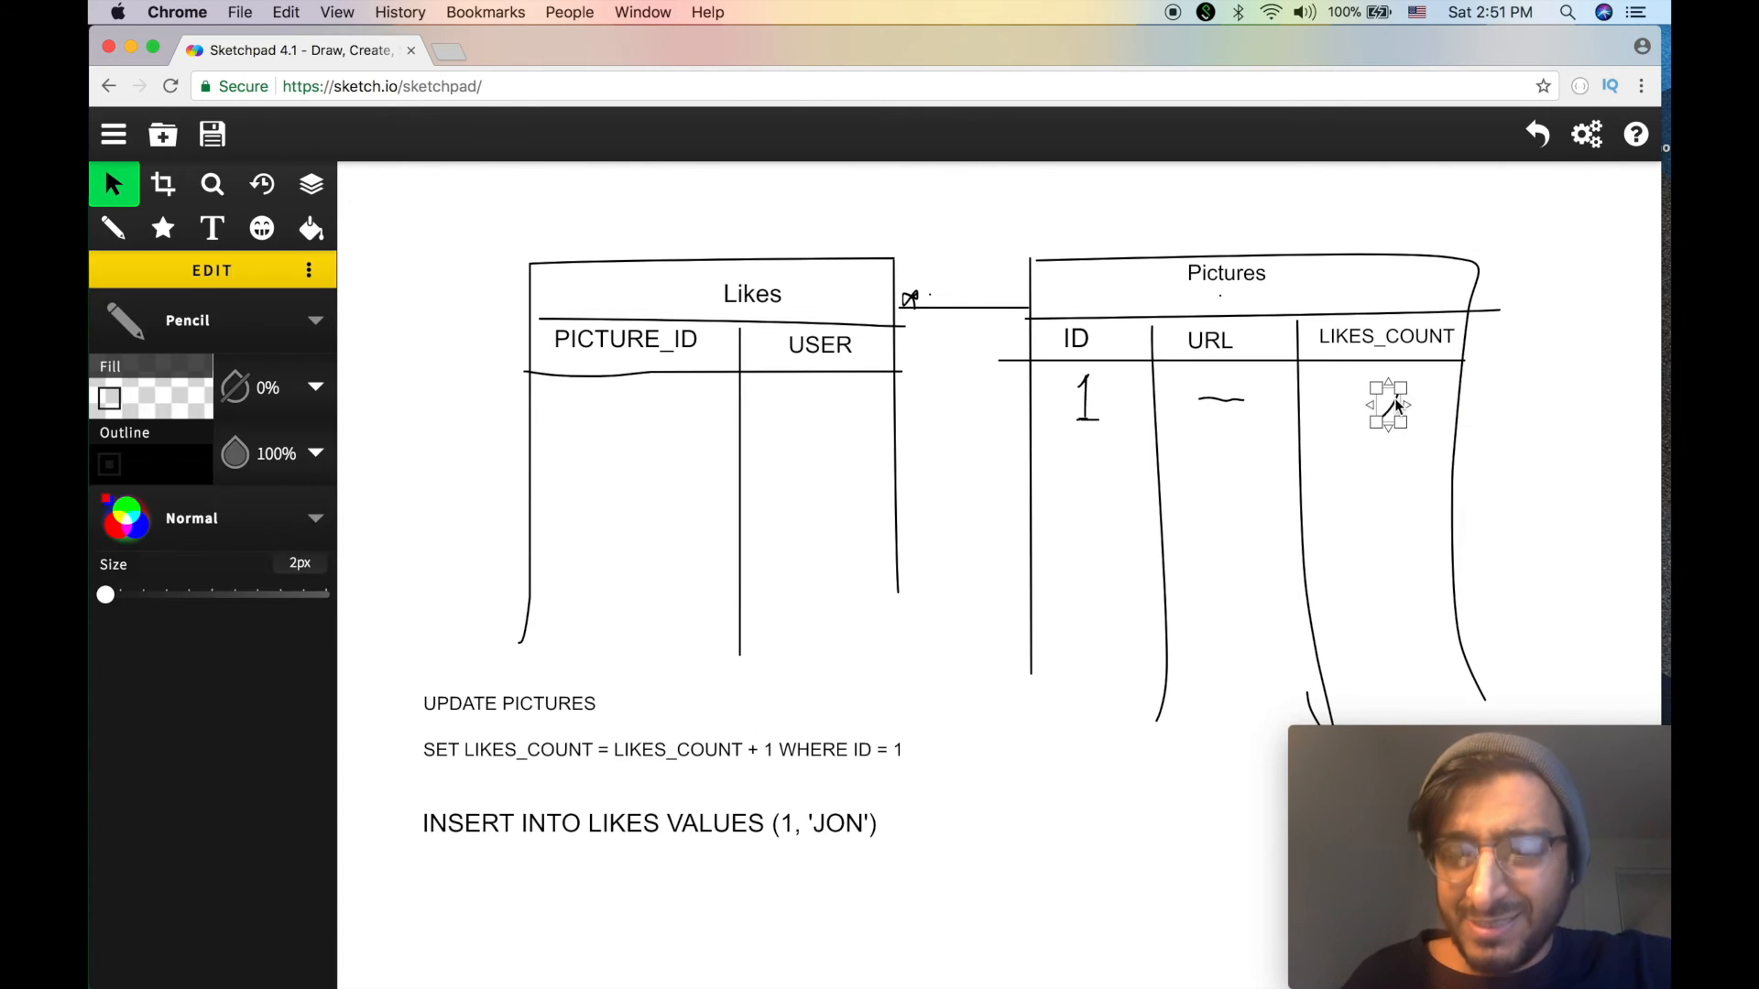
pyautogui.click(113, 227)
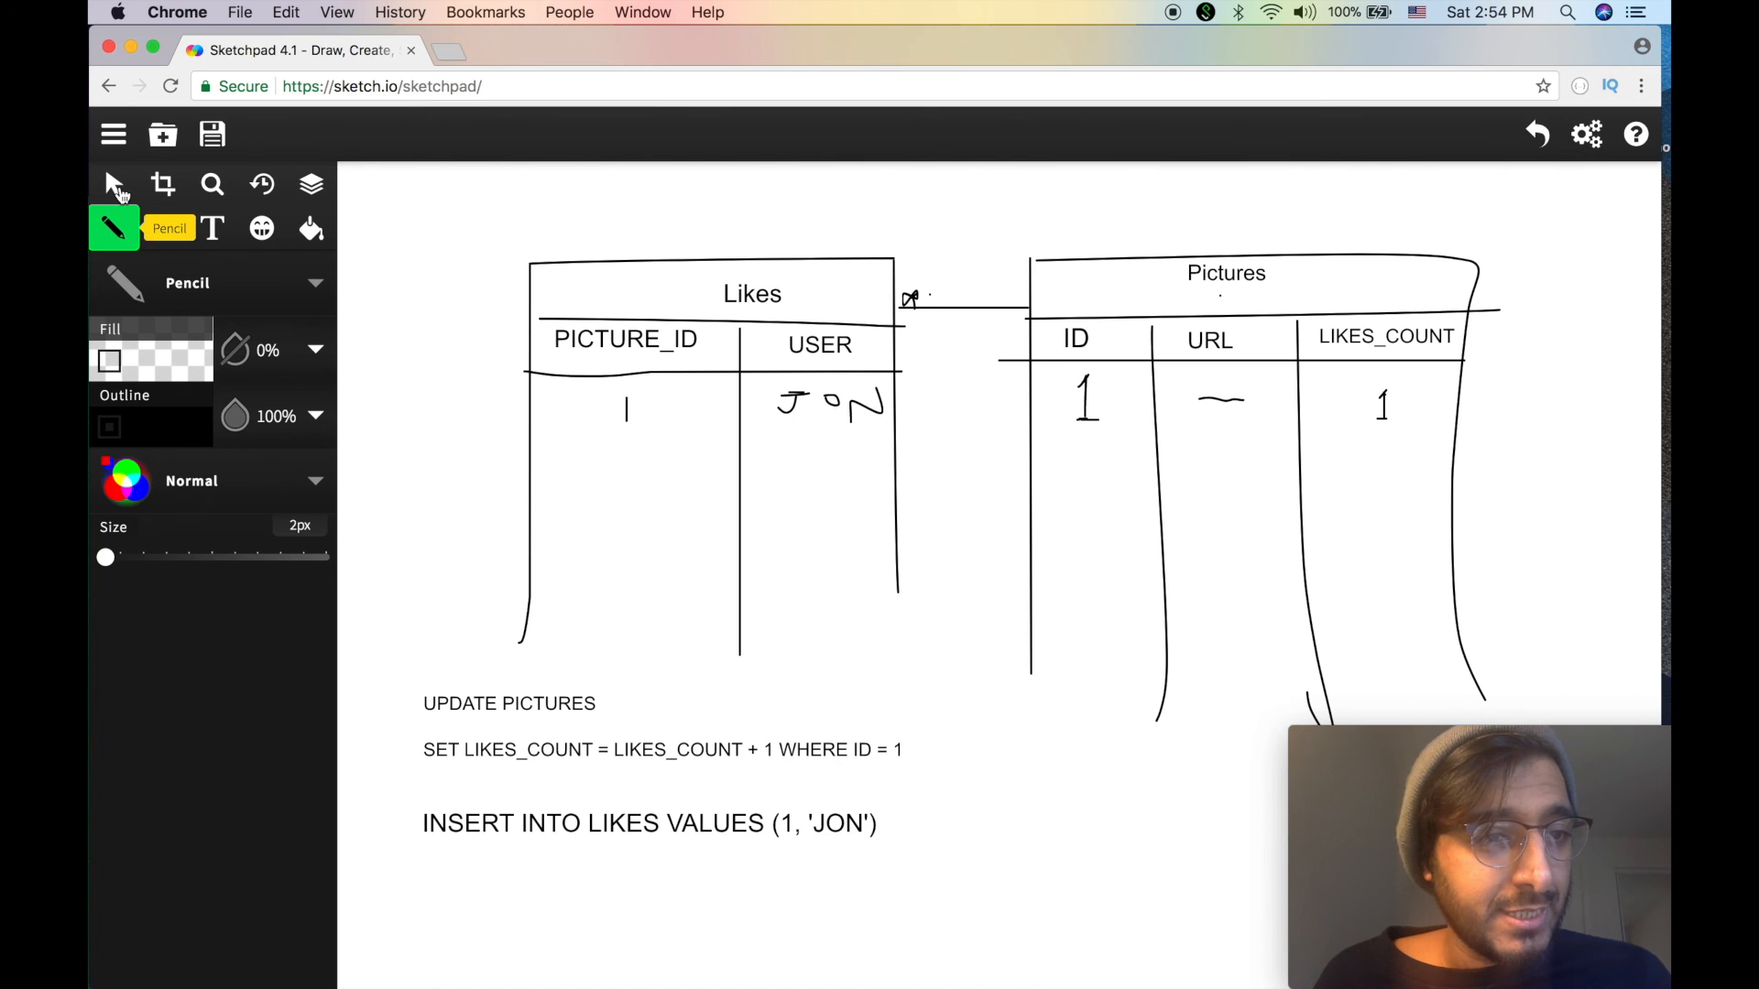
# - Select and delete the handwritten 1 under Pictures' LIKES_COUNT, leaving the cell blank
pyautogui.click(113, 184)
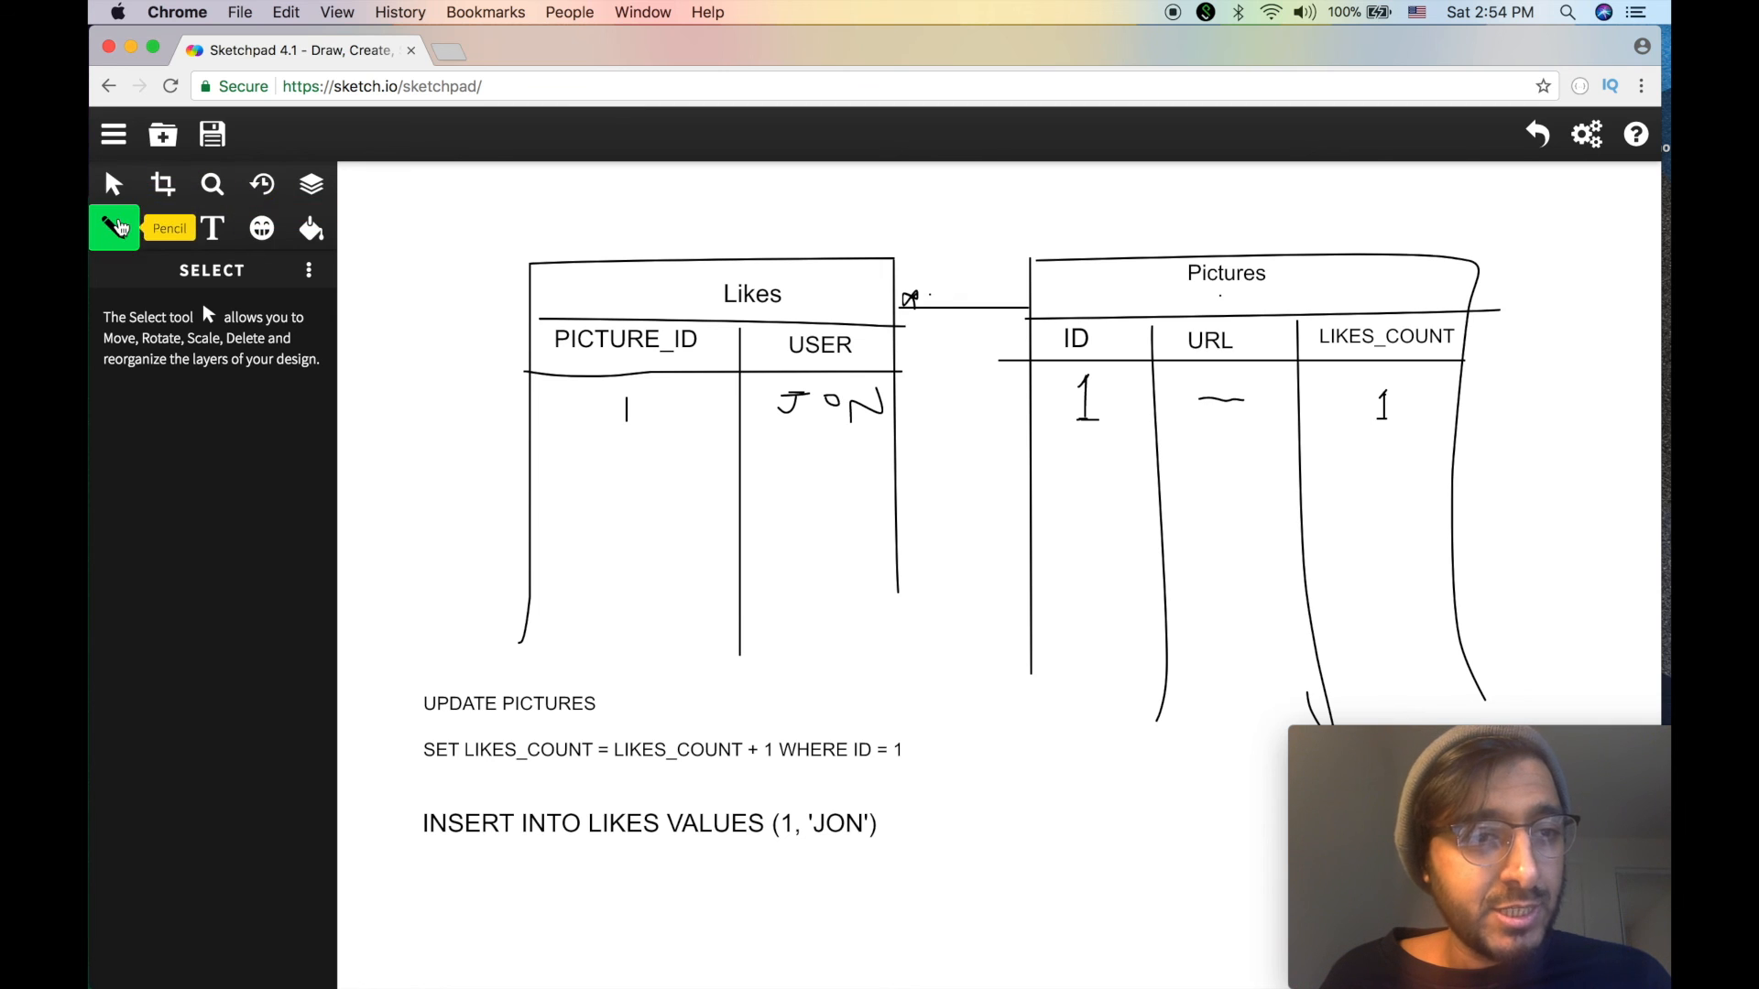
pyautogui.click(114, 183)
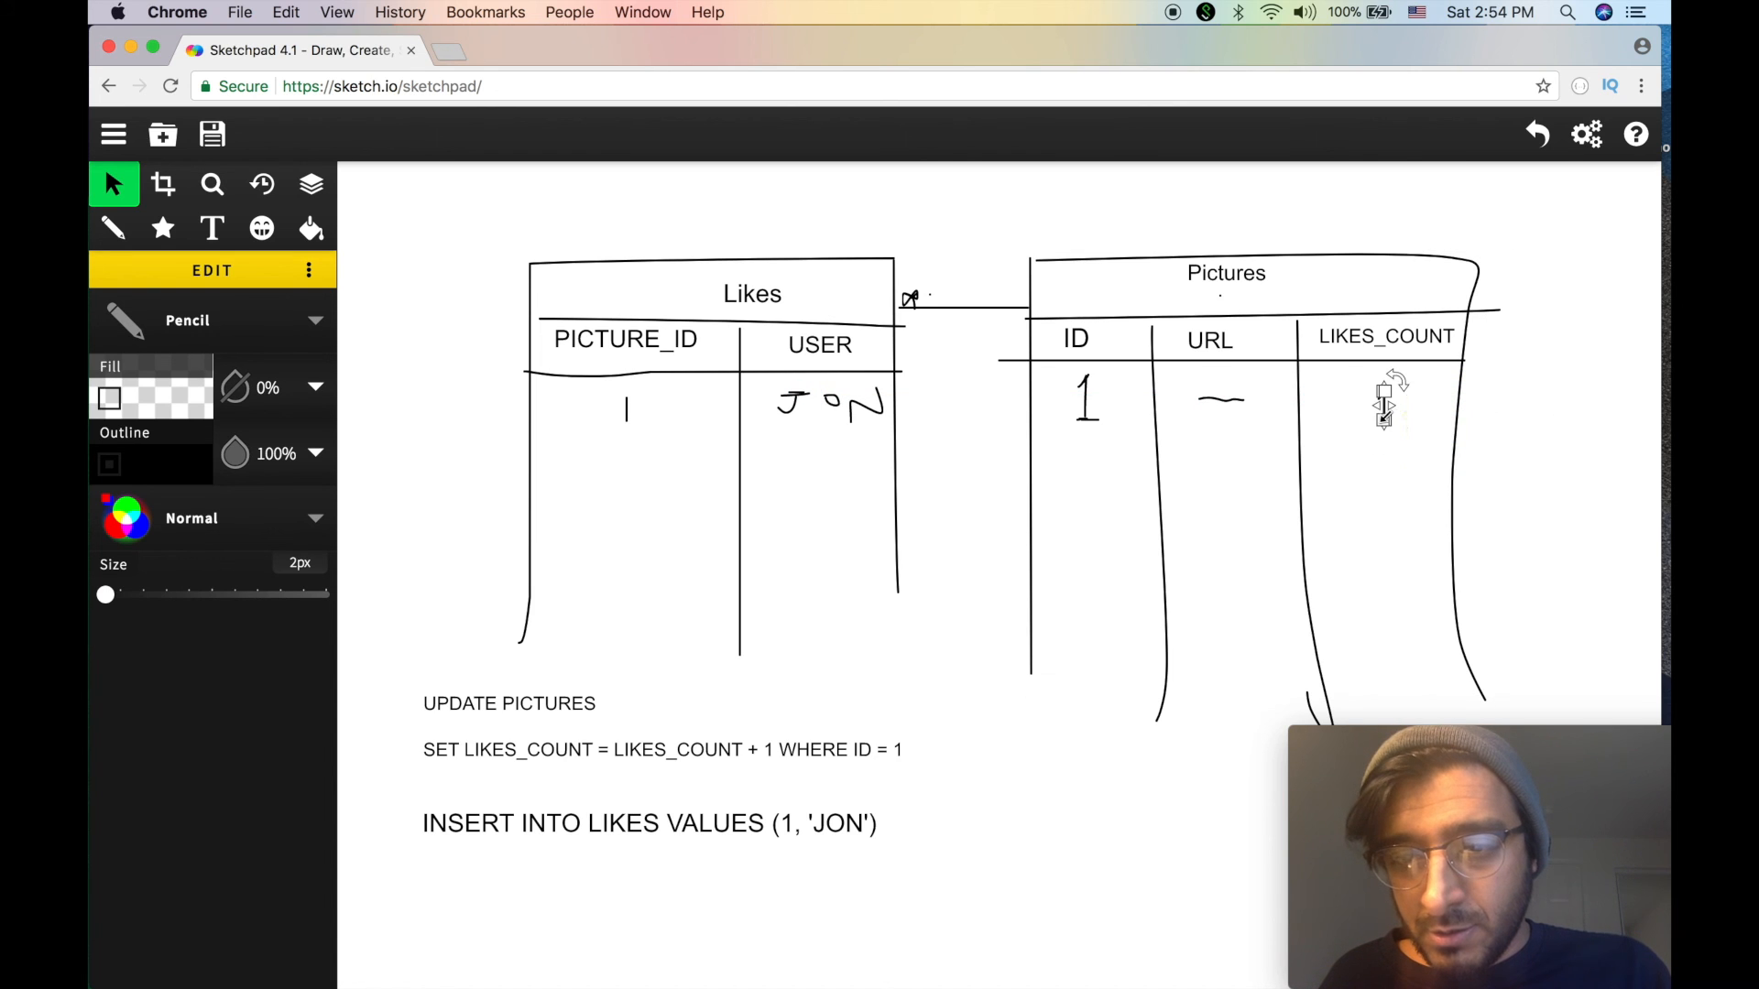
pyautogui.click(114, 183)
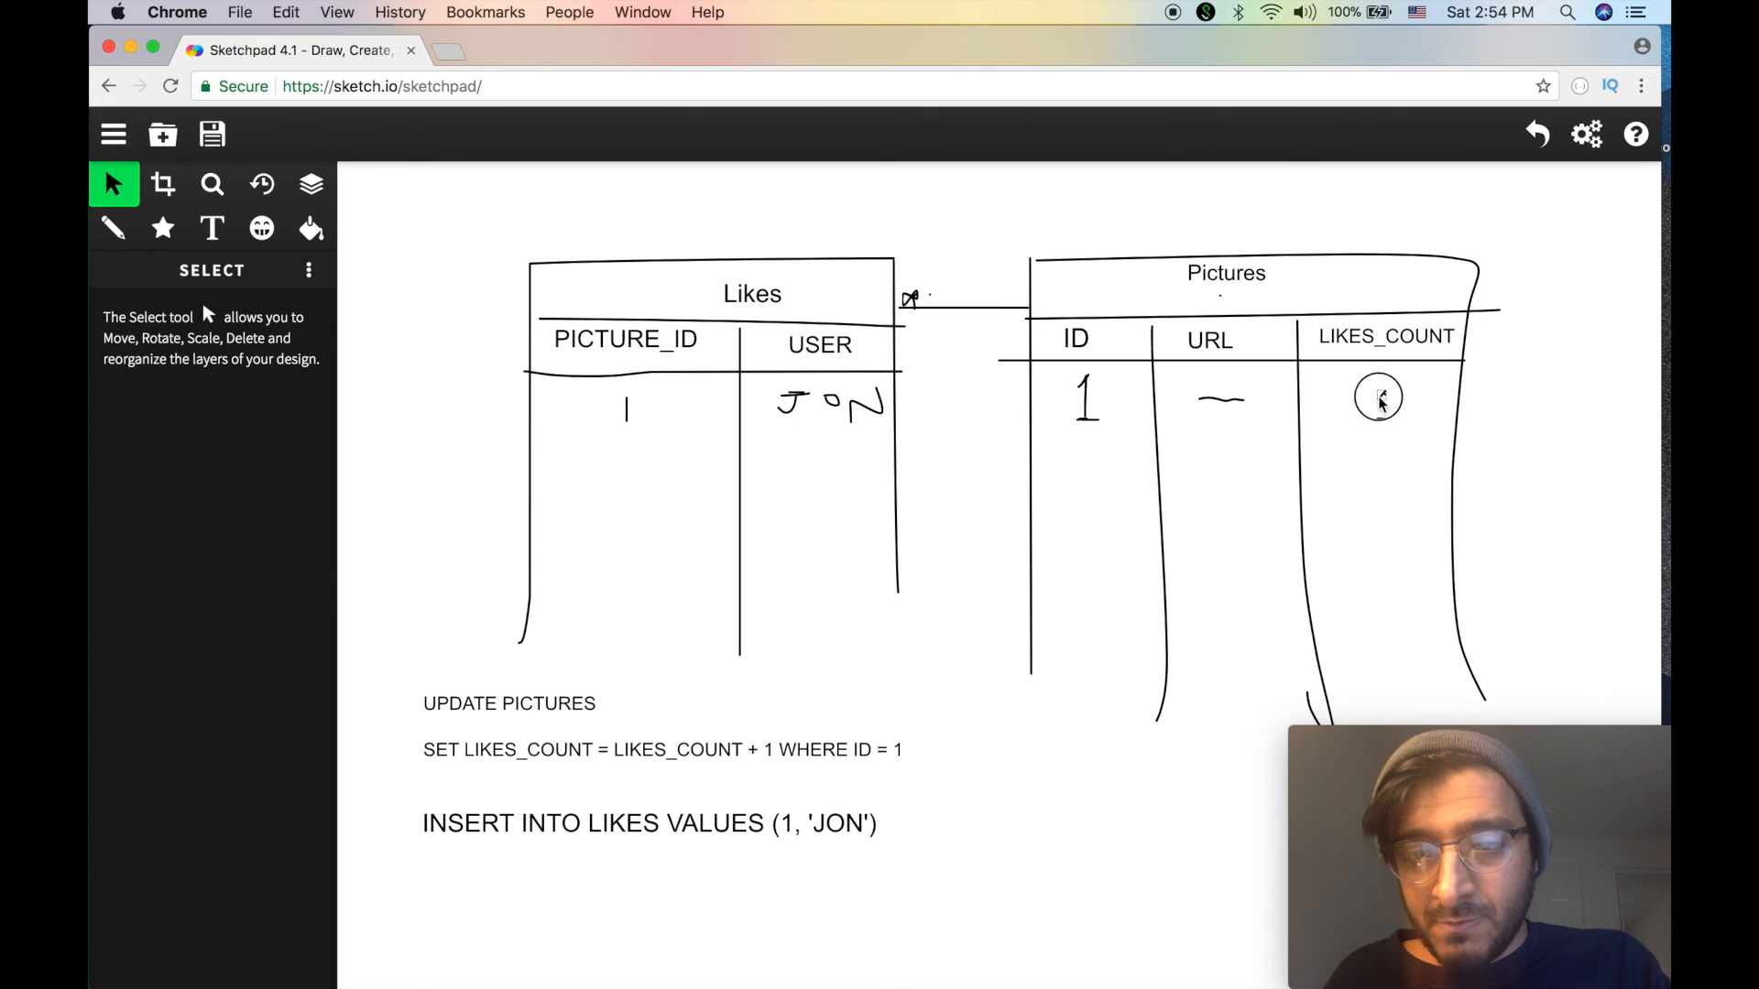
pyautogui.click(1378, 402)
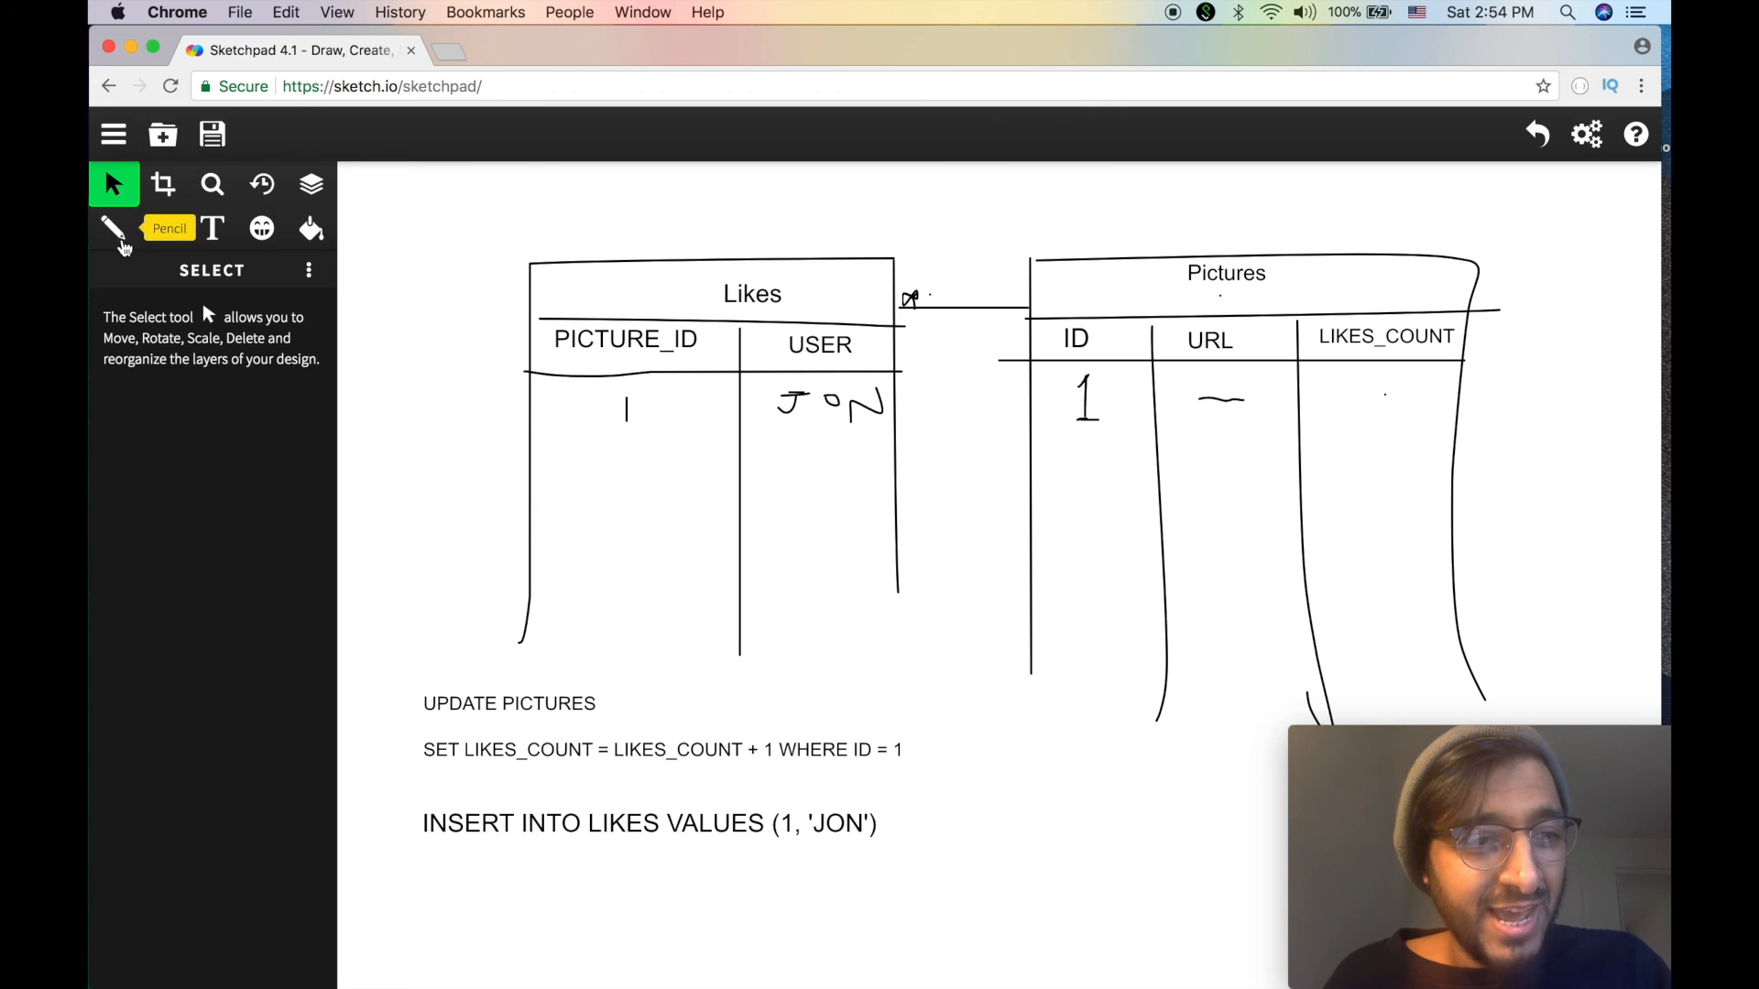
pyautogui.click(114, 229)
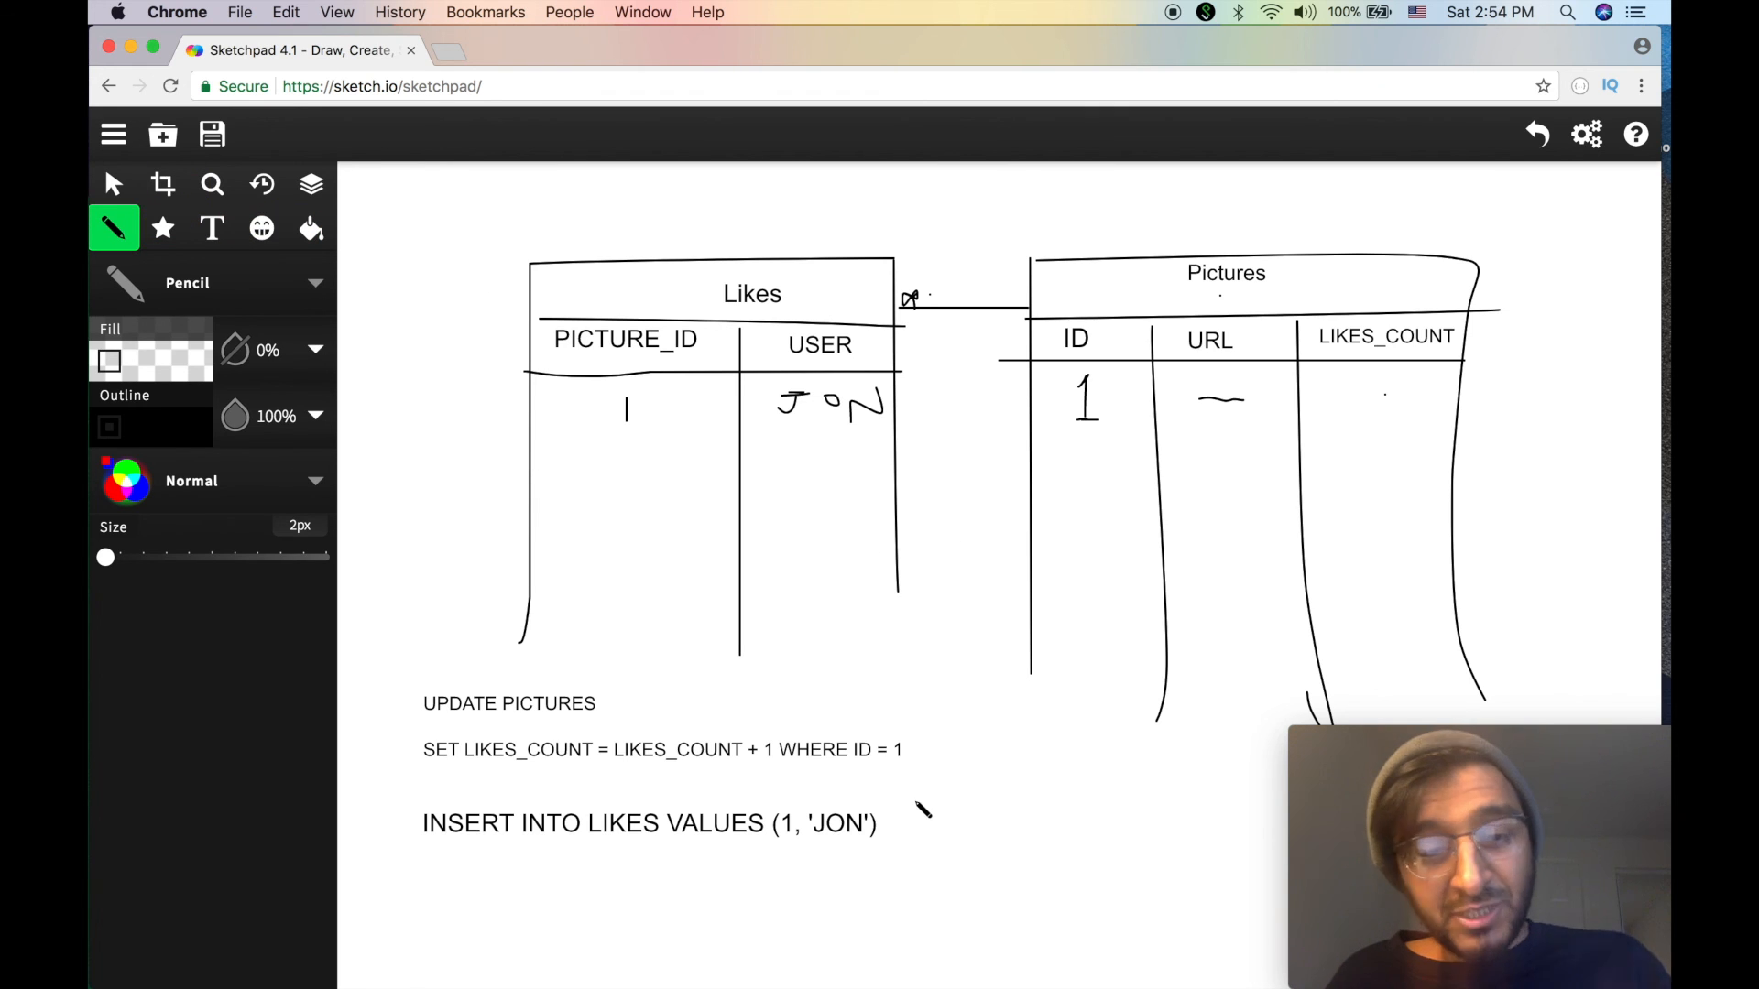